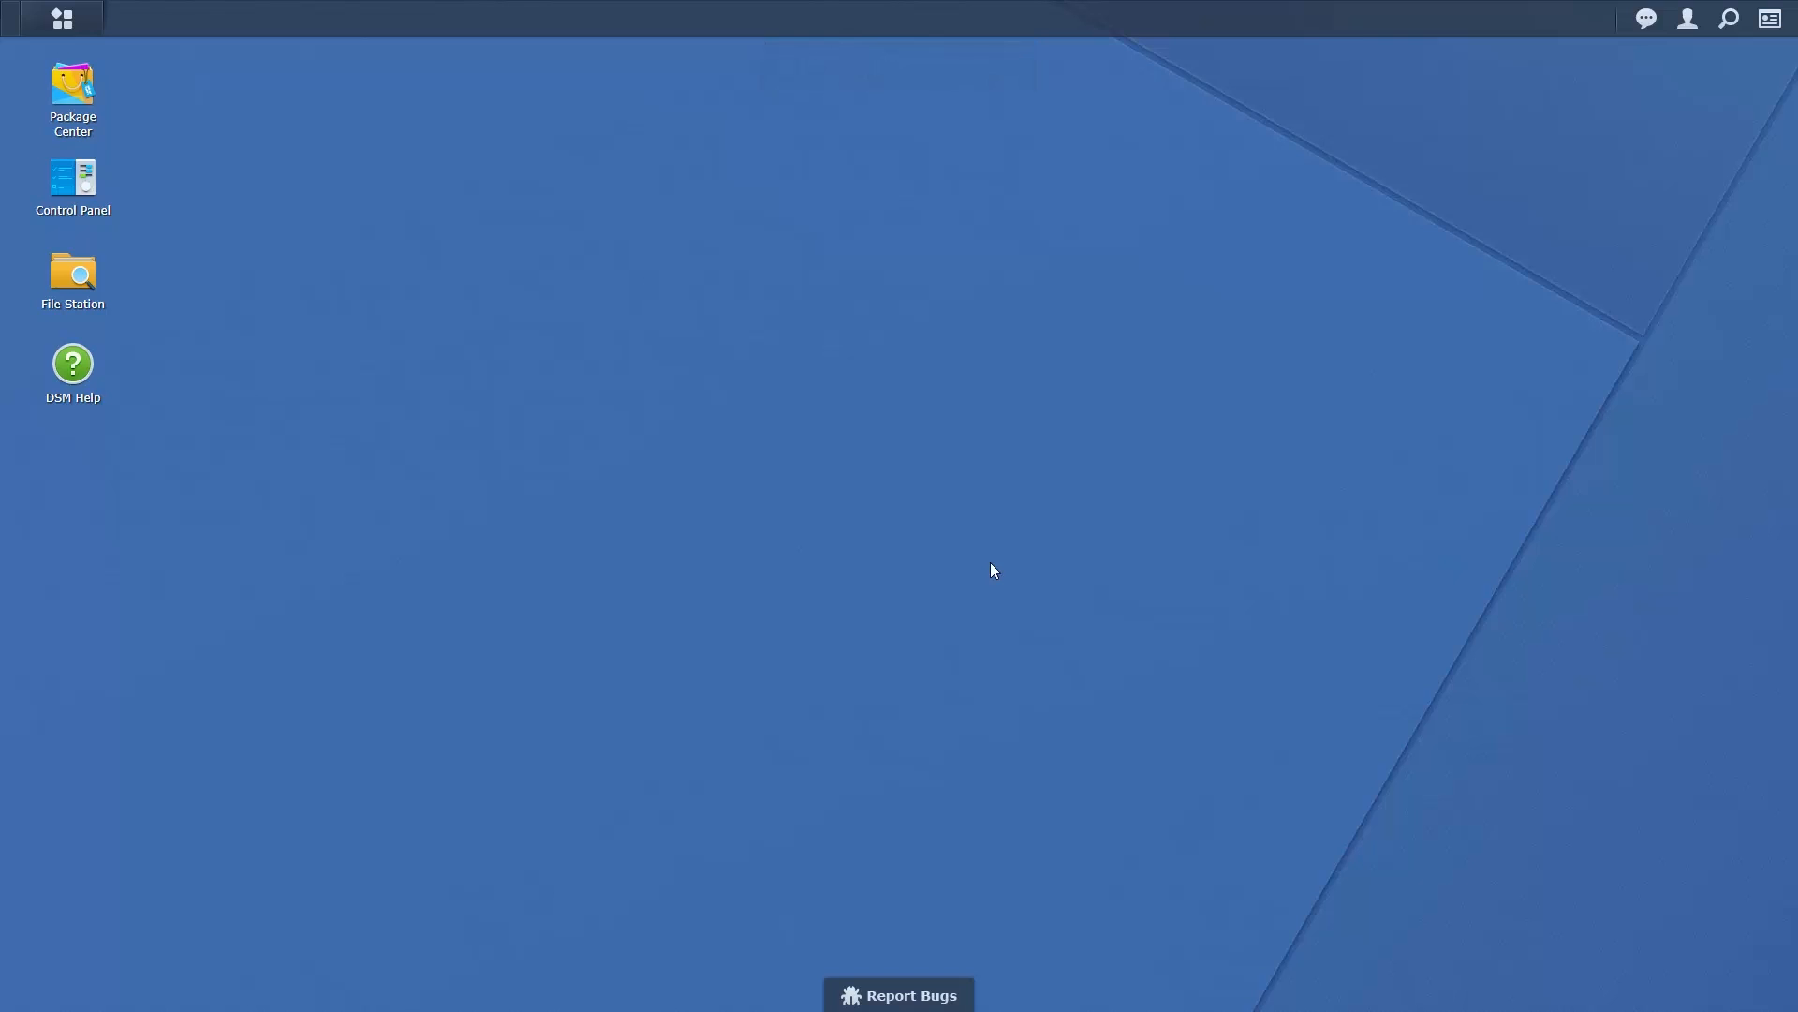
{"action": "mouse_move", "coordinate": [288, 236]}
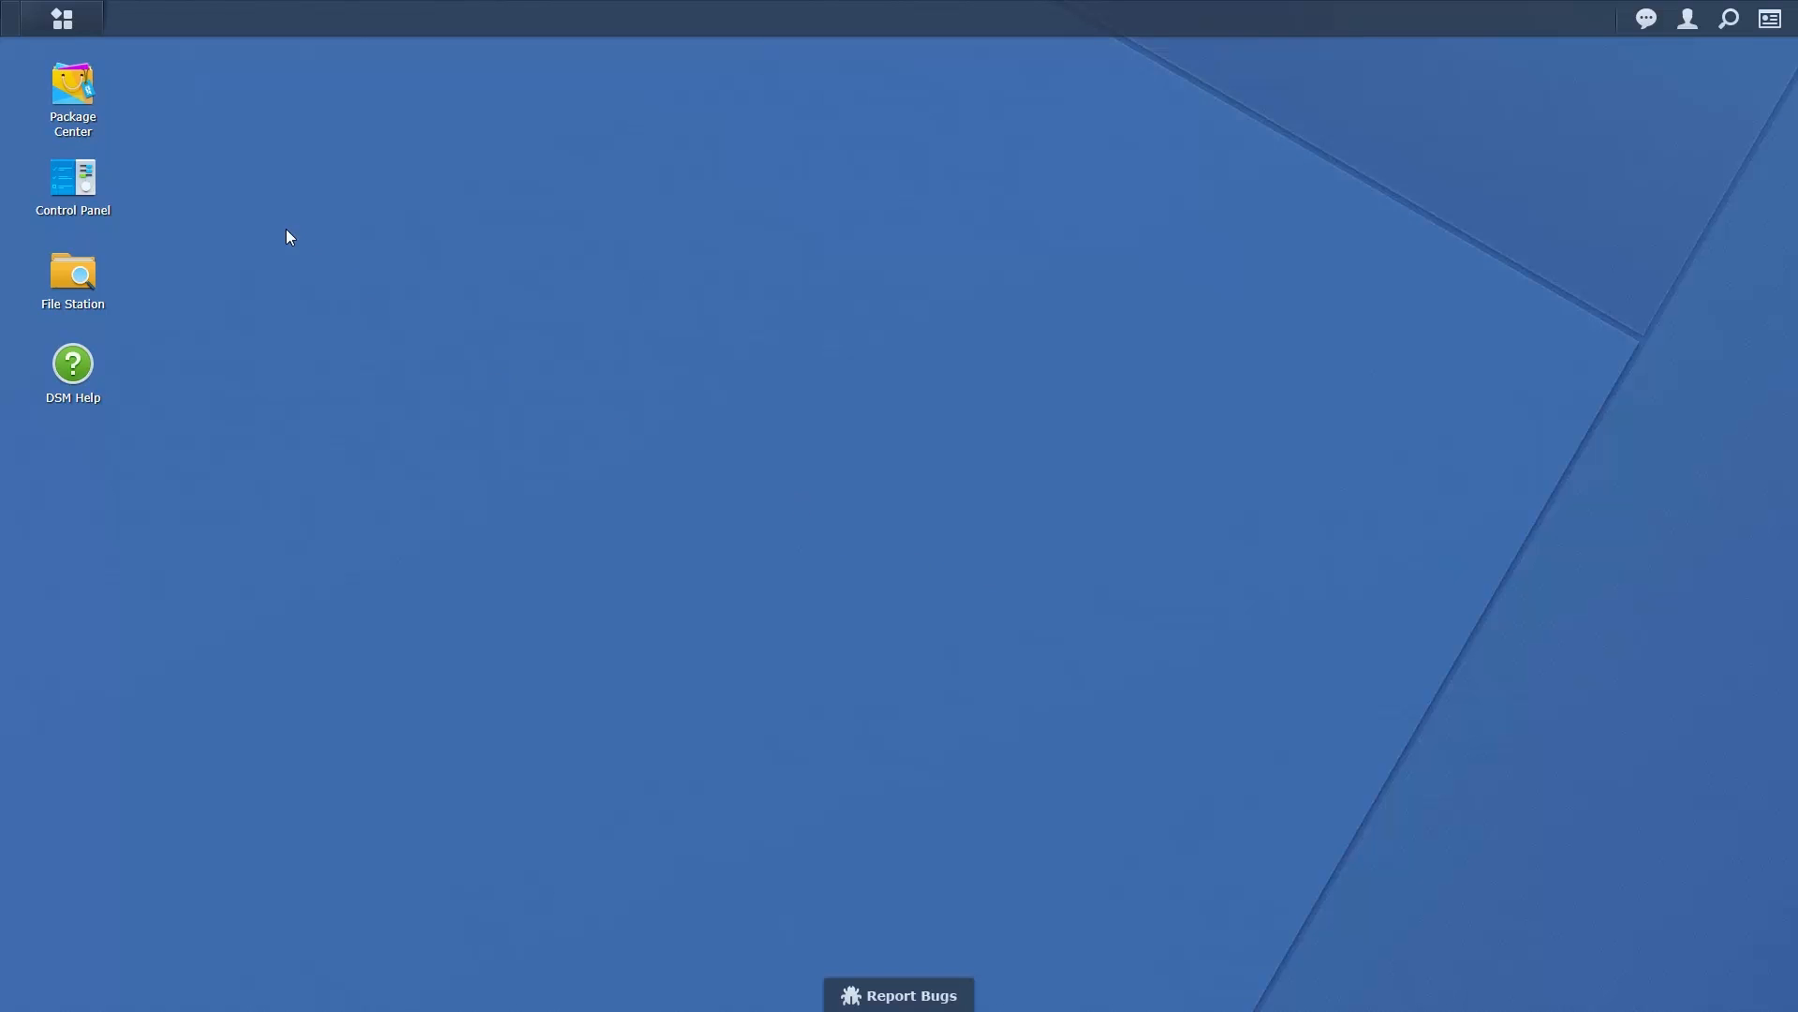
- Bring up DSM's main menu of installed applications from the taskbar
{"action": "left_click", "coordinate": [62, 19]}
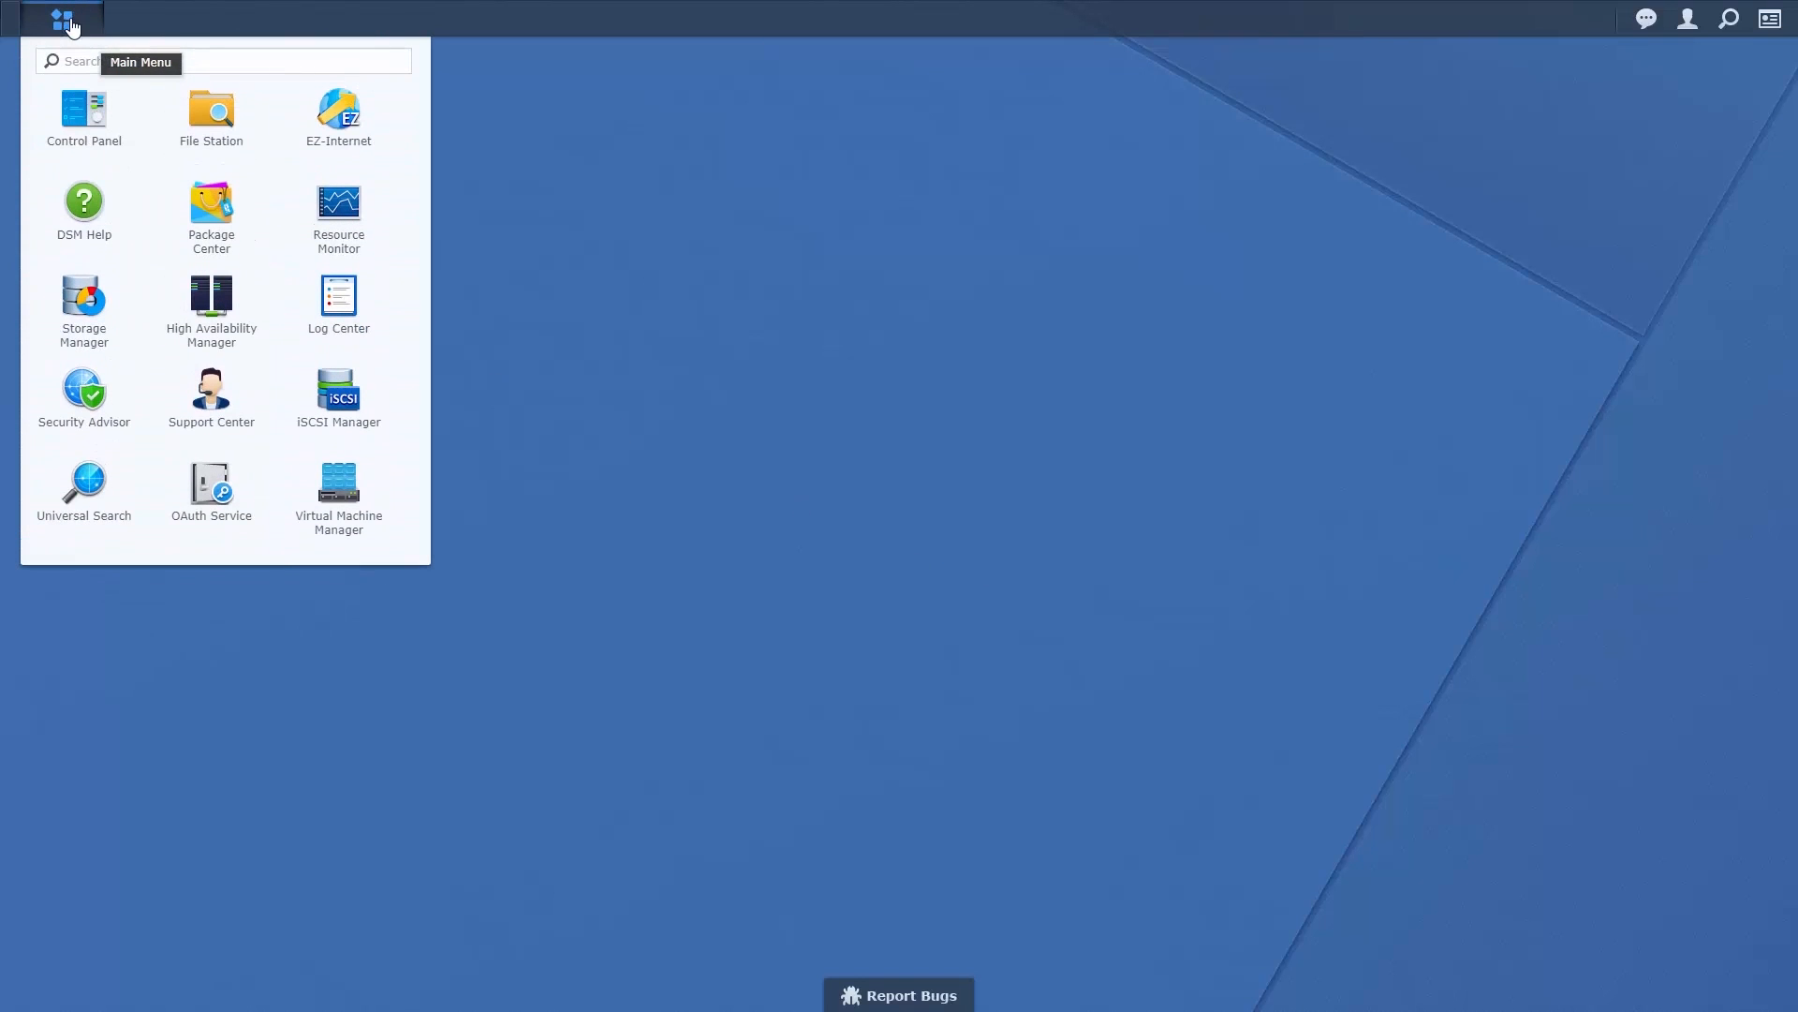
- In Virtual Machine Manager, create an ISO image named Synology Demo stored on synopm3018
{"action": "left_click", "coordinate": [339, 483]}
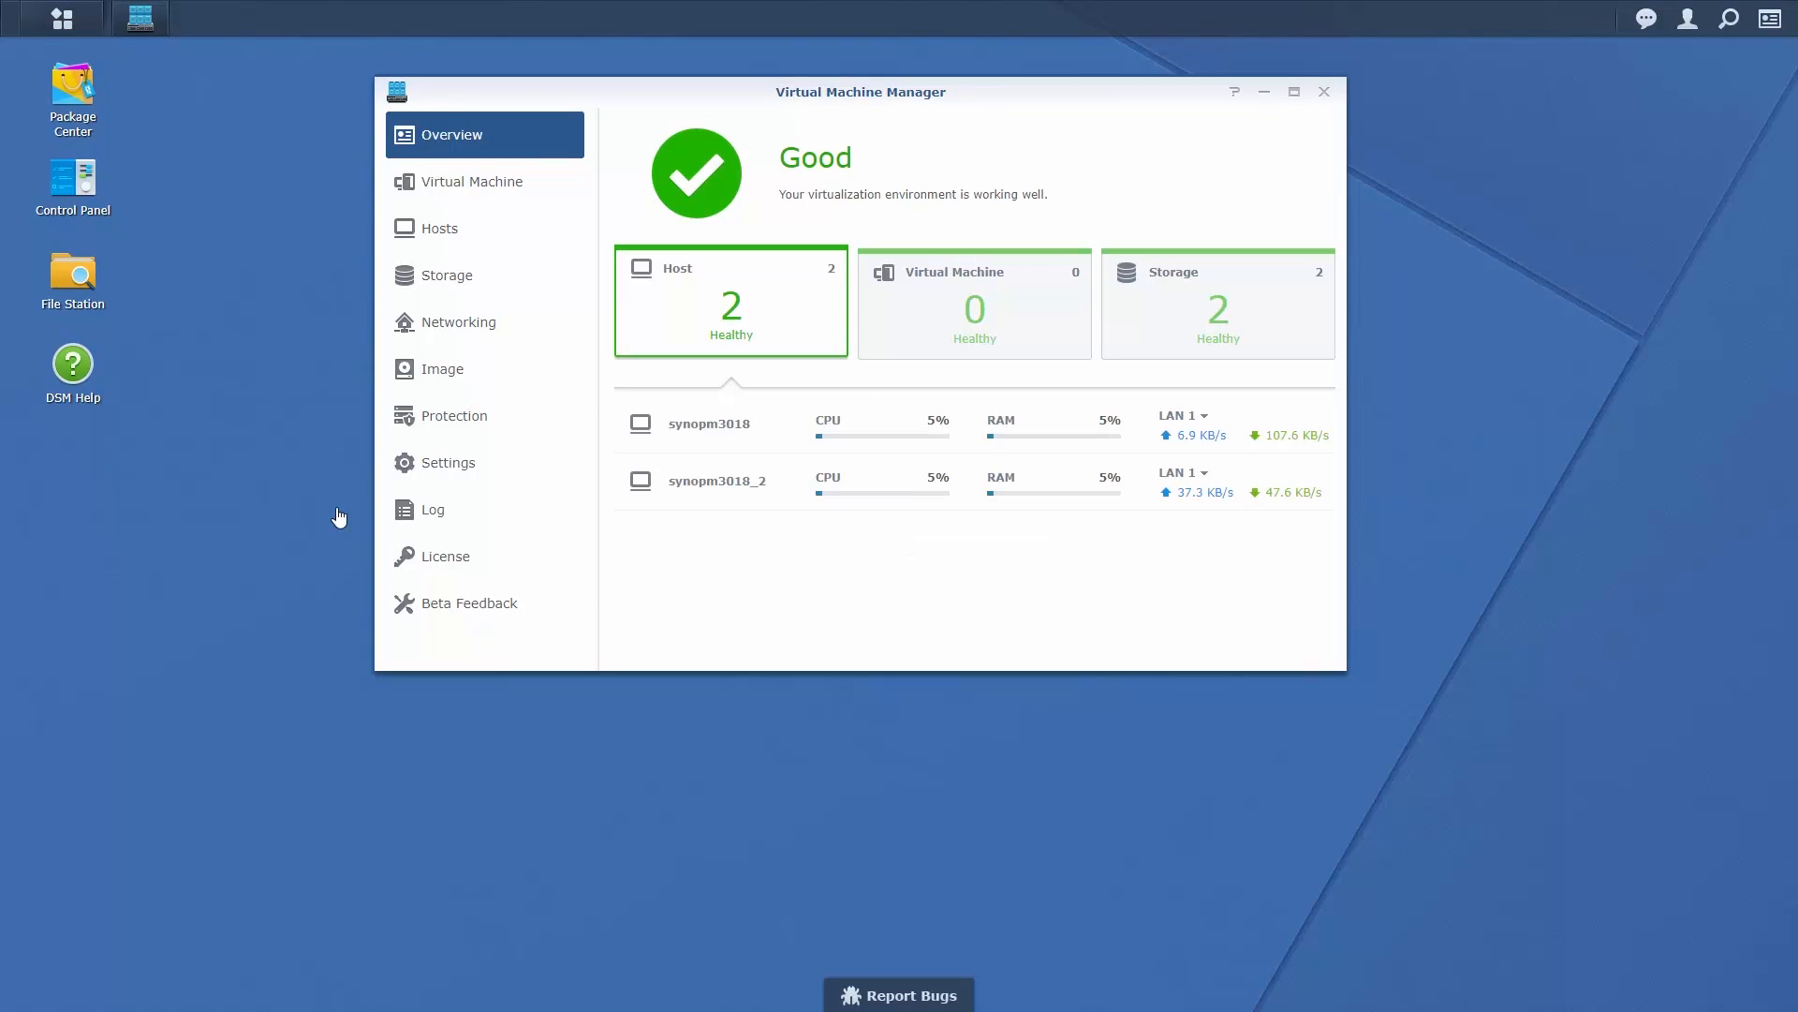
{"action": "left_click", "coordinate": [442, 369]}
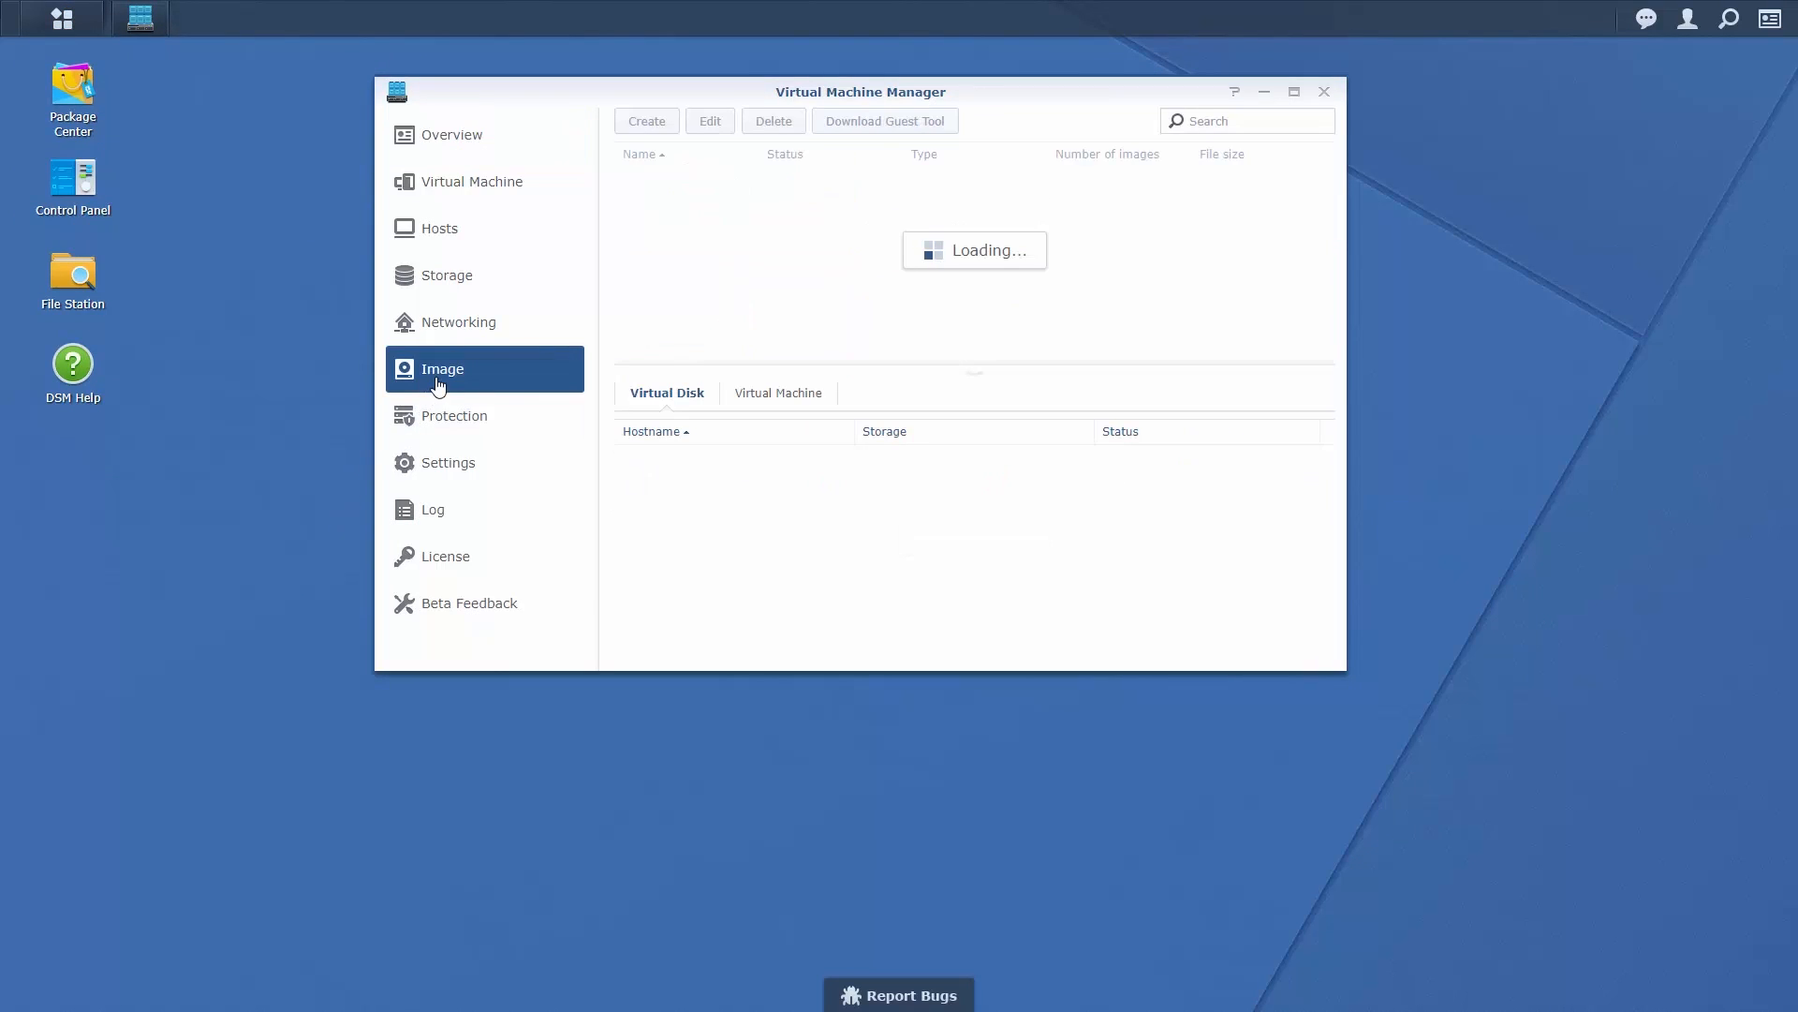
{"action": "left_click", "coordinate": [645, 120]}
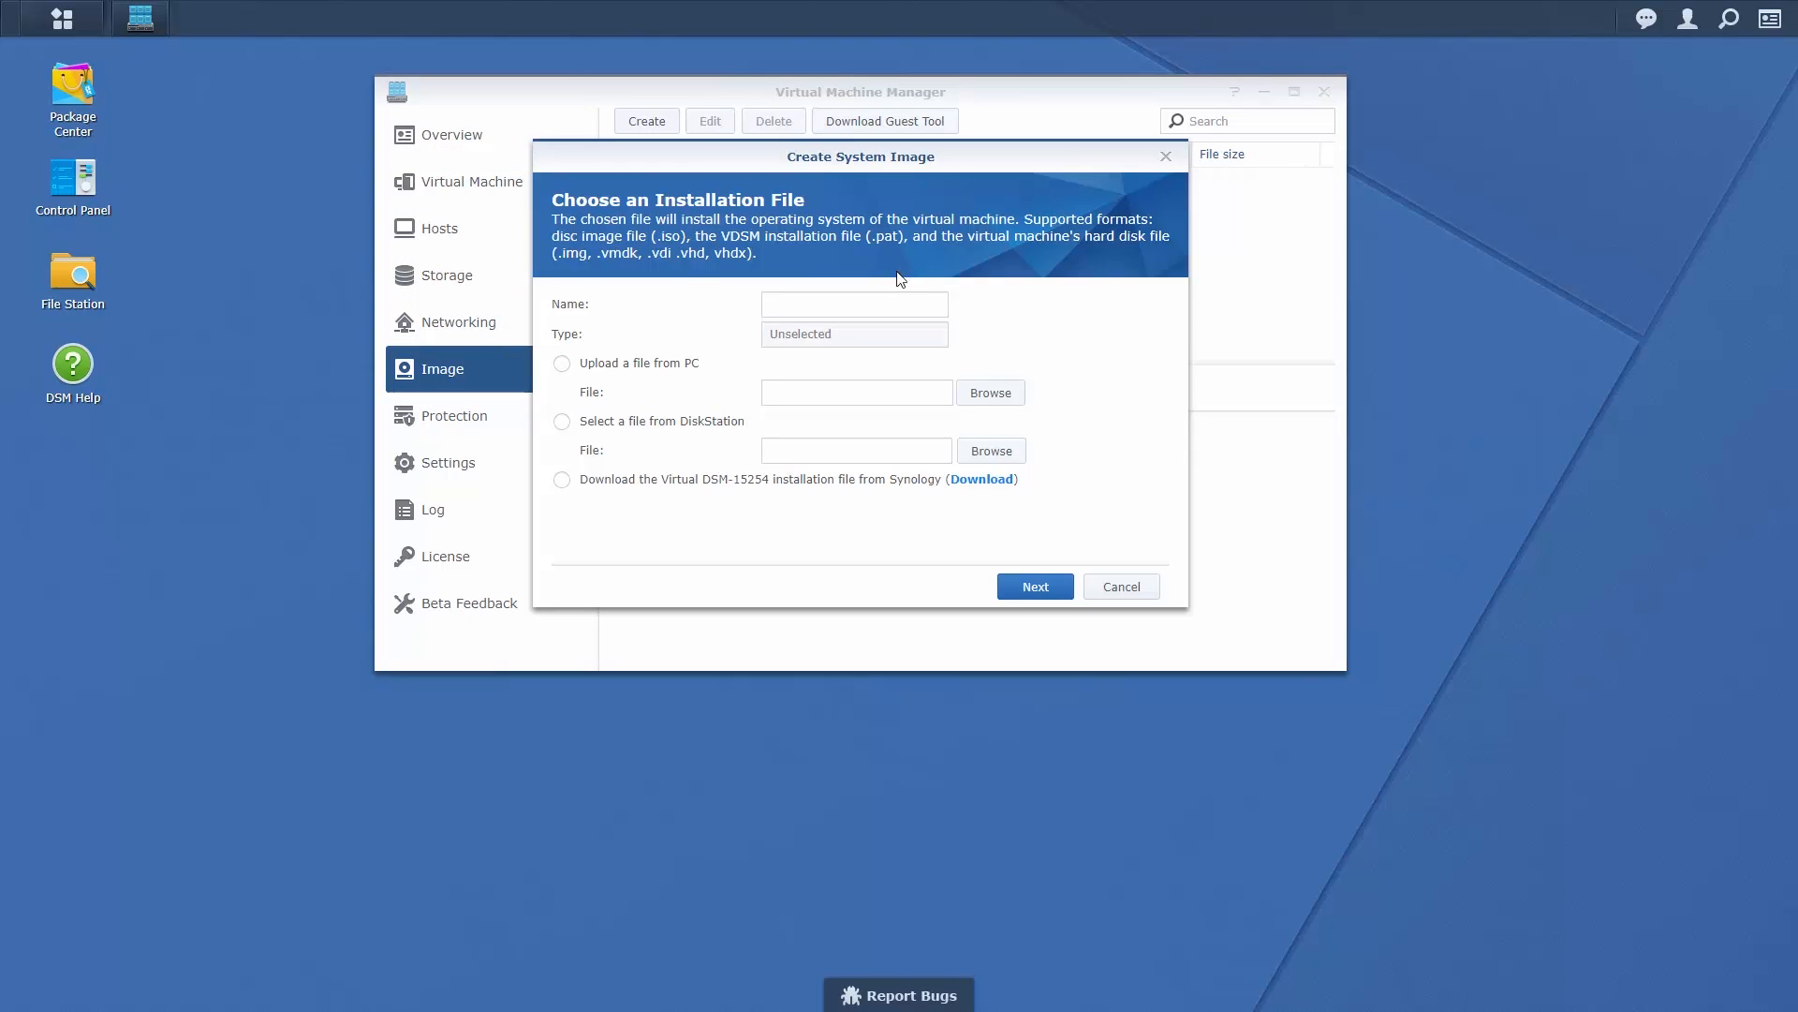
{"action": "type", "text": "Synology Demo"}
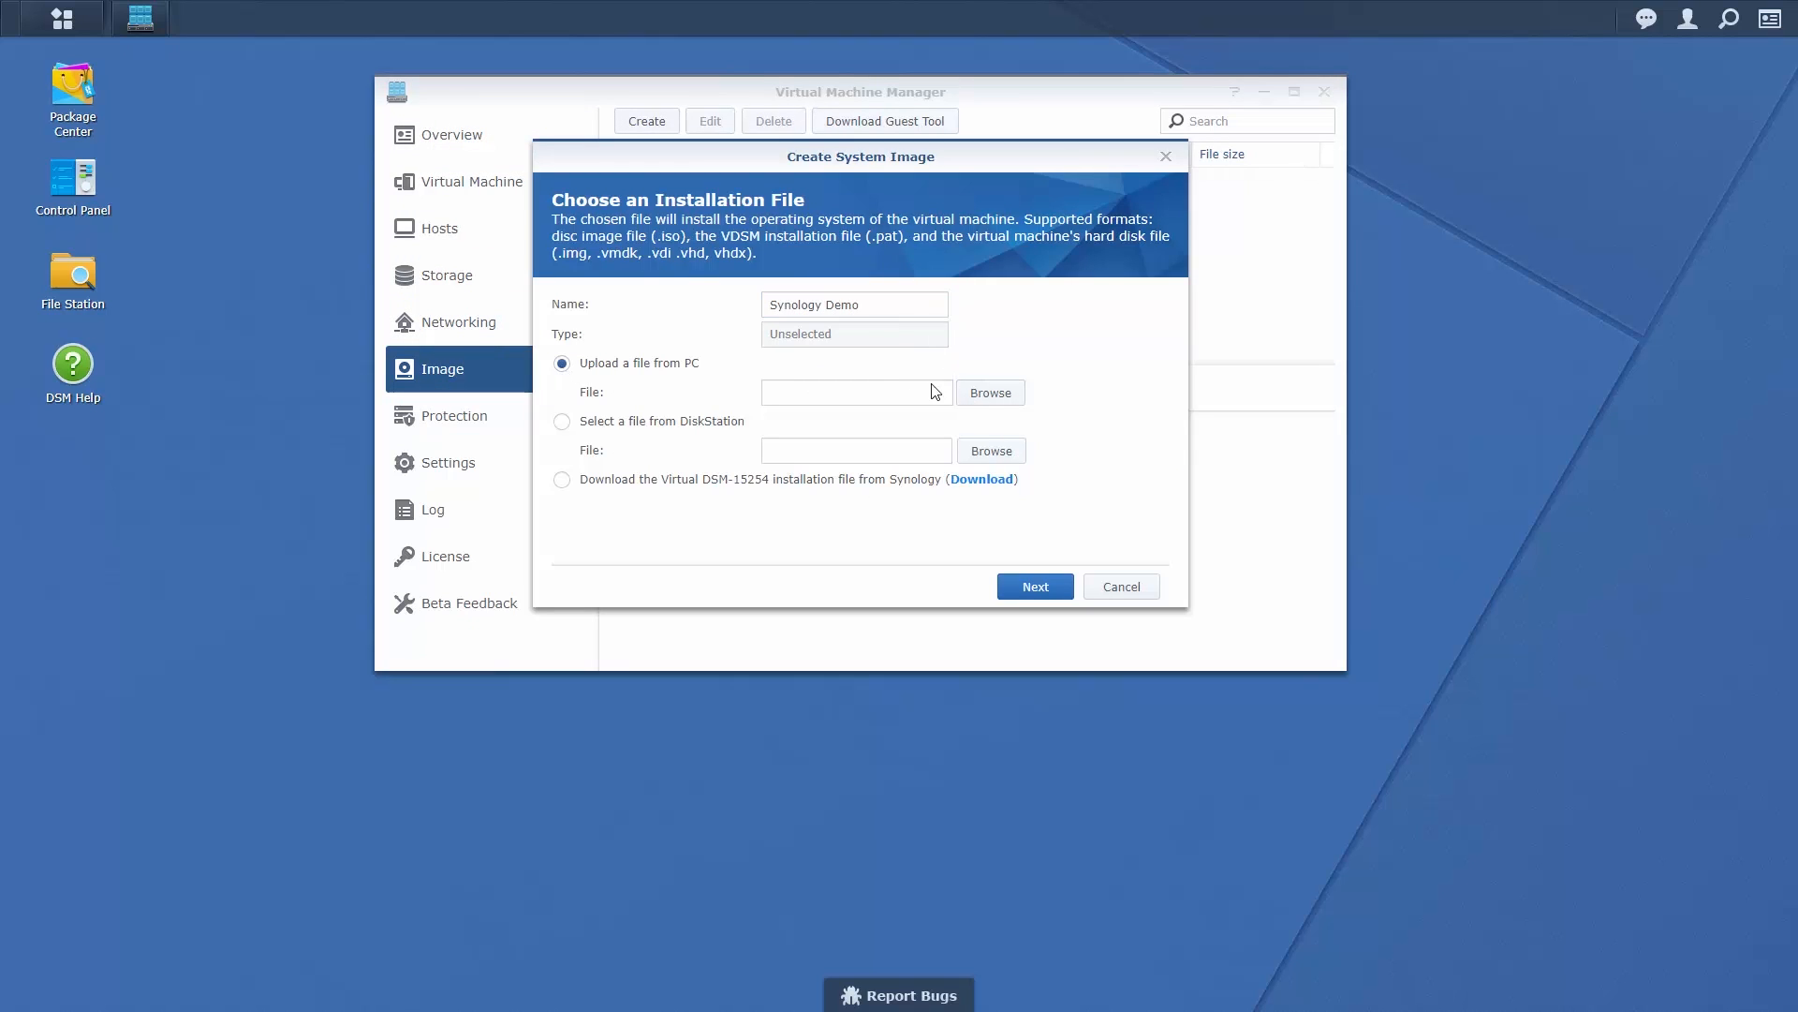
{"action": "left_click", "coordinate": [1030, 586]}
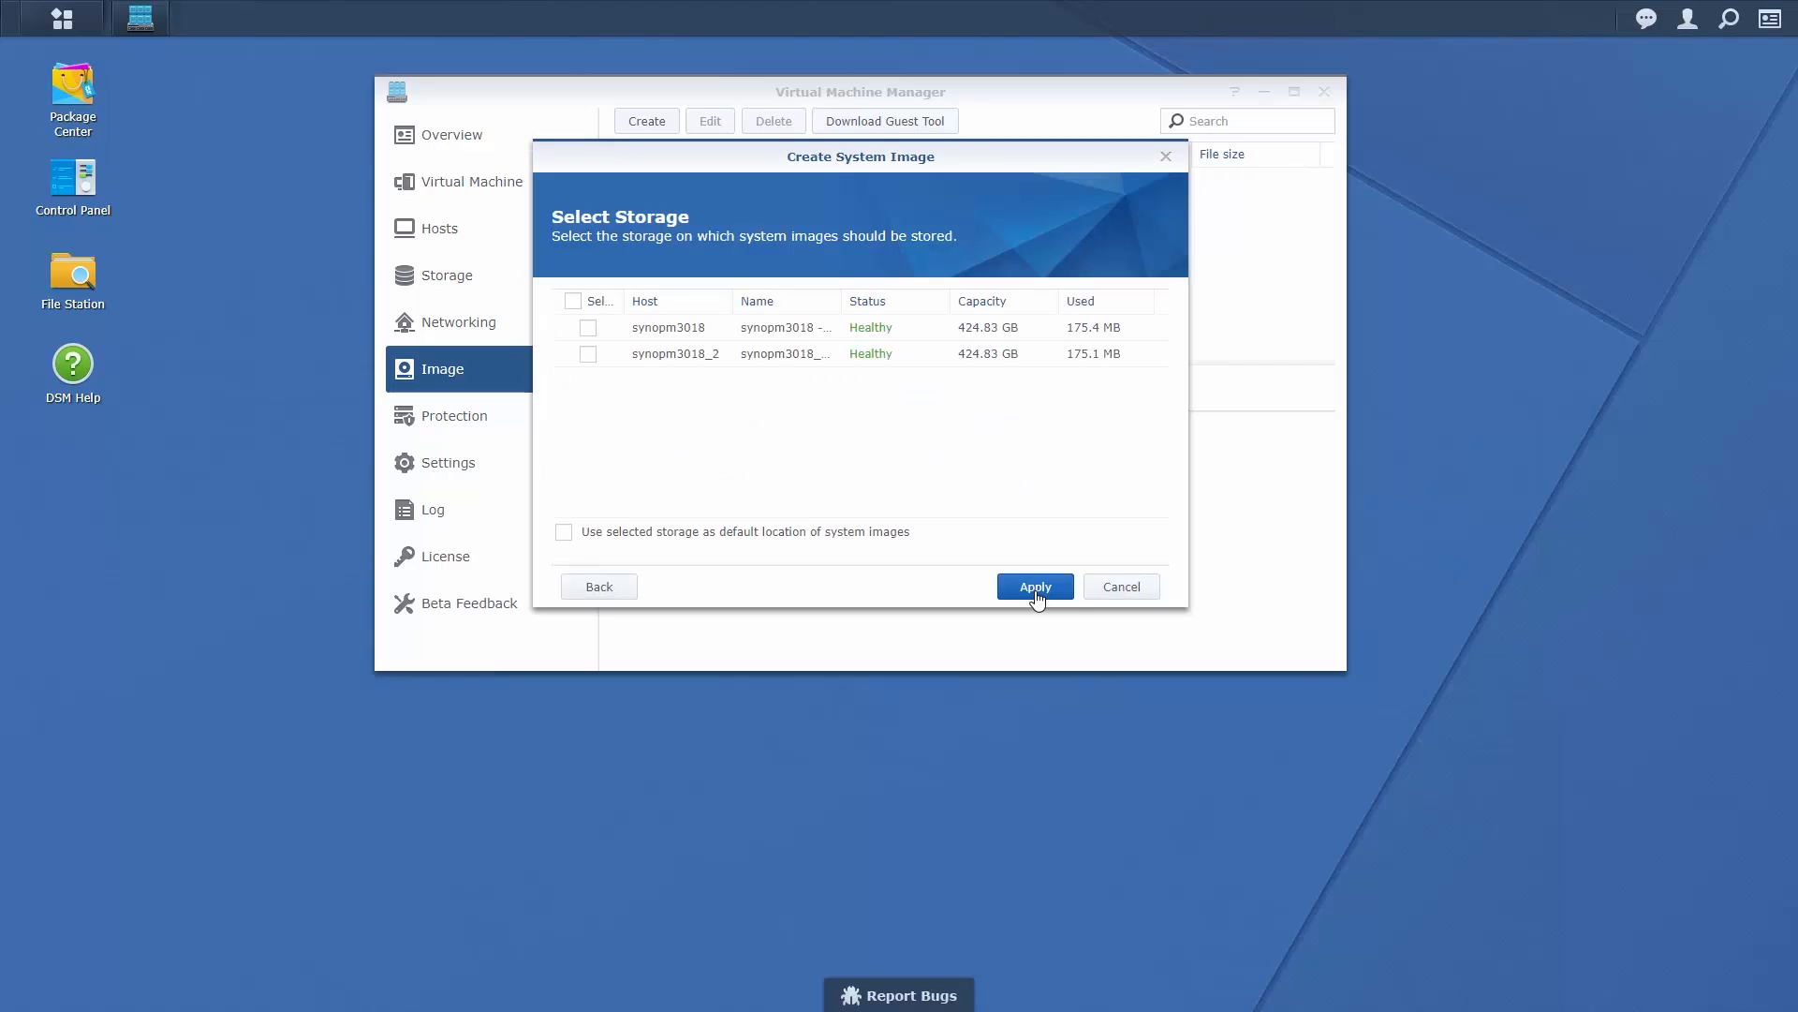
{"action": "left_click", "coordinate": [589, 326]}
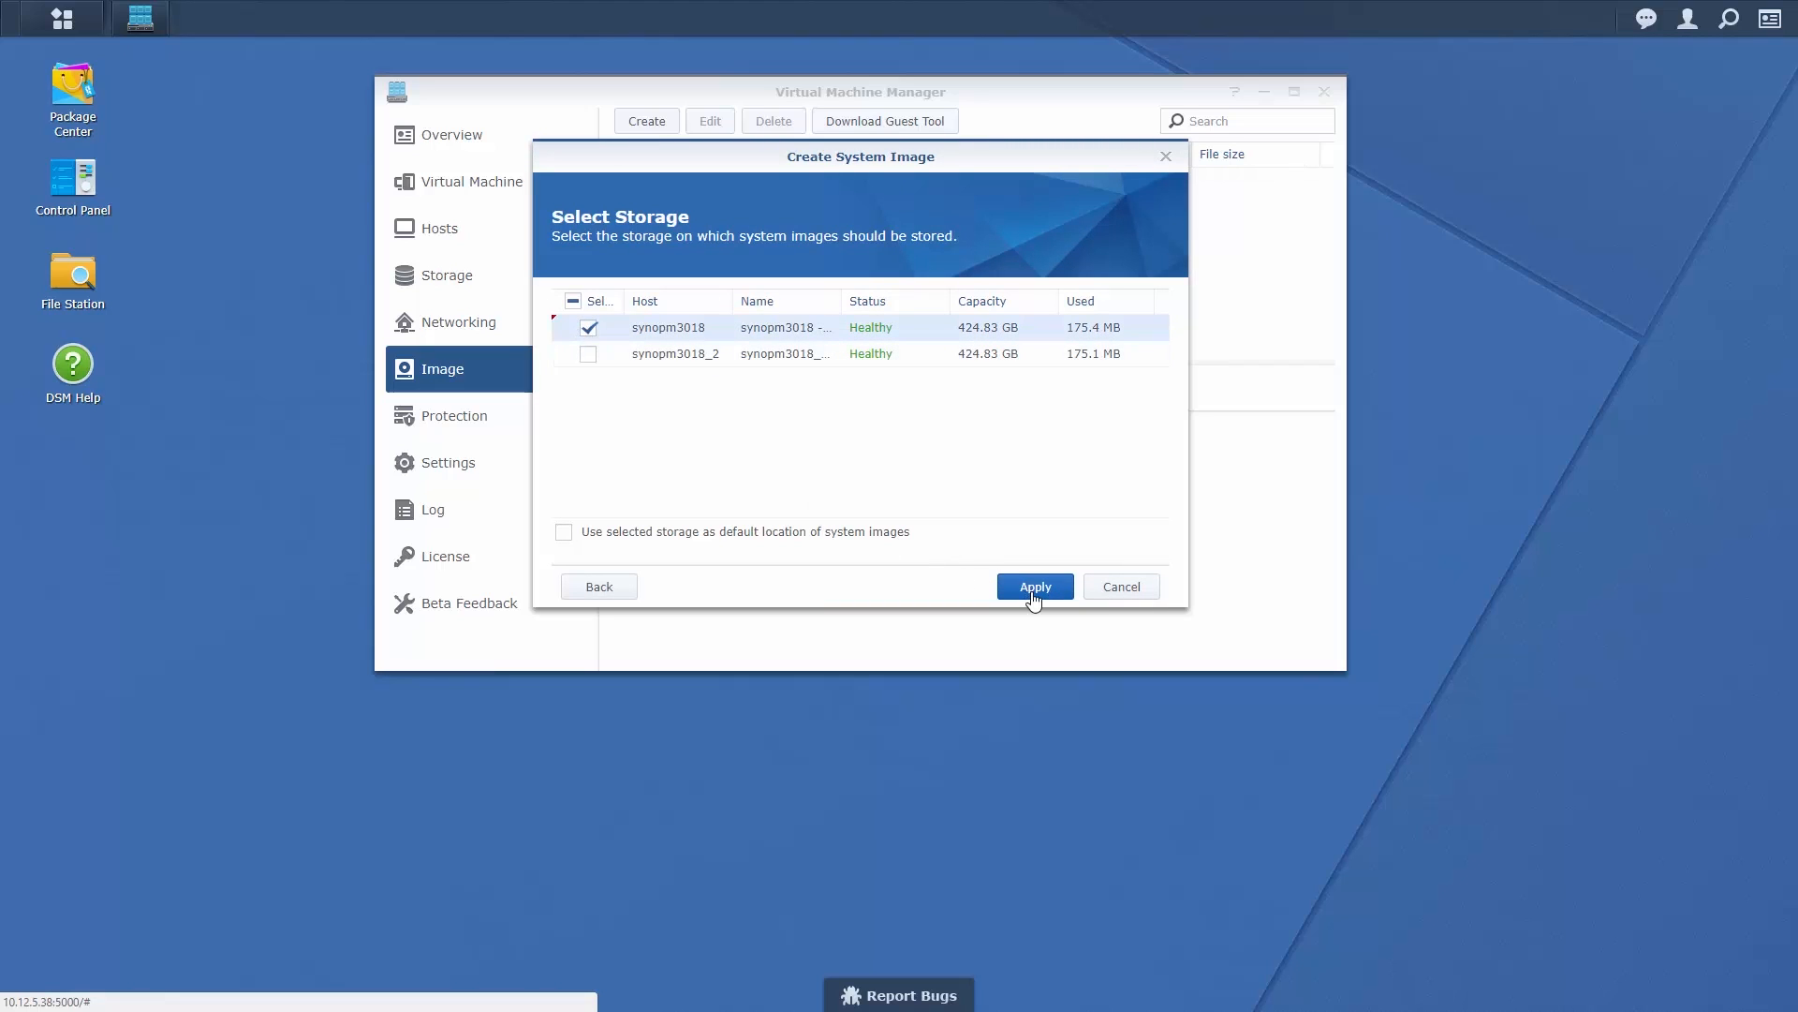
{"action": "left_click", "coordinate": [1033, 587]}
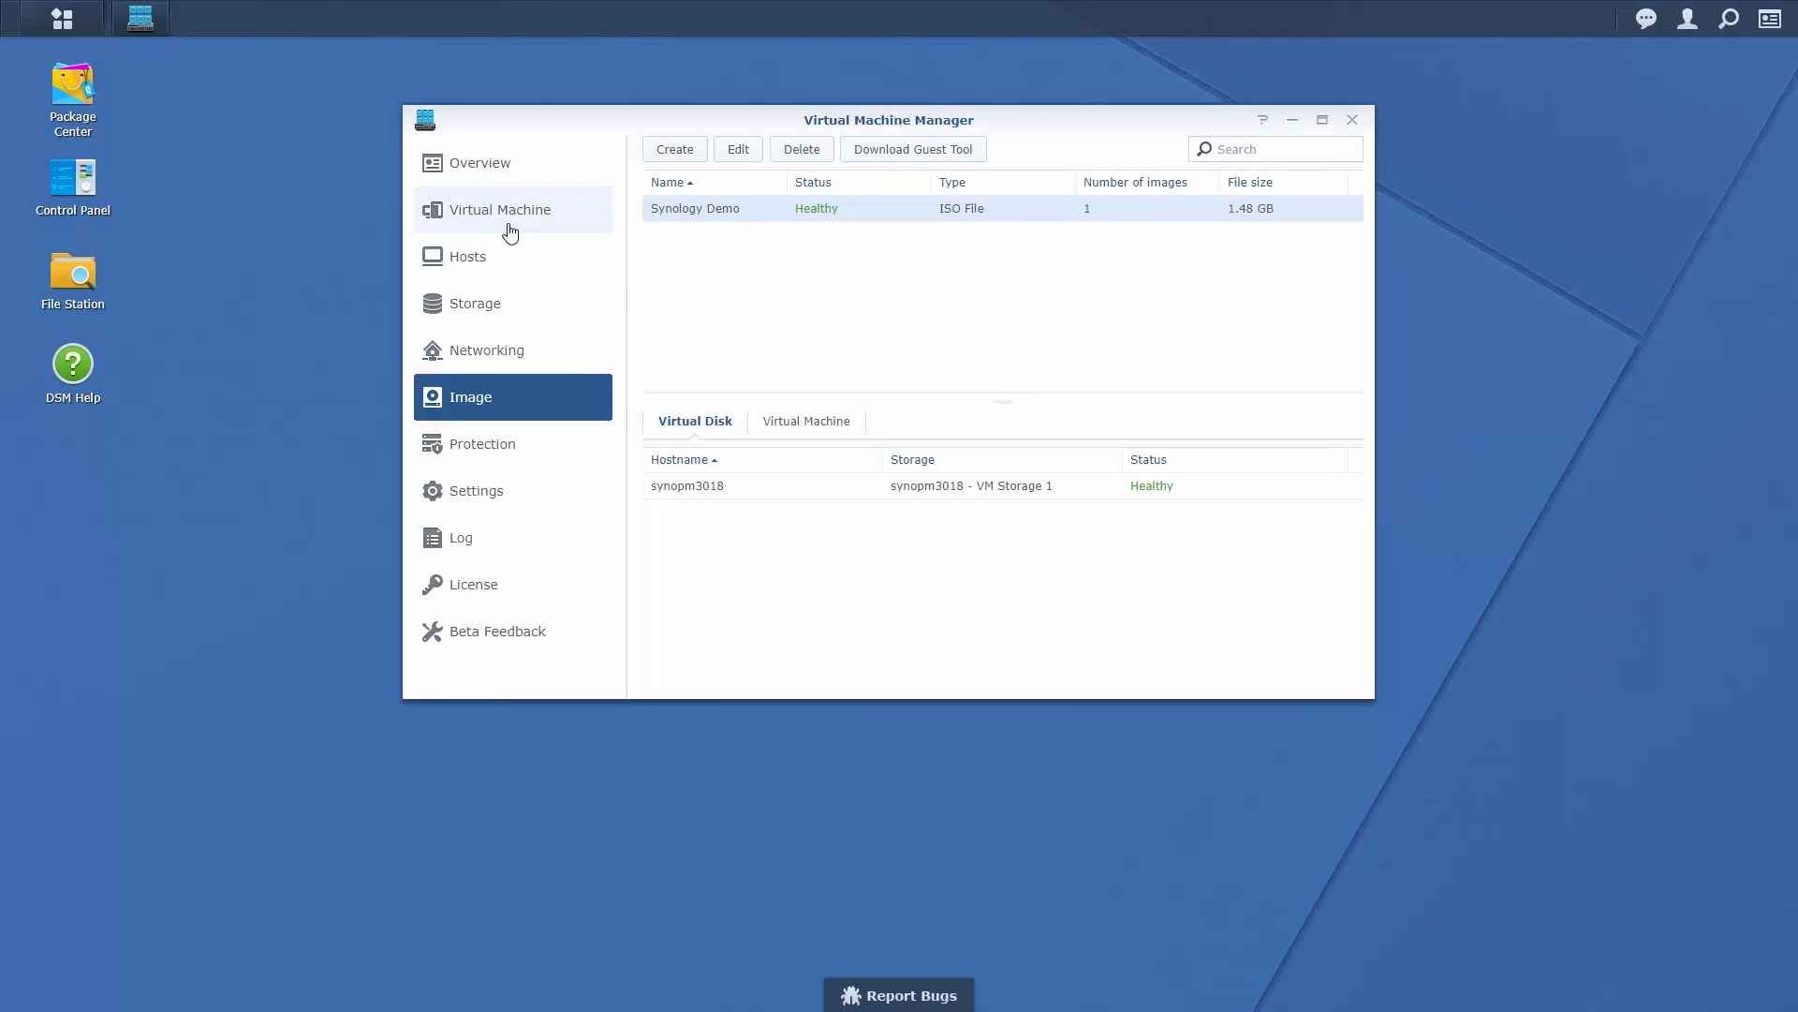
- Start a new virtual machine with Linux as the operating system
{"action": "left_click", "coordinate": [499, 210]}
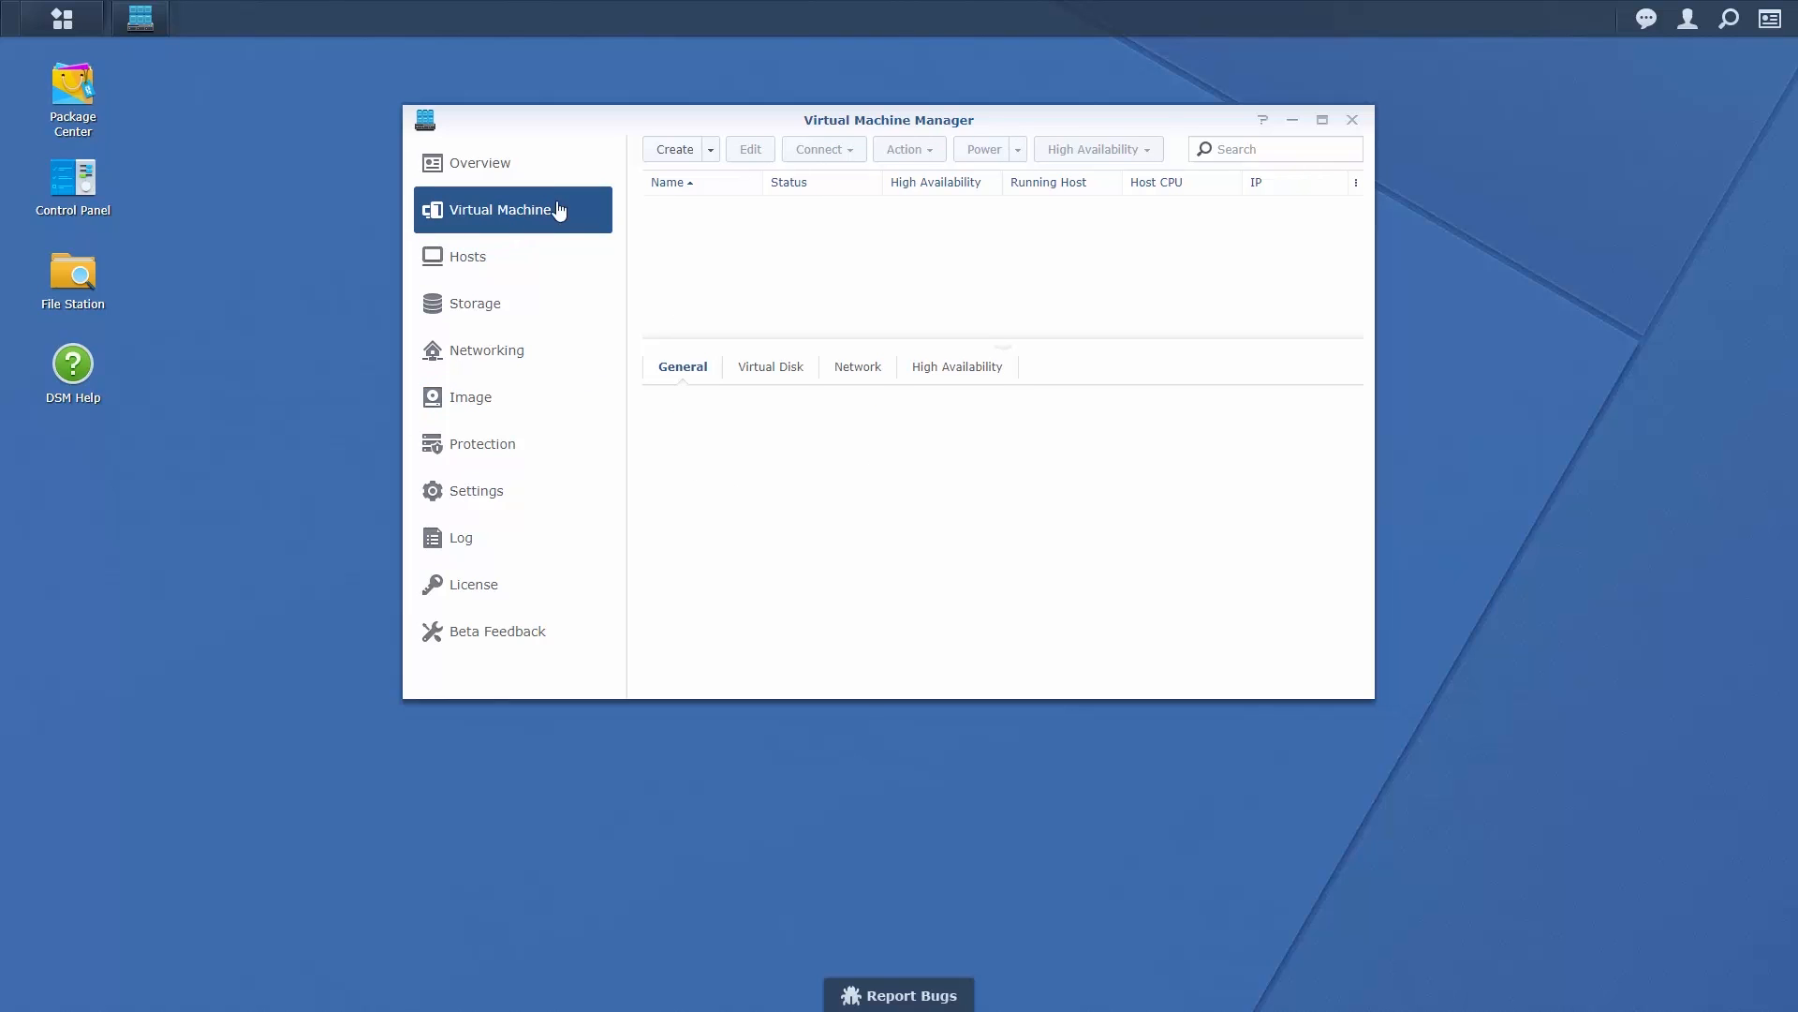
{"action": "left_click", "coordinate": [674, 150]}
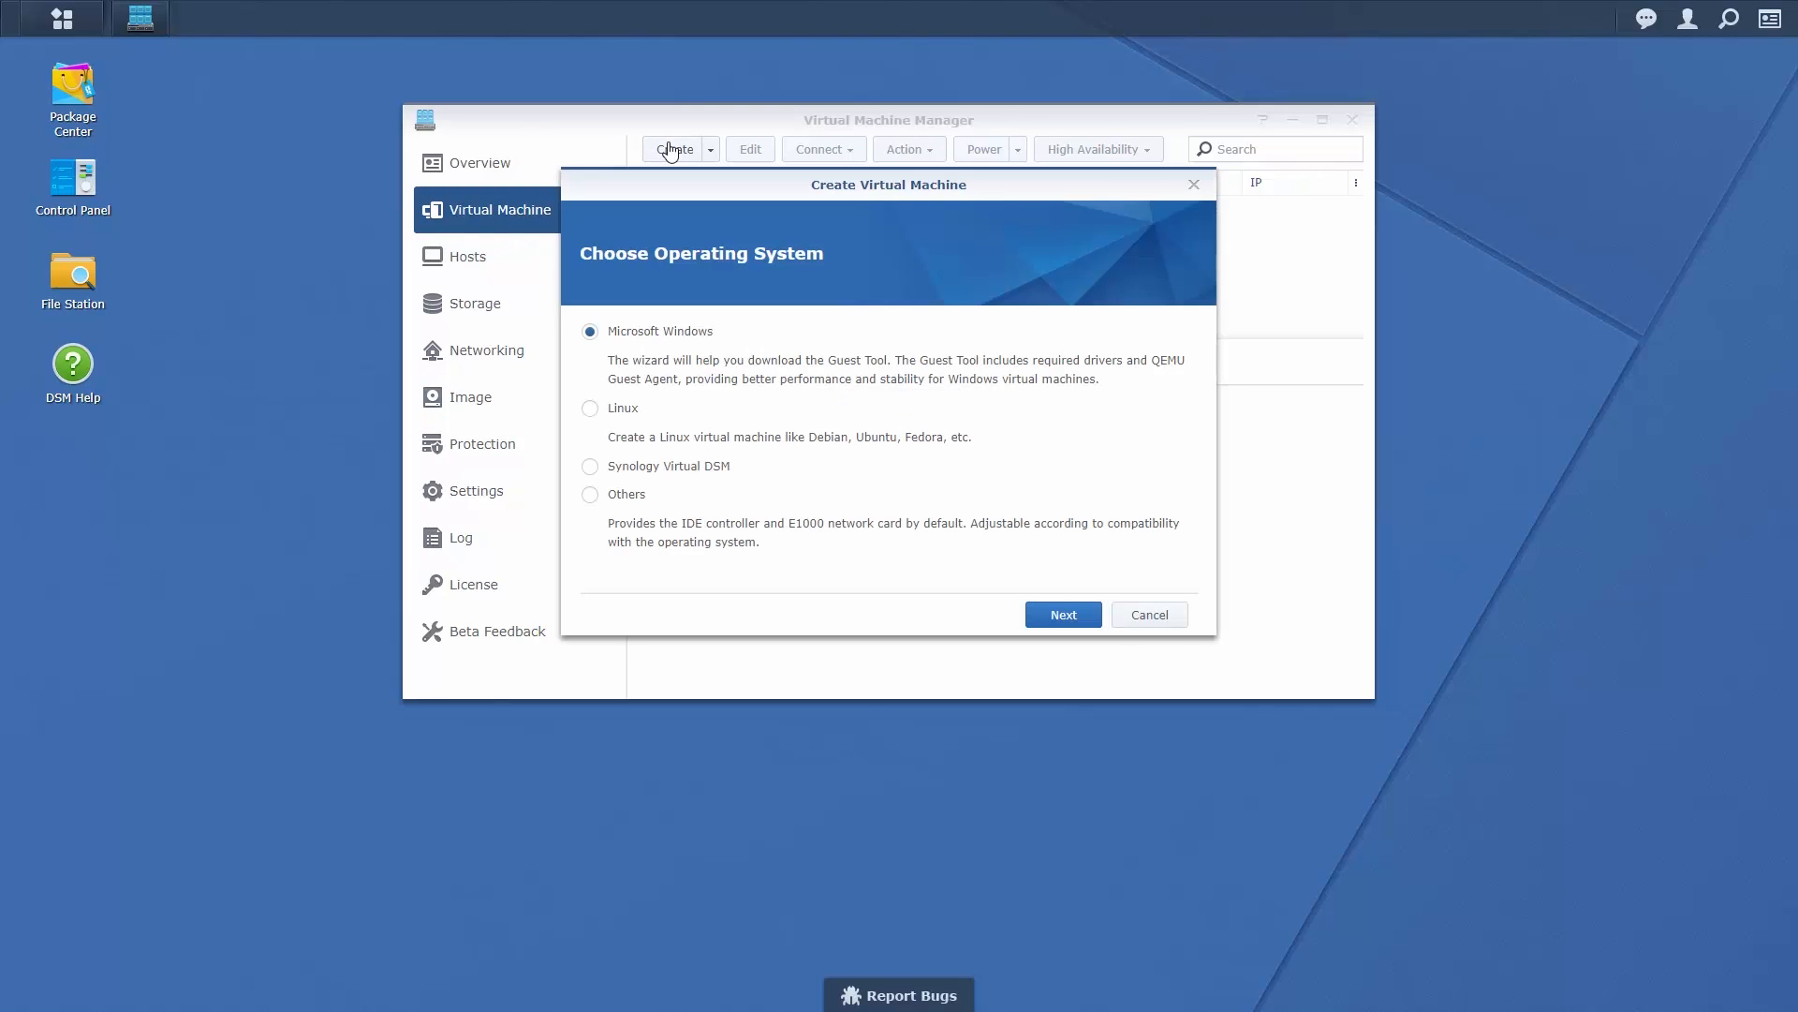
{"action": "left_click", "coordinate": [590, 408]}
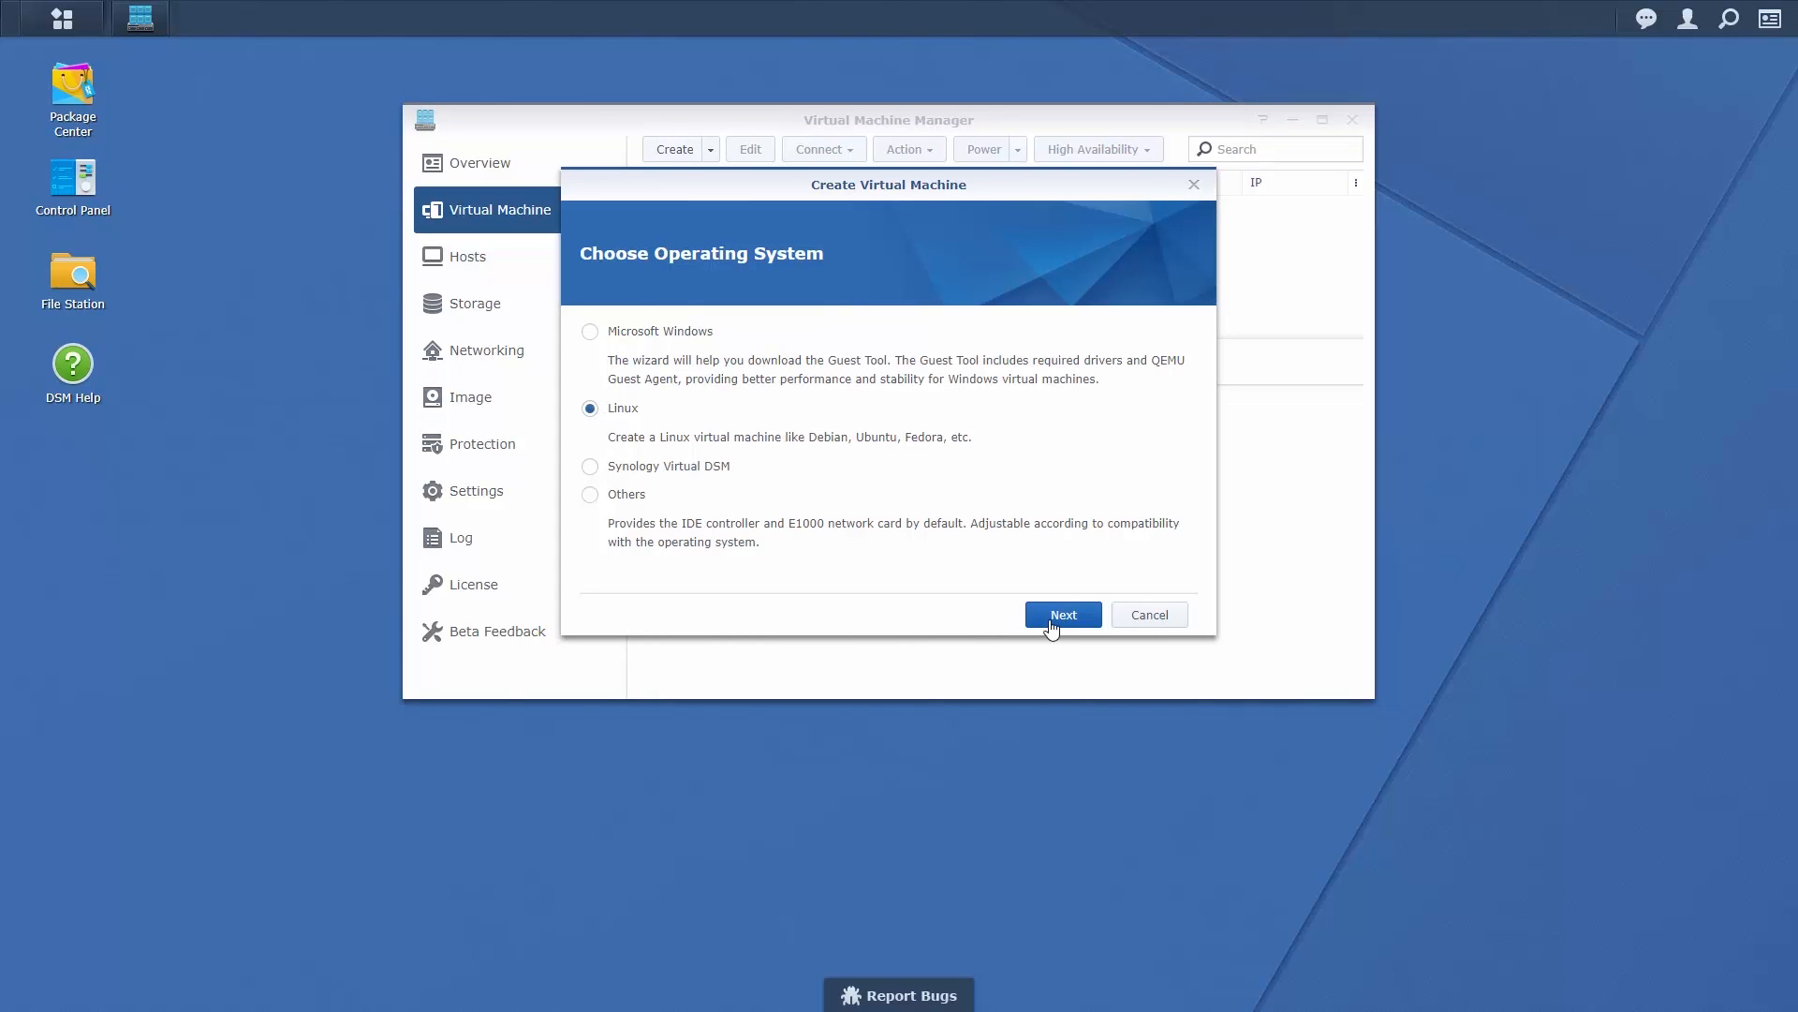
- Keep the name Graudus and give the VM 2 CPU cores and 20 GB memory
{"action": "left_click", "coordinate": [1060, 615]}
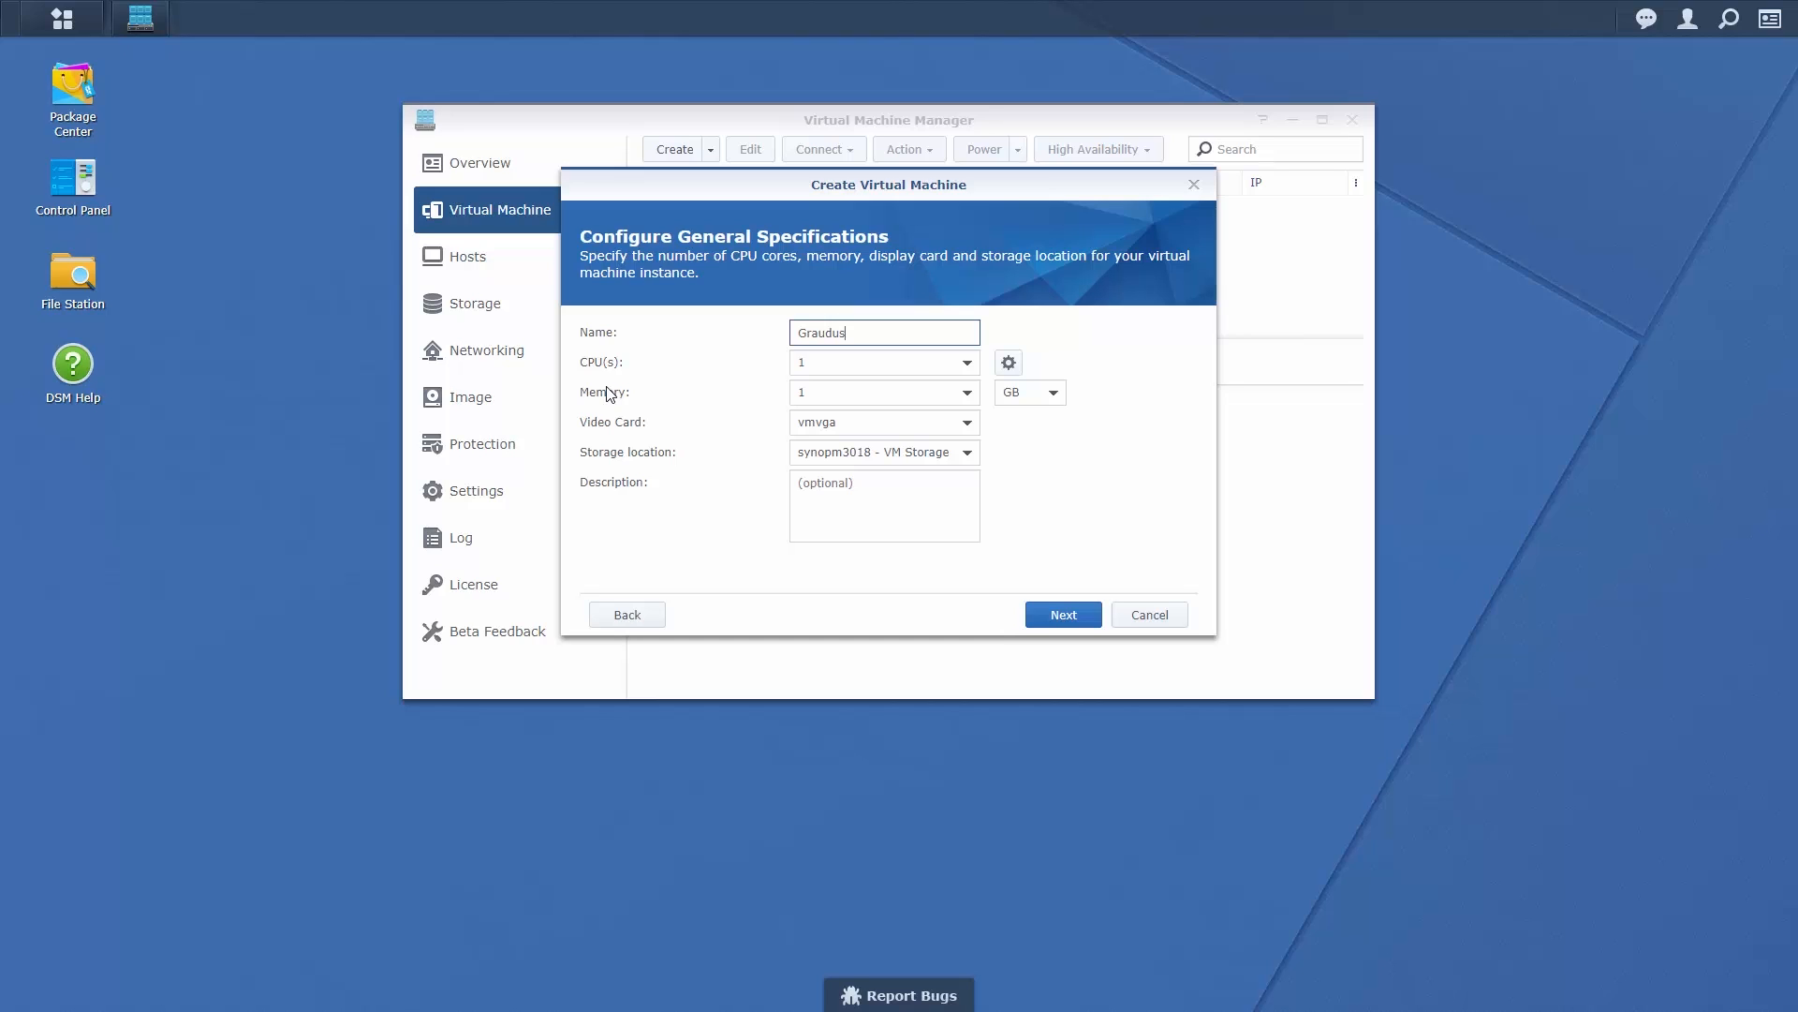
{"action": "mouse_move", "coordinate": [864, 361]}
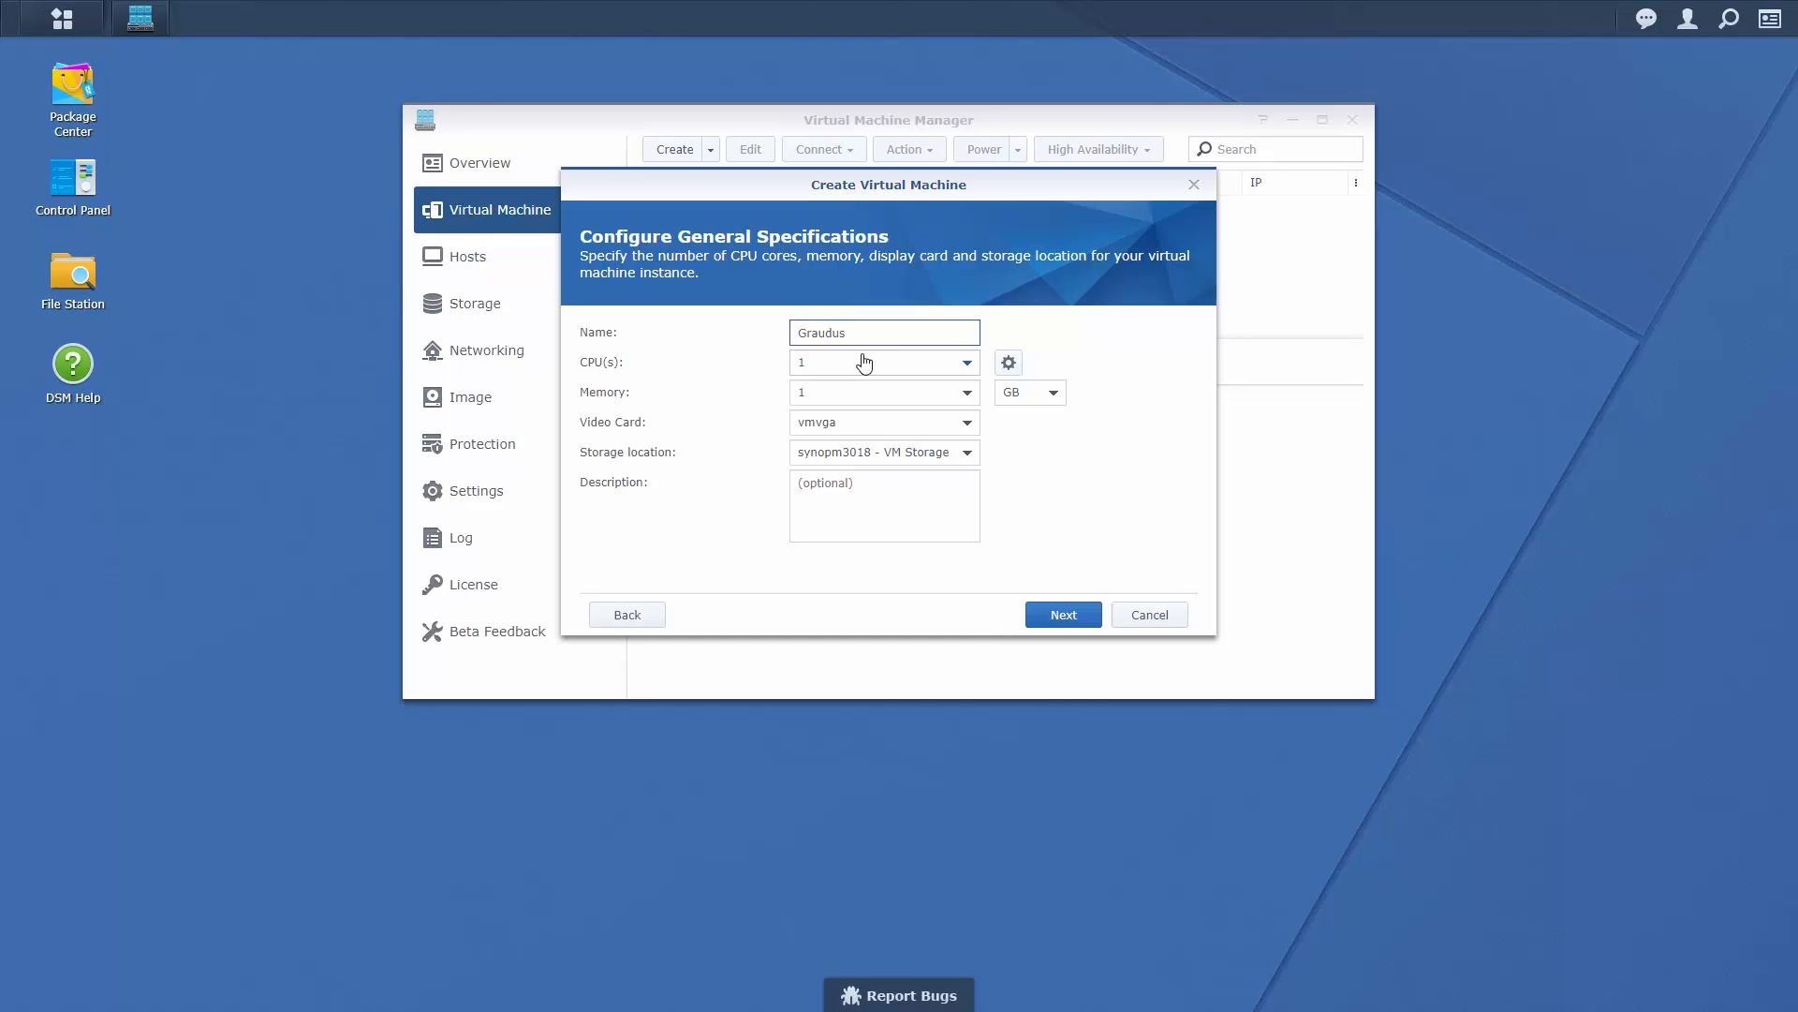
{"action": "left_click", "coordinate": [884, 332]}
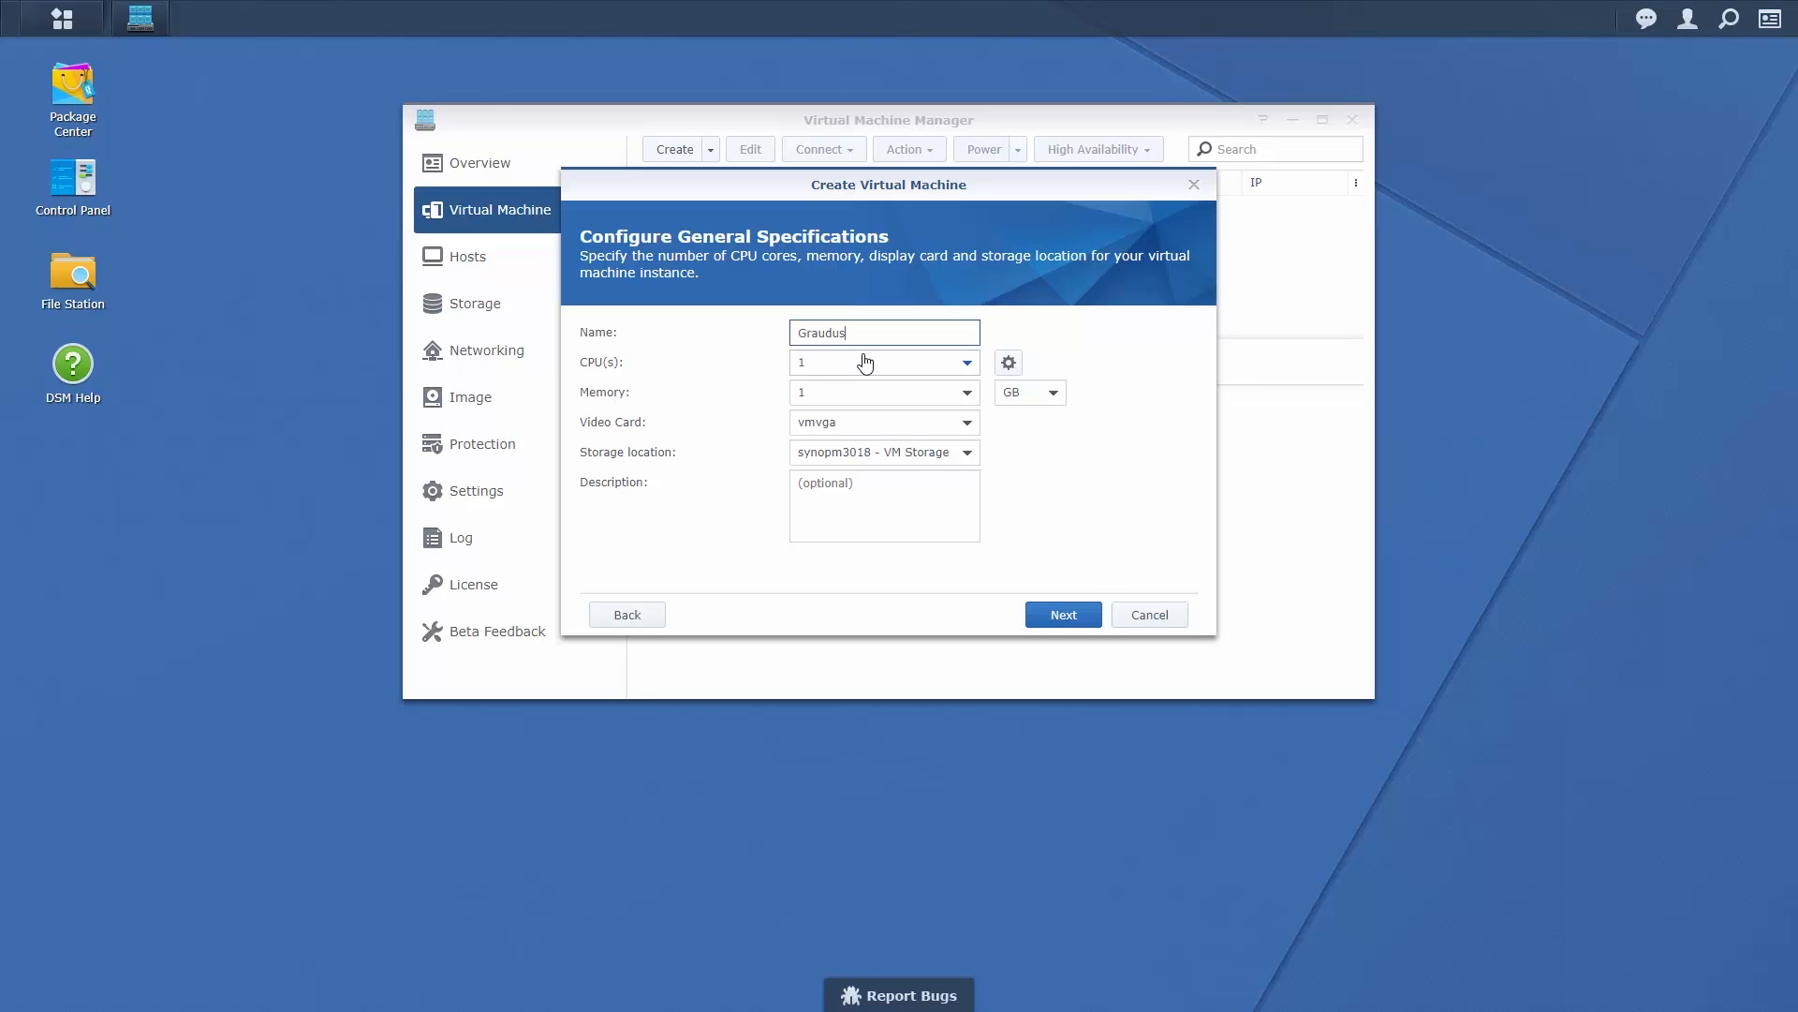
{"action": "left_click", "coordinate": [967, 362]}
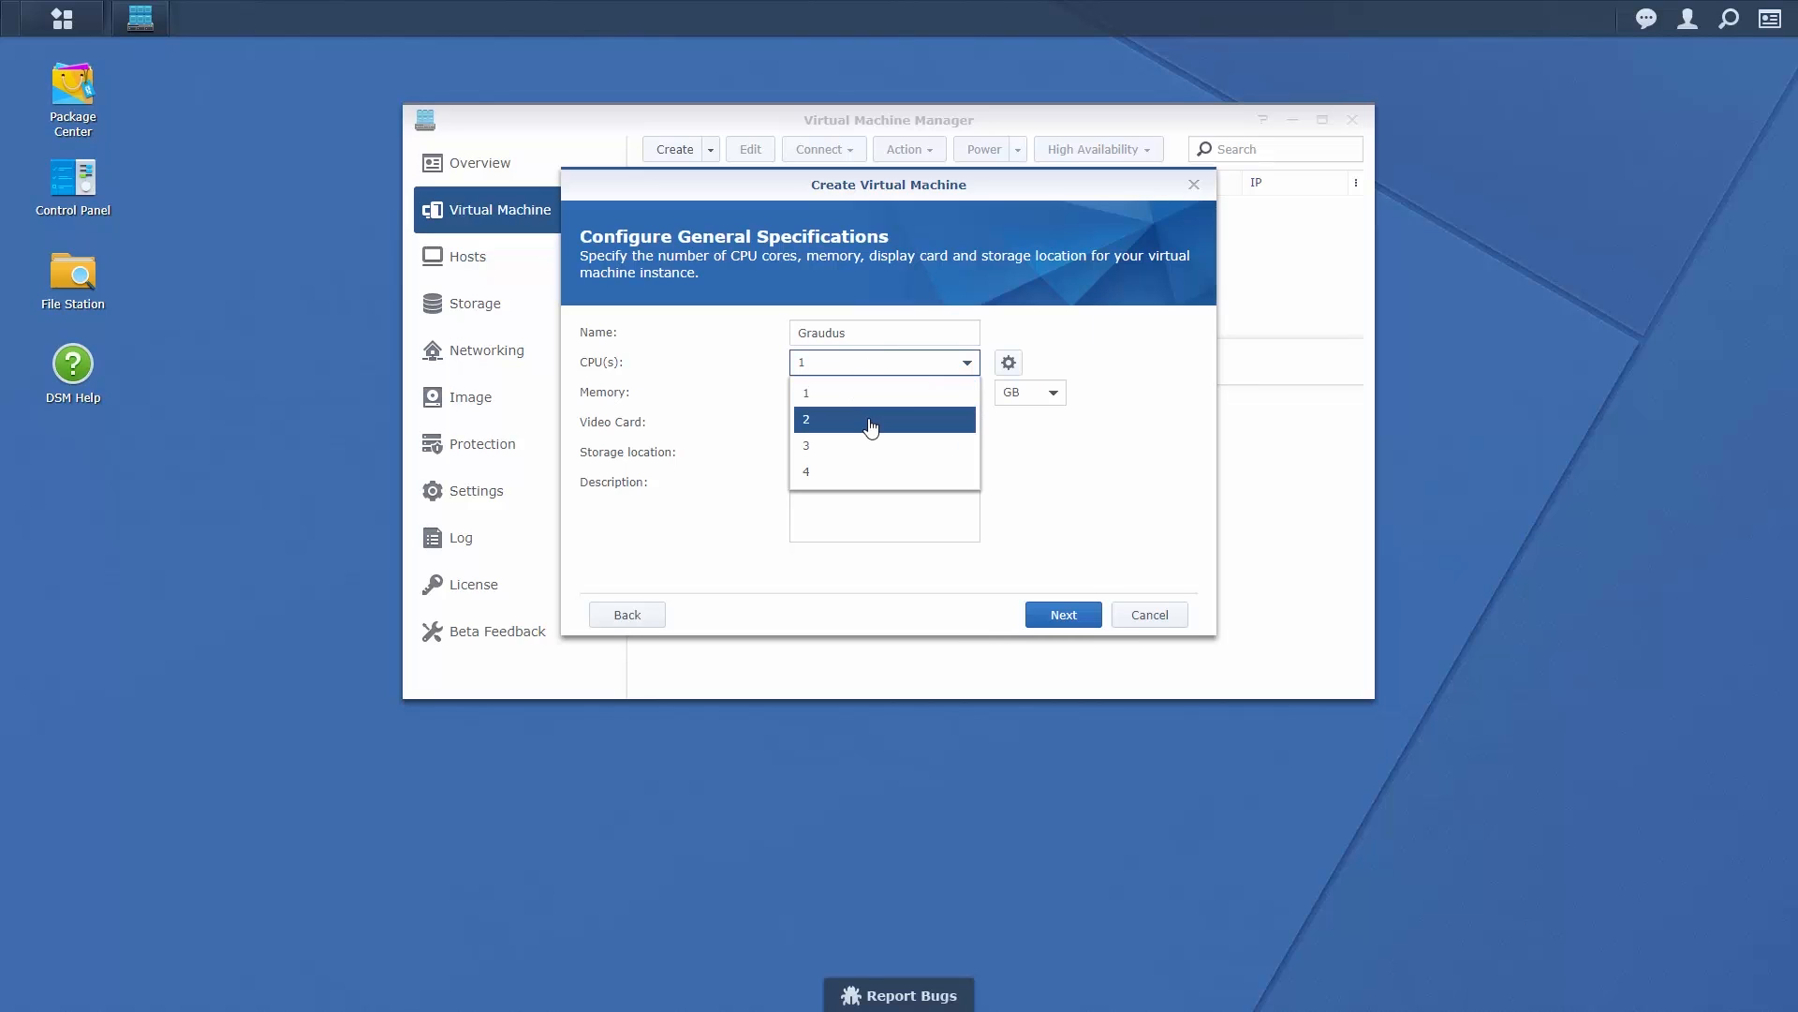
{"action": "left_click", "coordinate": [872, 417]}
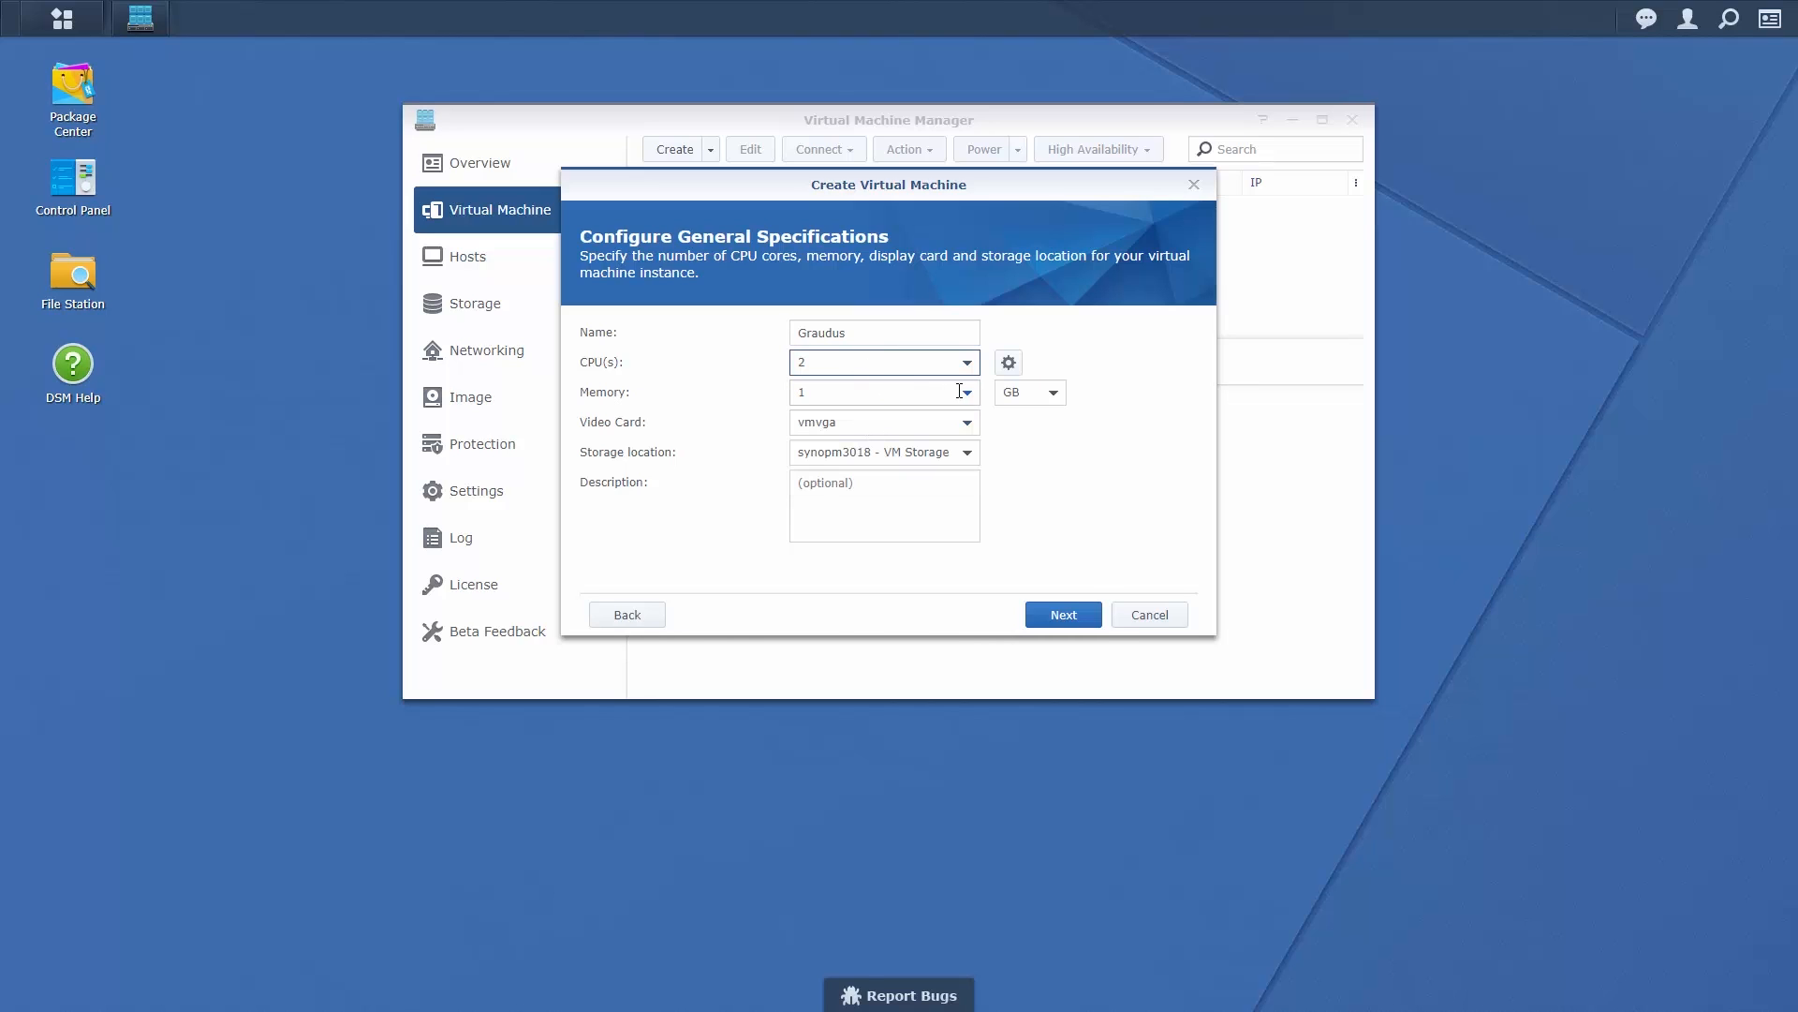
{"action": "left_click", "coordinate": [965, 391]}
{"action": "type", "text": "20"}
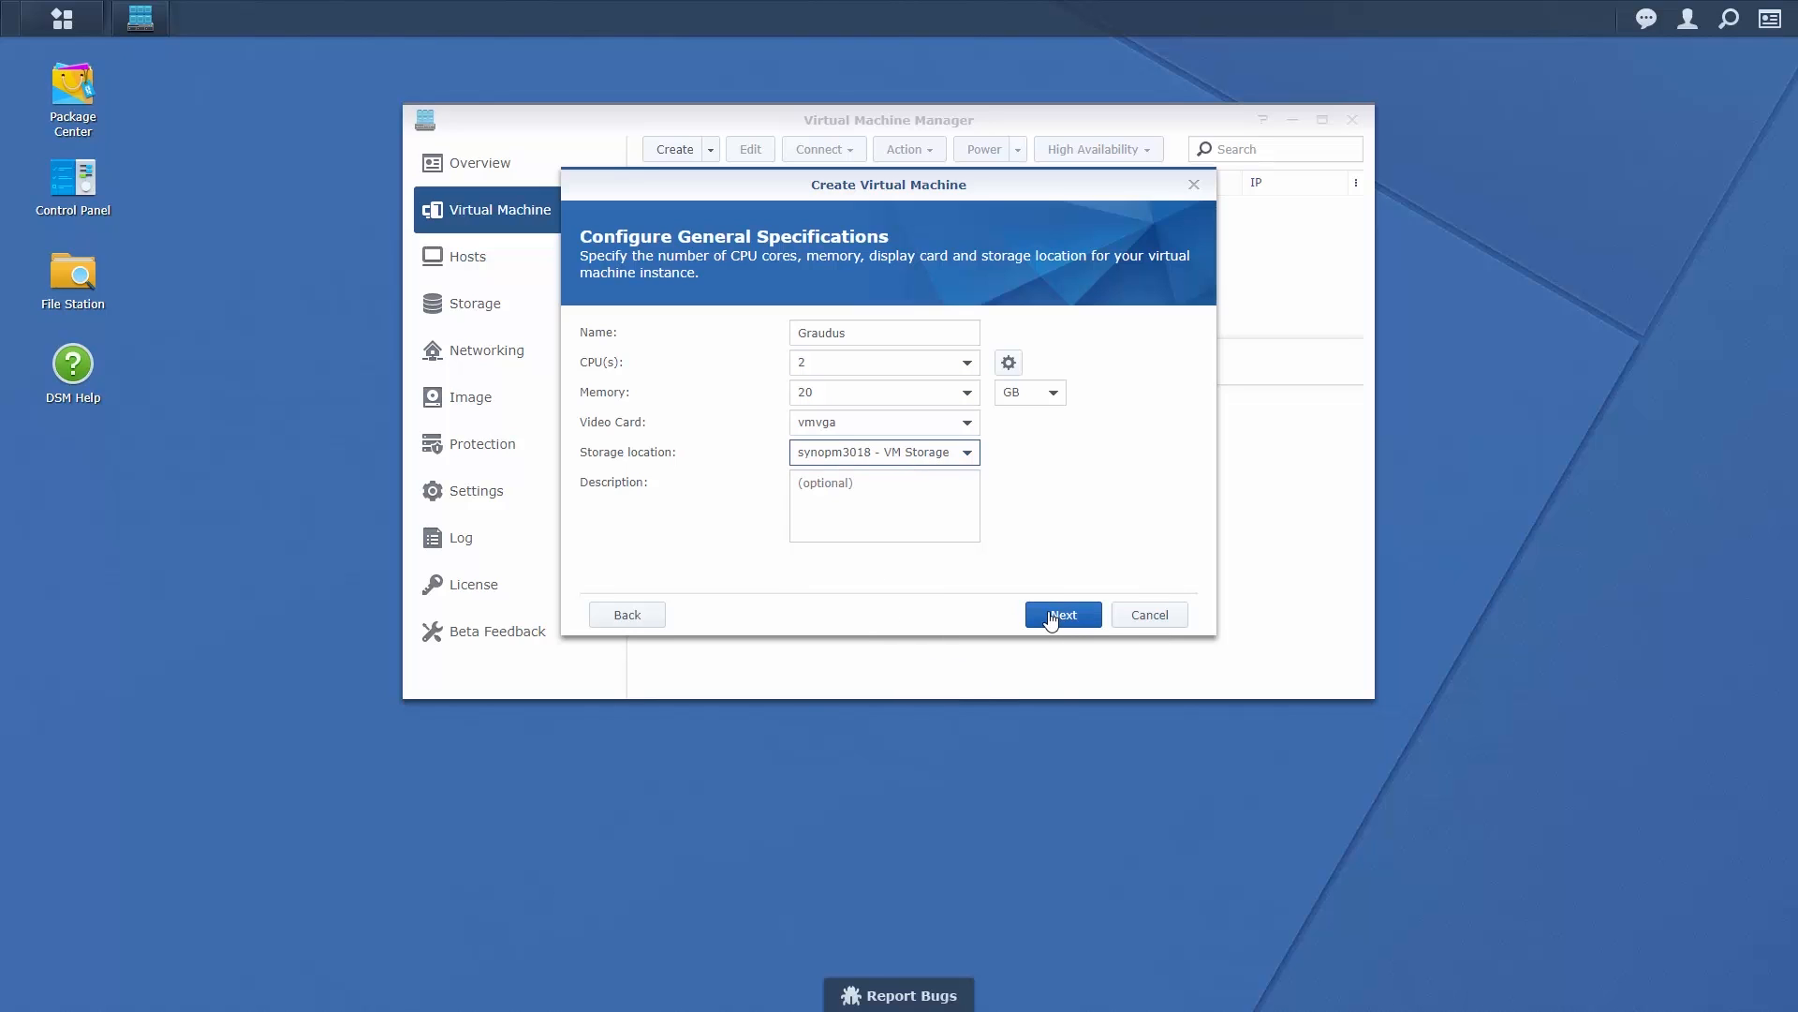
- Boot the VM from the Synology Demo ISO with a 10 GB virtual disk
{"action": "left_click", "coordinate": [1060, 614]}
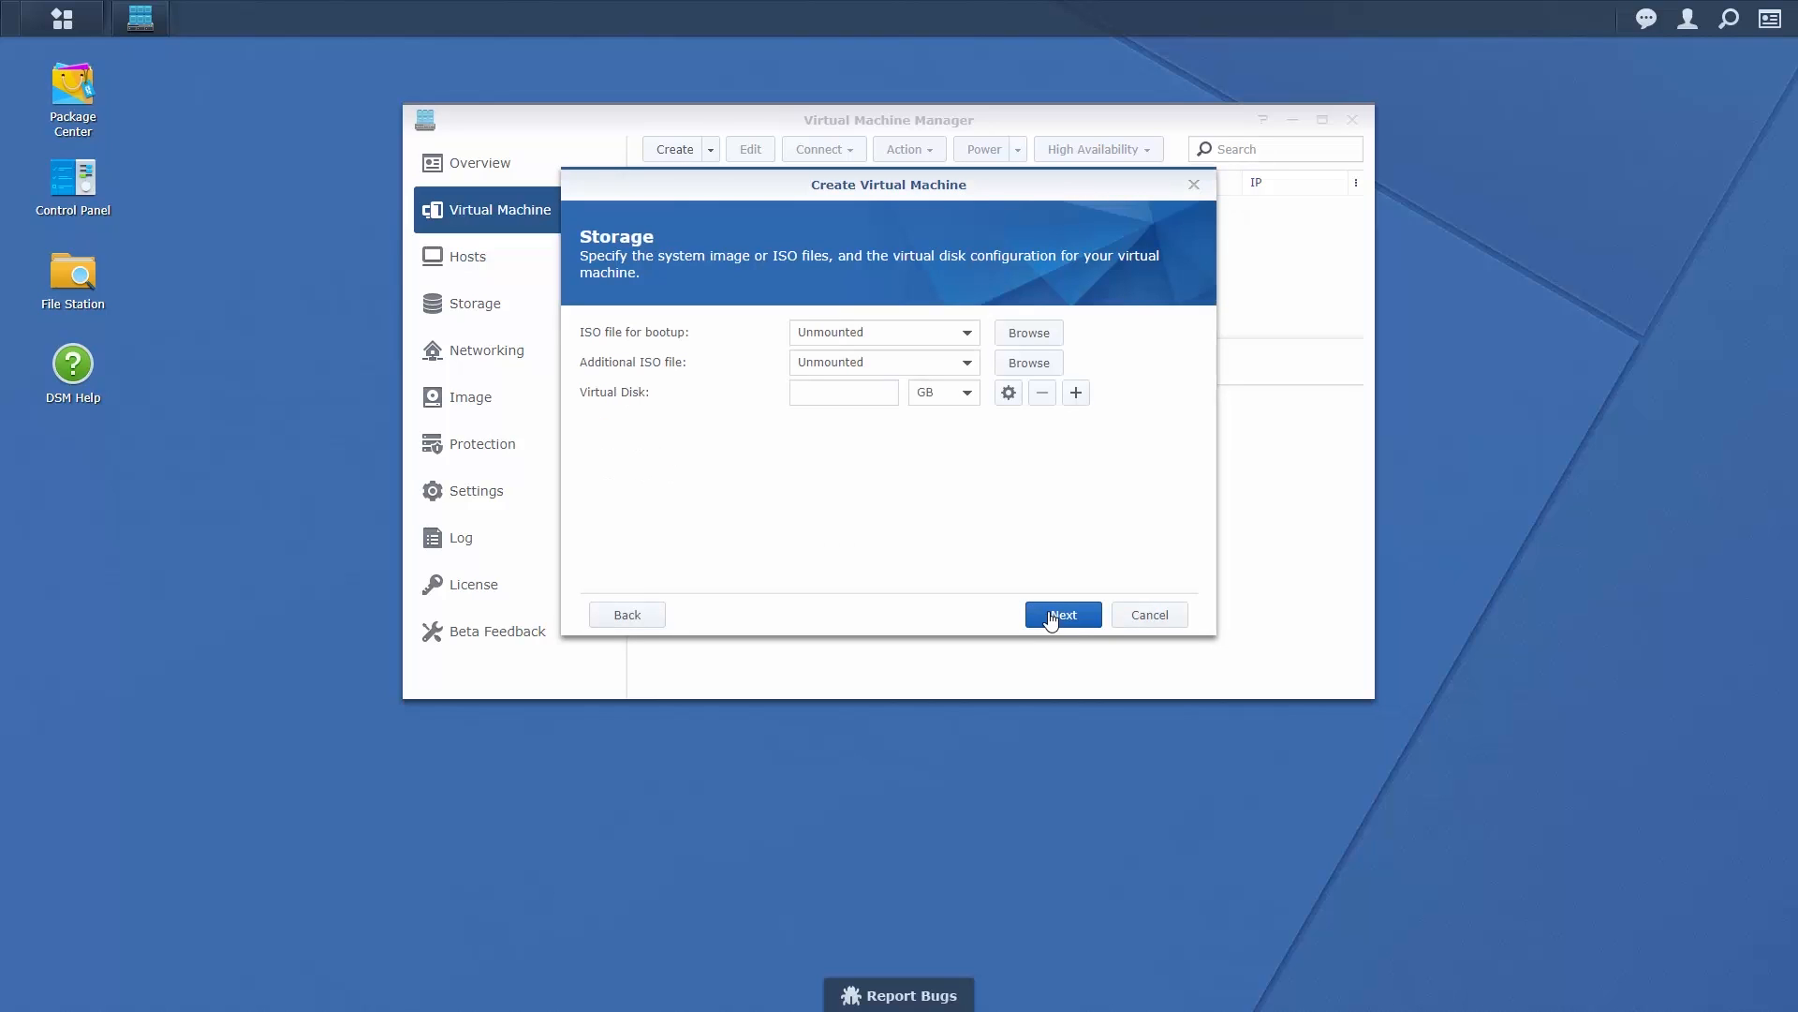
{"action": "mouse_move", "coordinate": [955, 341]}
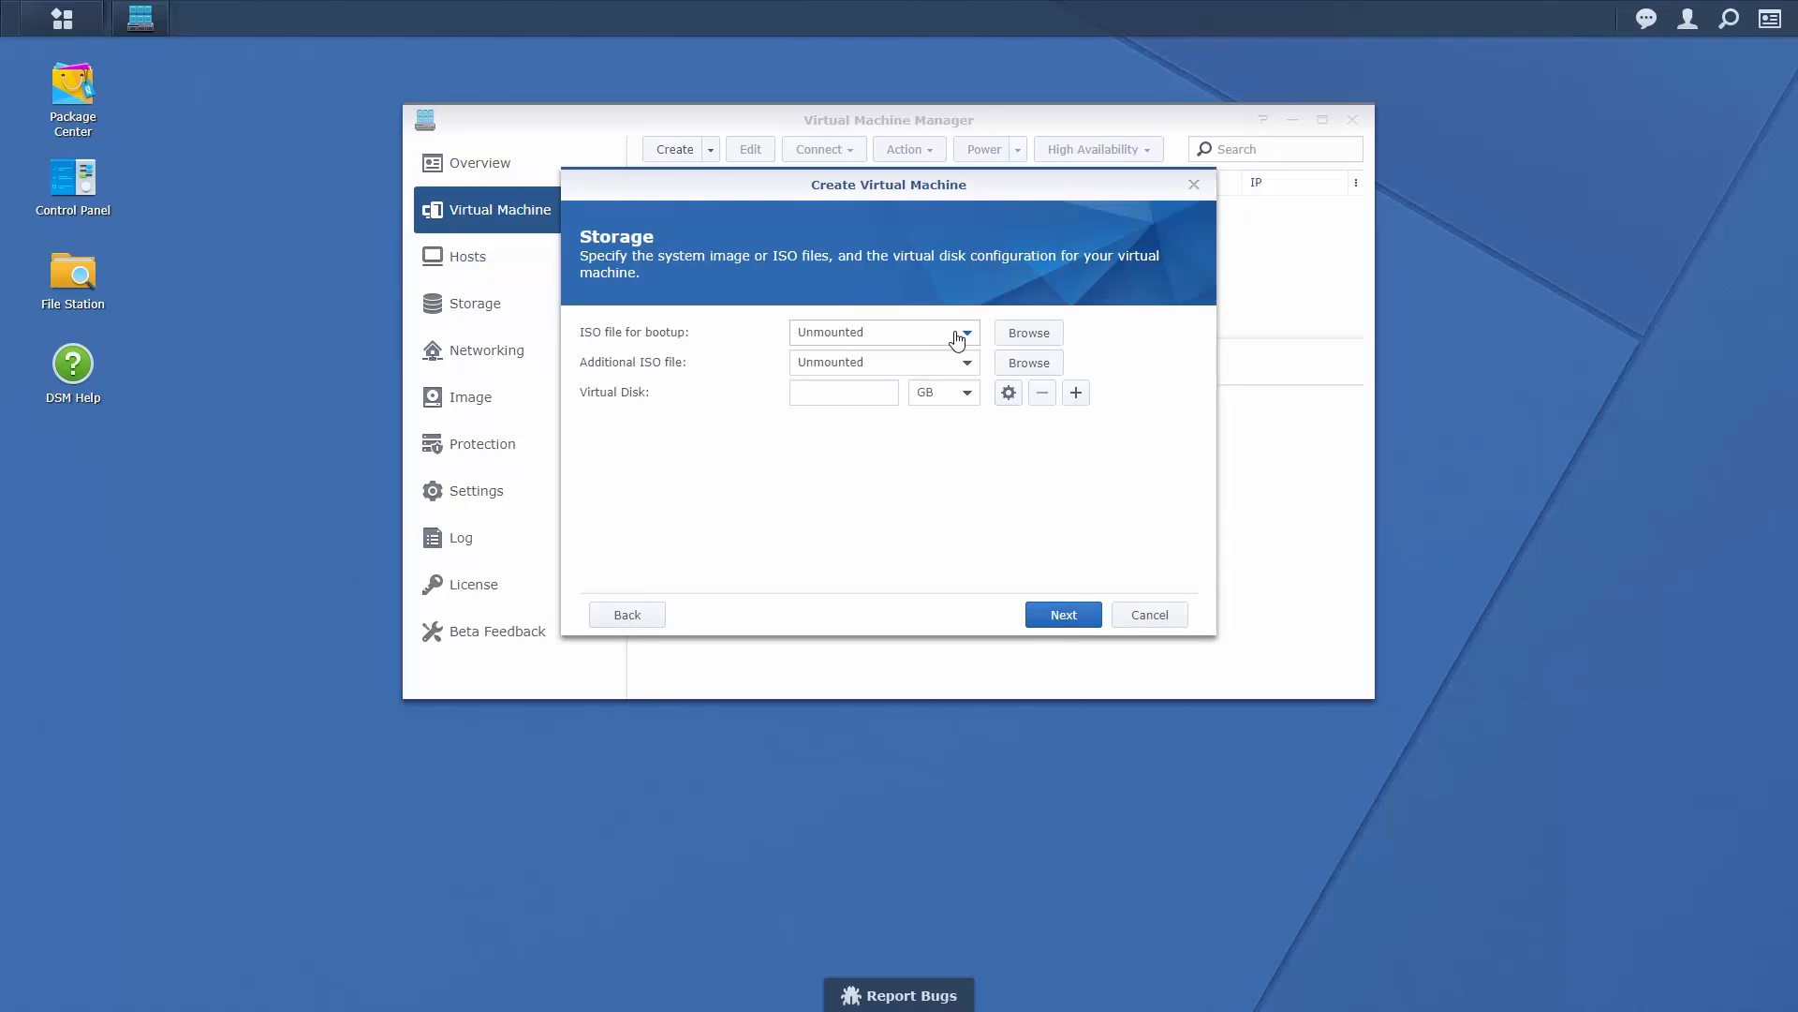
{"action": "left_click", "coordinate": [965, 334]}
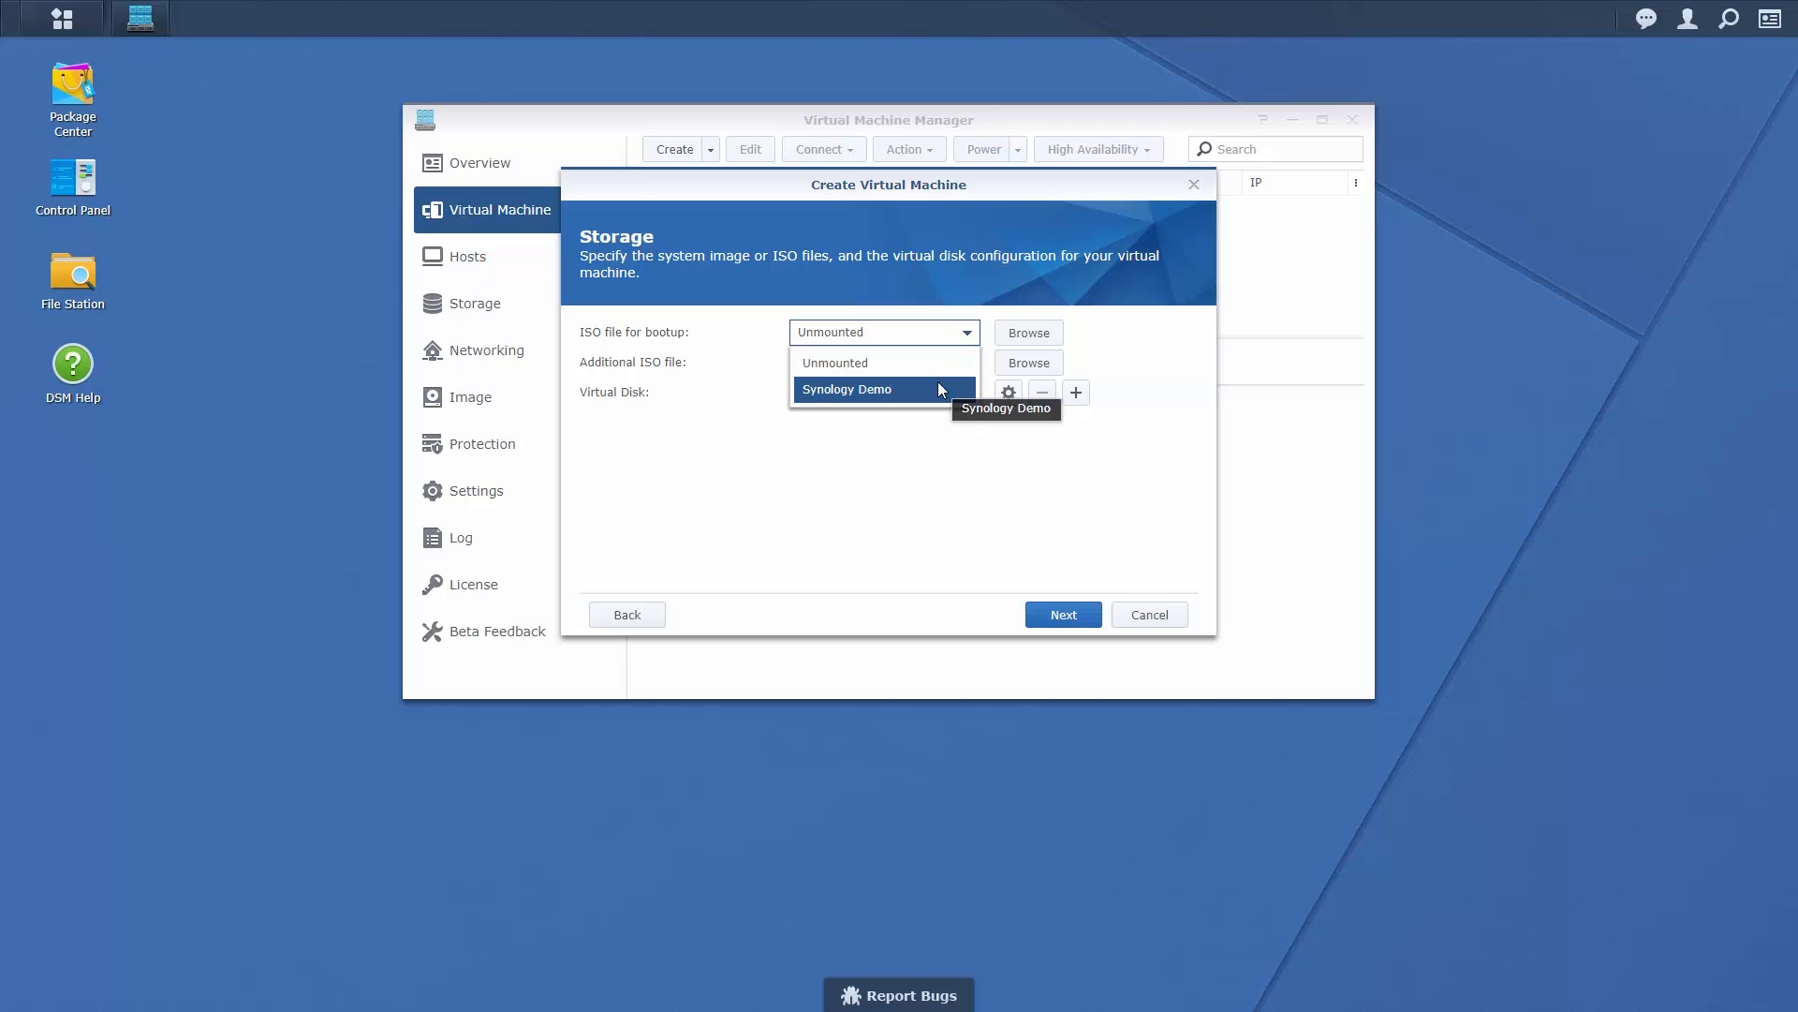
{"action": "left_click", "coordinate": [847, 389]}
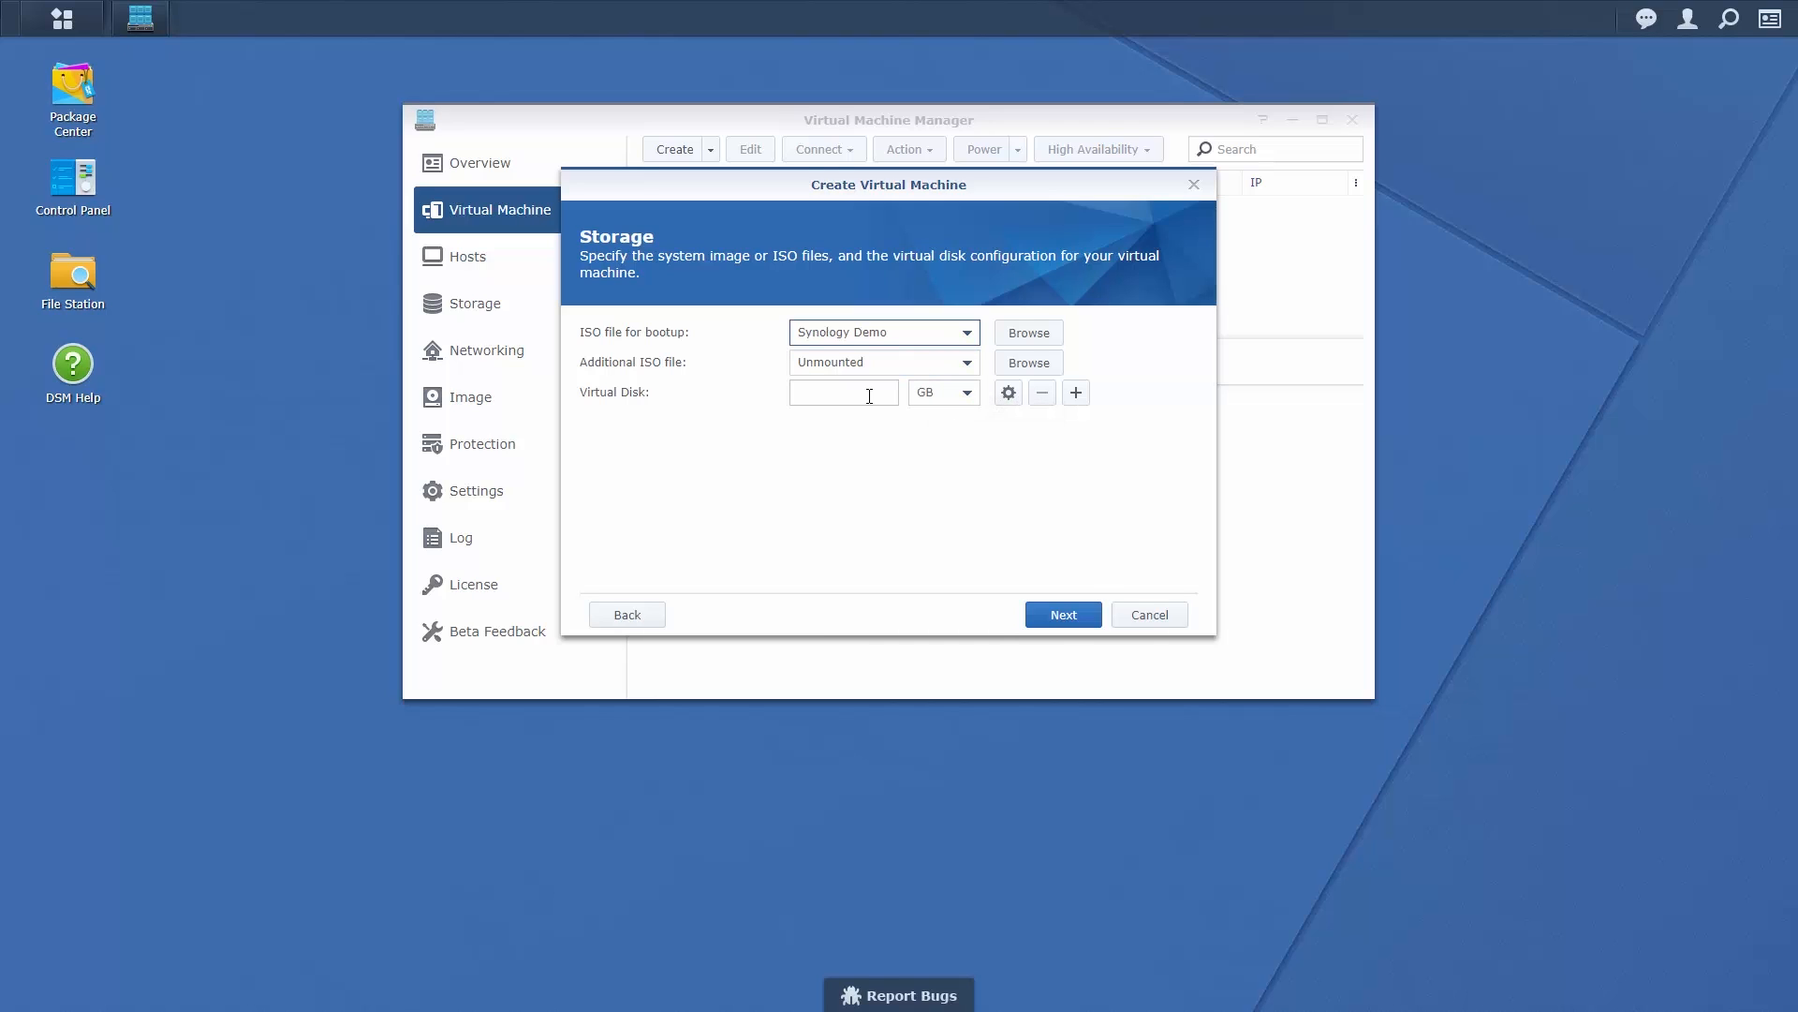
{"action": "left_click", "coordinate": [843, 391]}
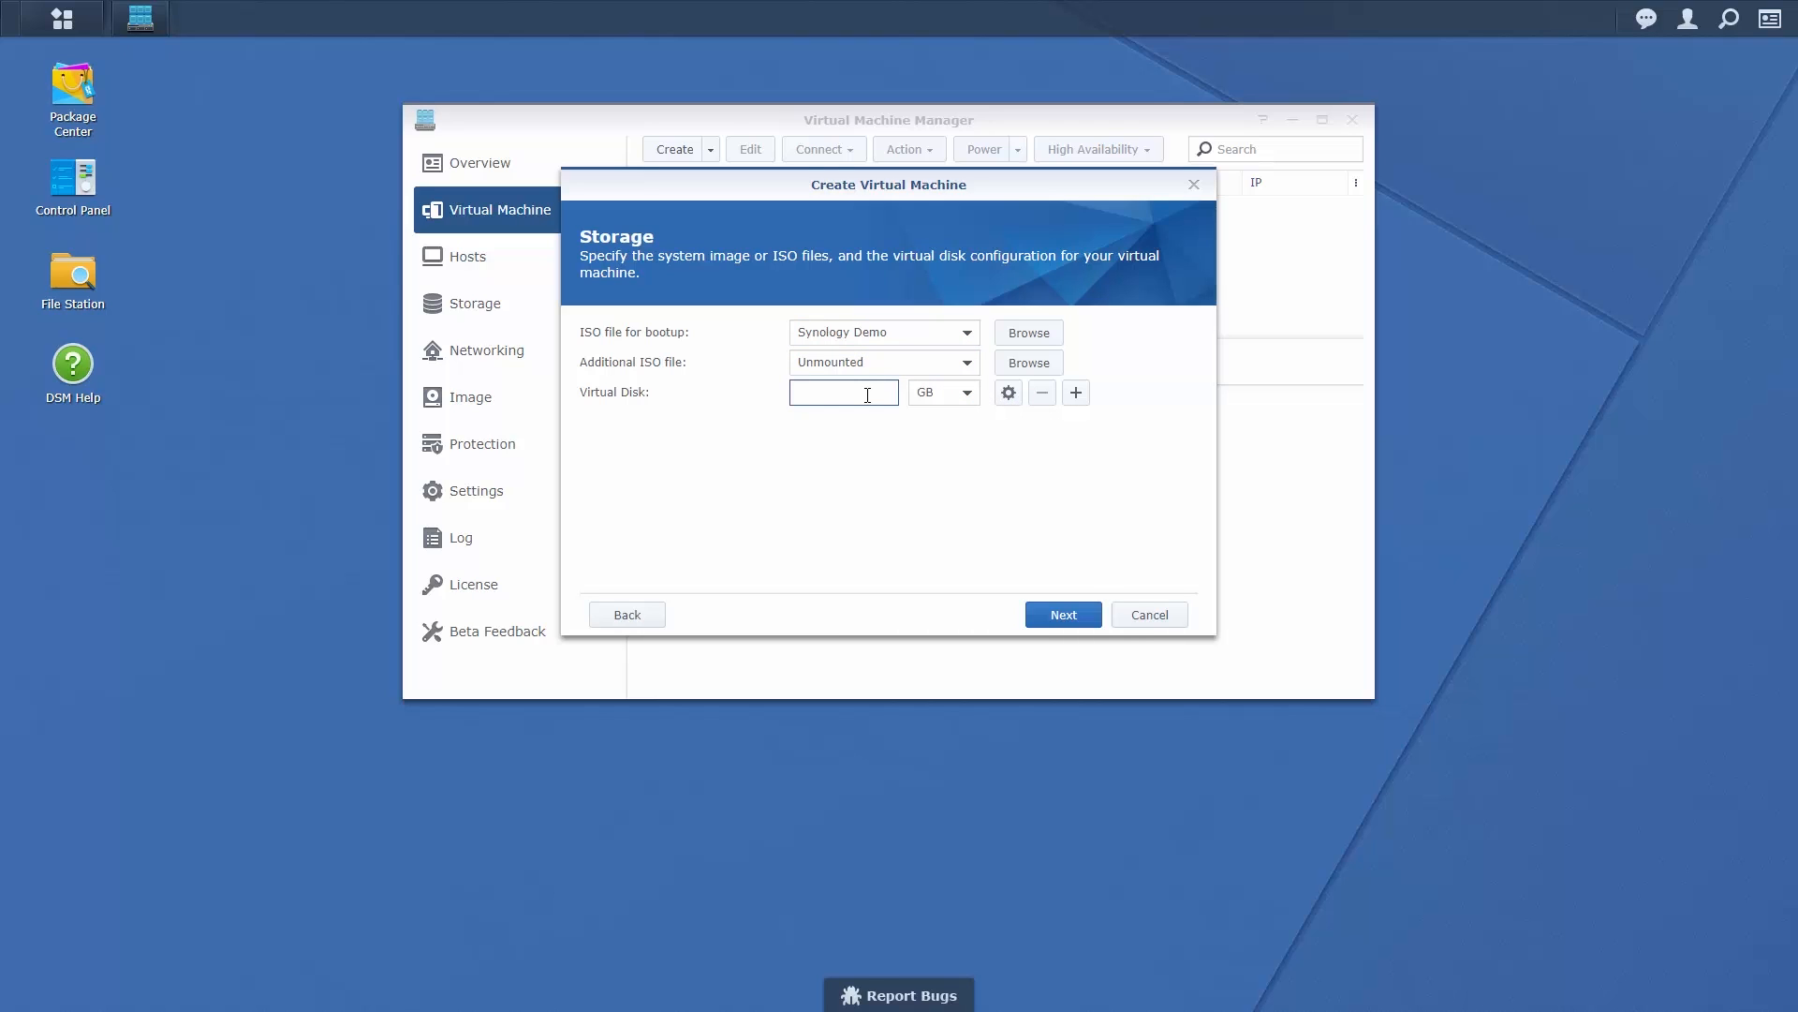
{"action": "type", "text": "10"}
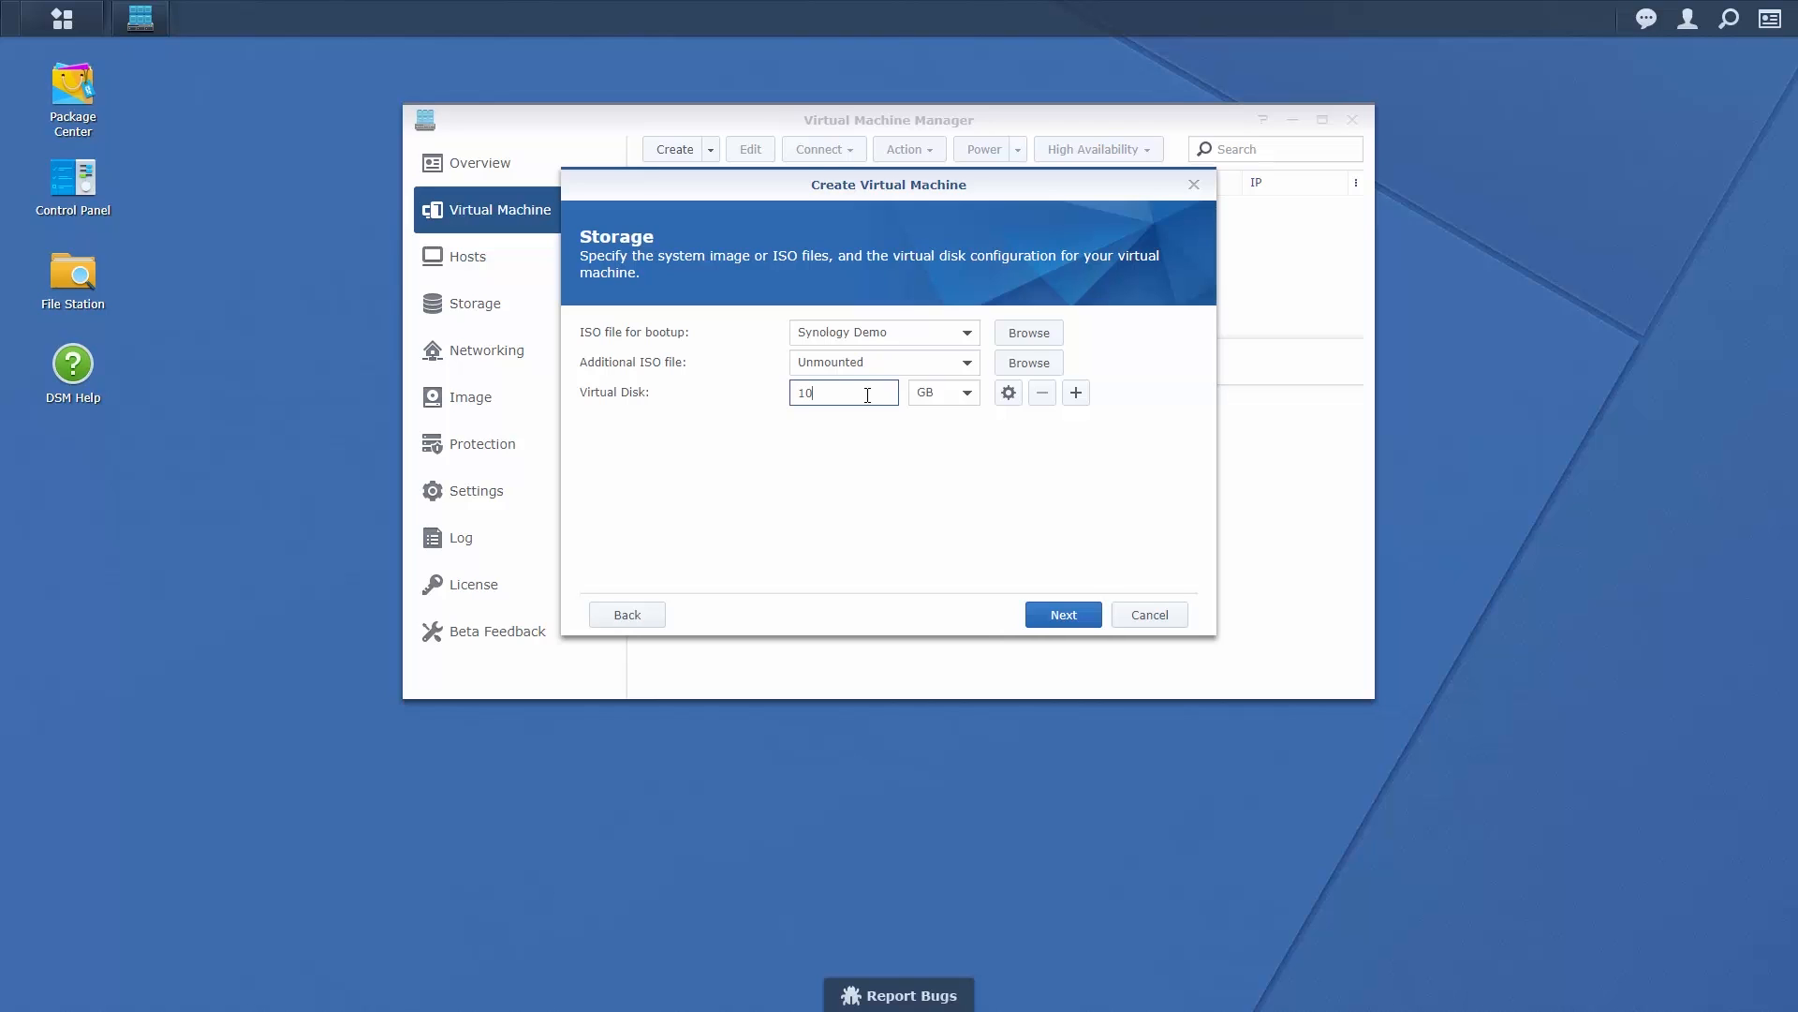
{"action": "mouse_move", "coordinate": [925, 409]}
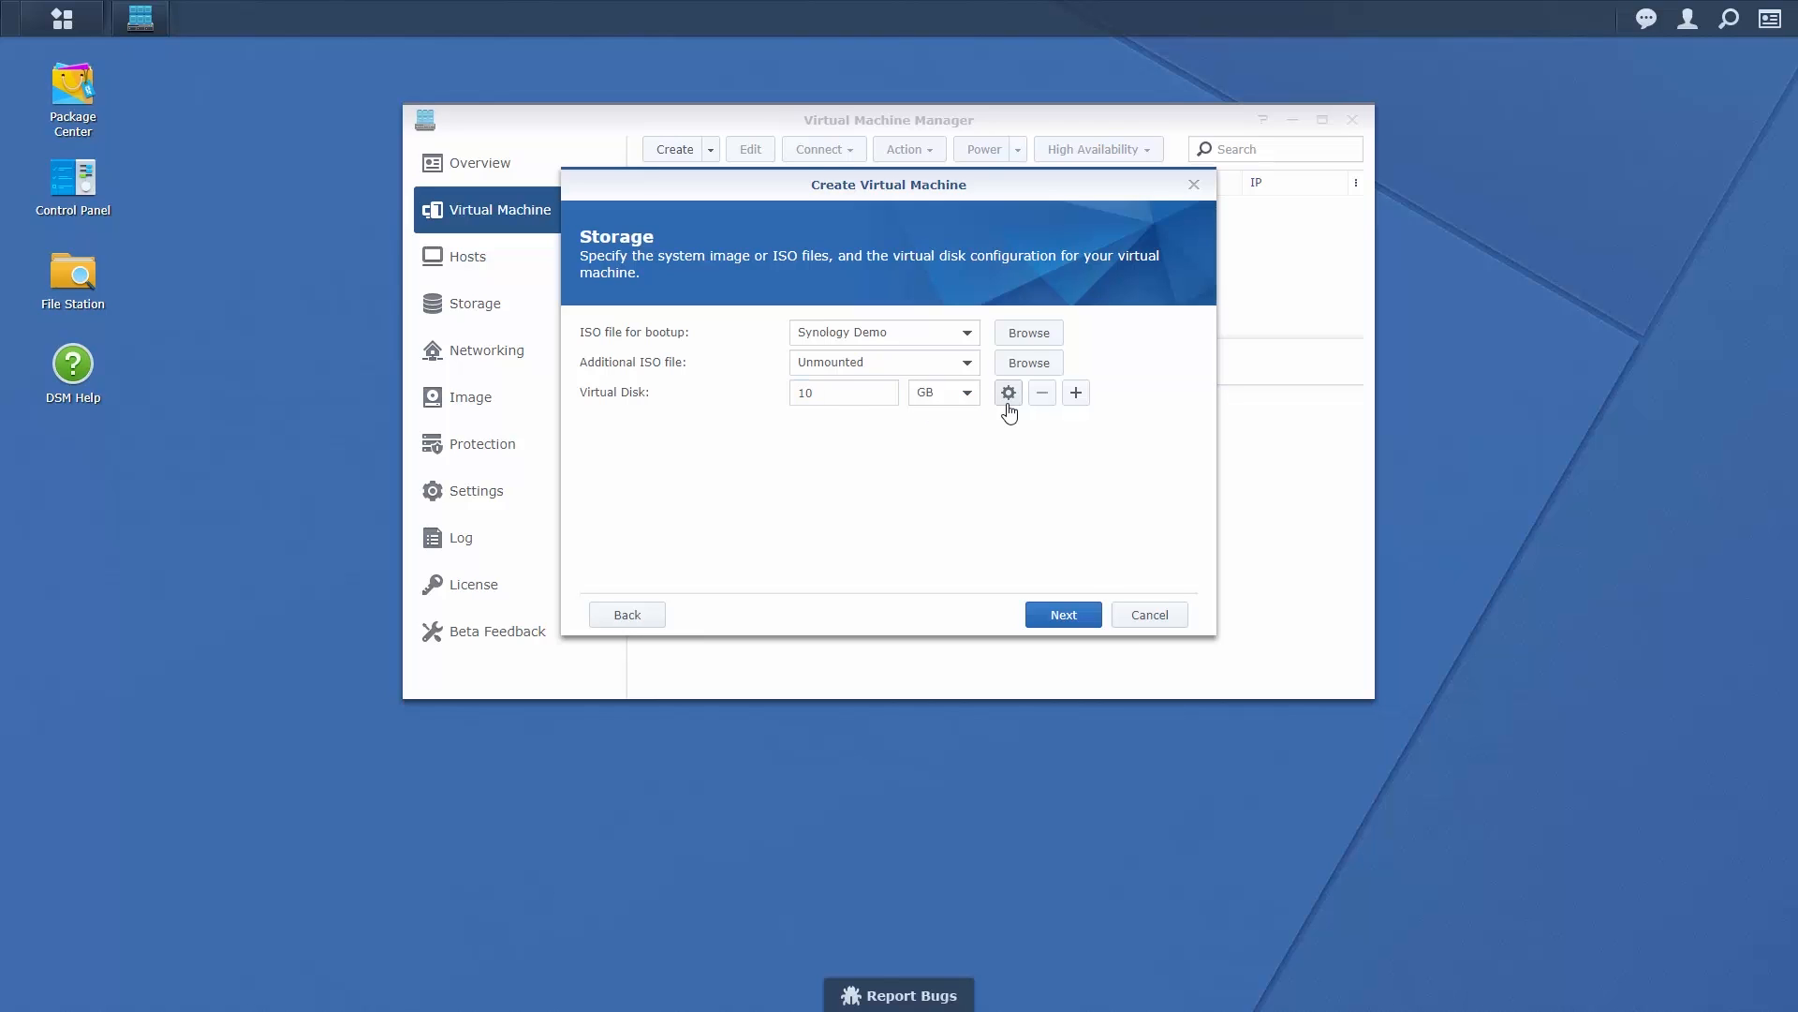
- Switch the virtual disk to the IDE controller and proceed to Other Settings
{"action": "left_click", "coordinate": [1007, 391]}
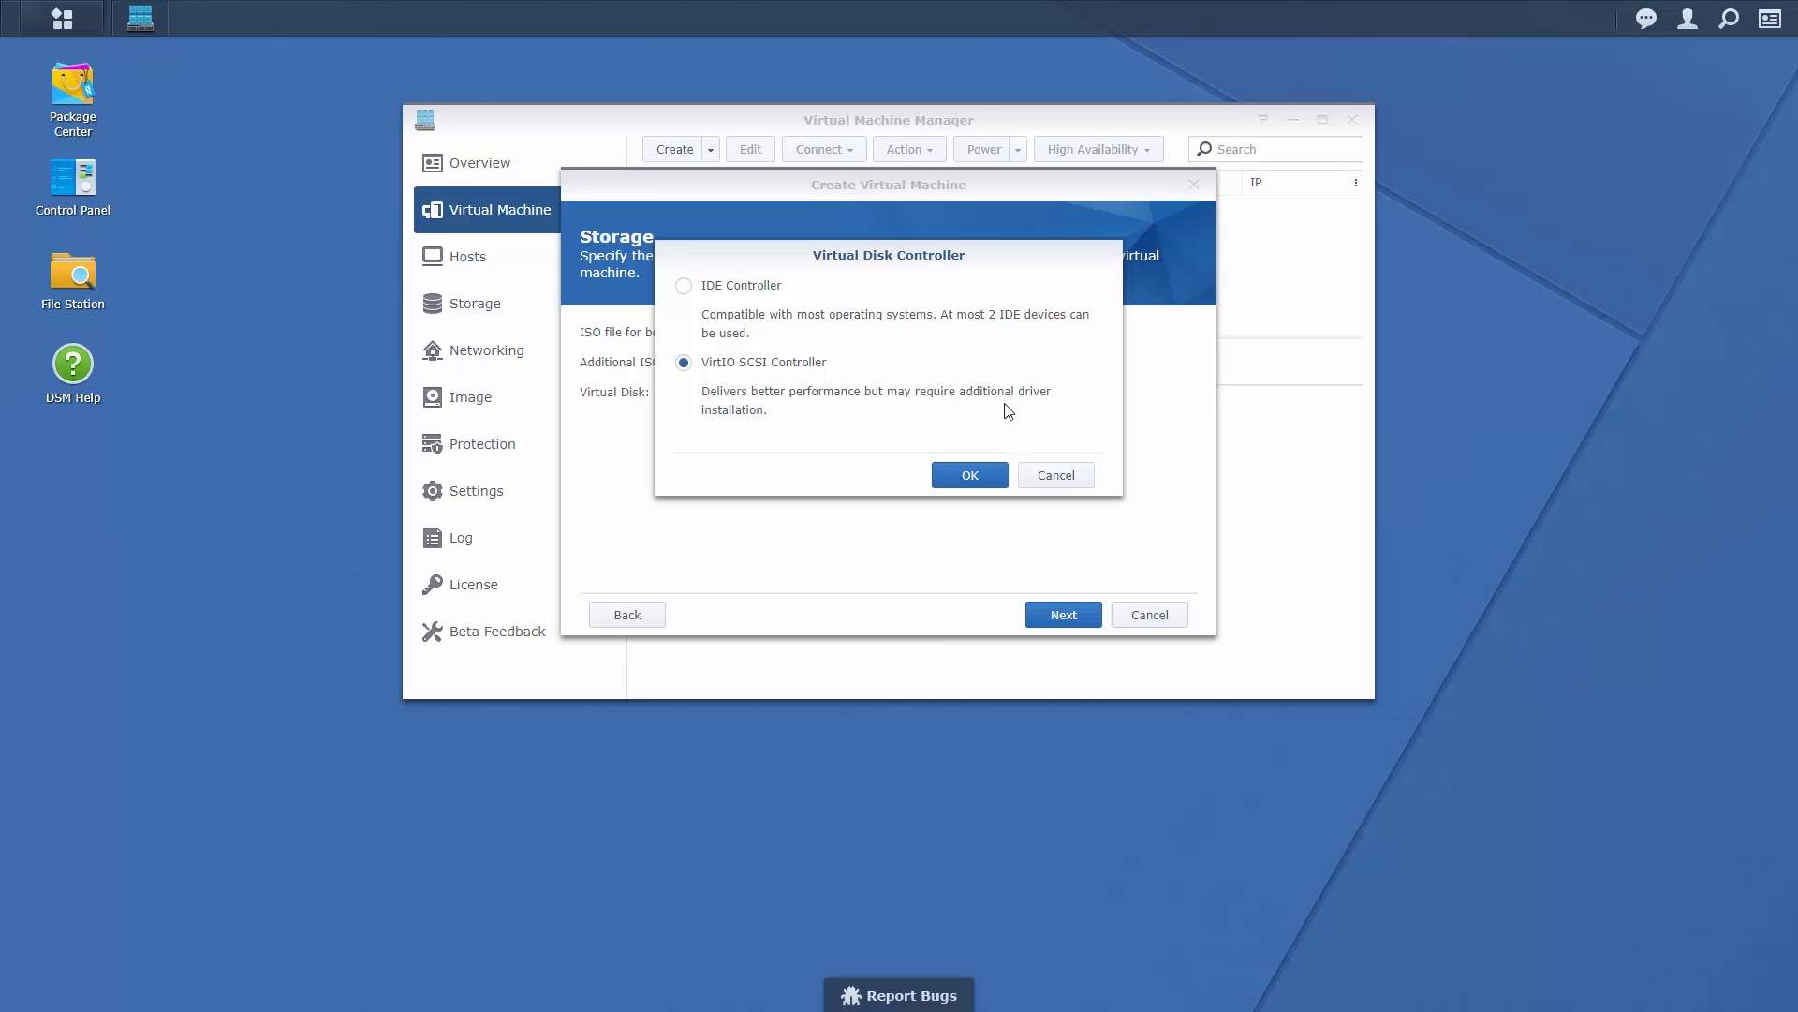
{"action": "left_click", "coordinate": [684, 285]}
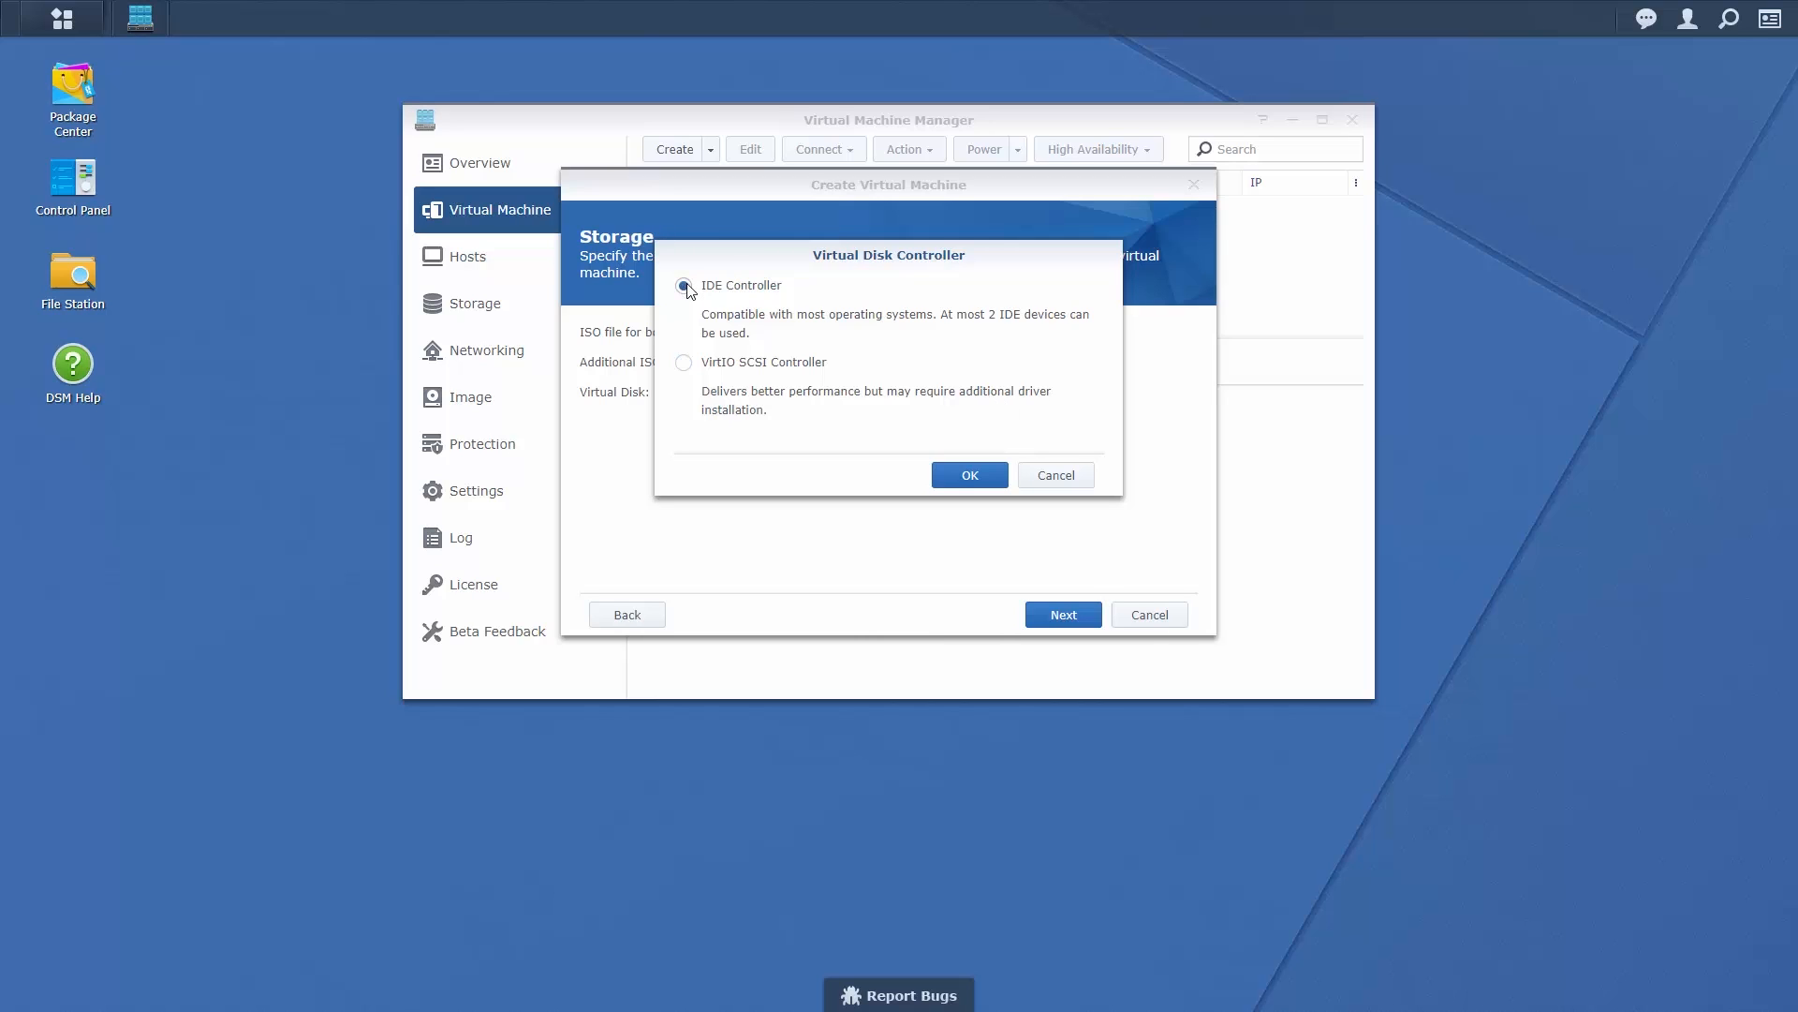
{"action": "left_click", "coordinate": [969, 474]}
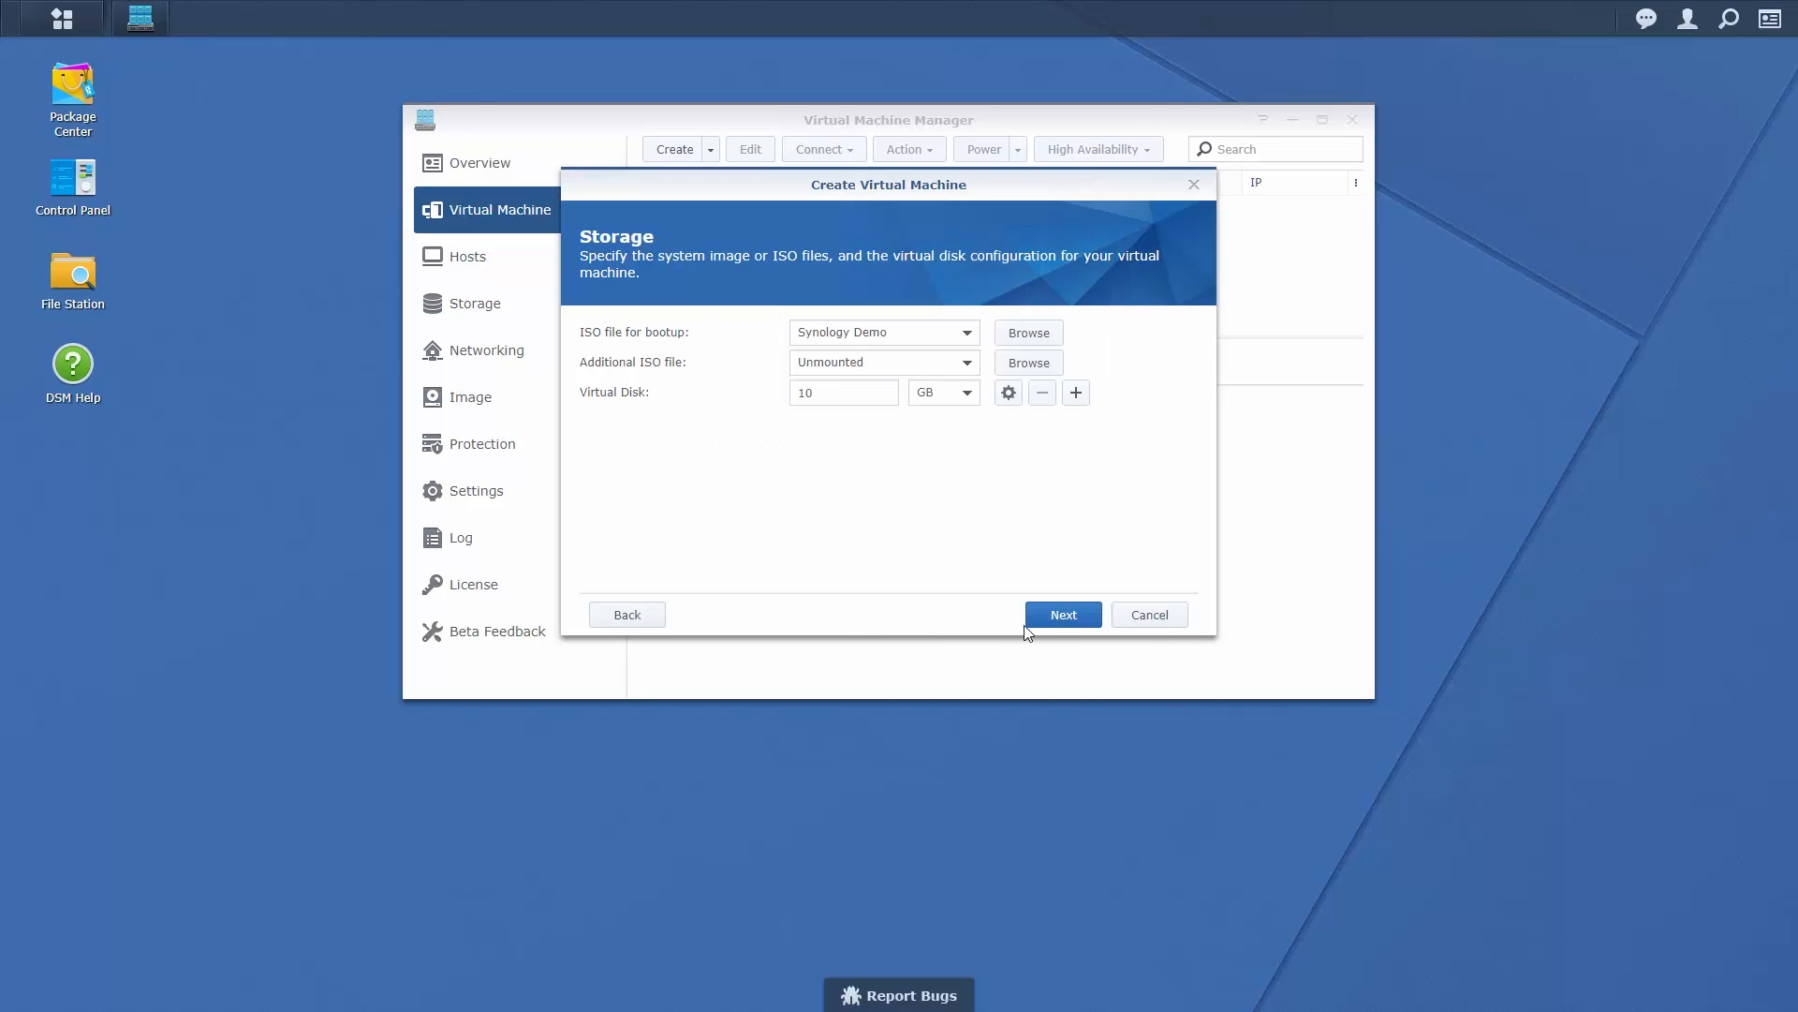
{"action": "left_click", "coordinate": [1062, 615]}
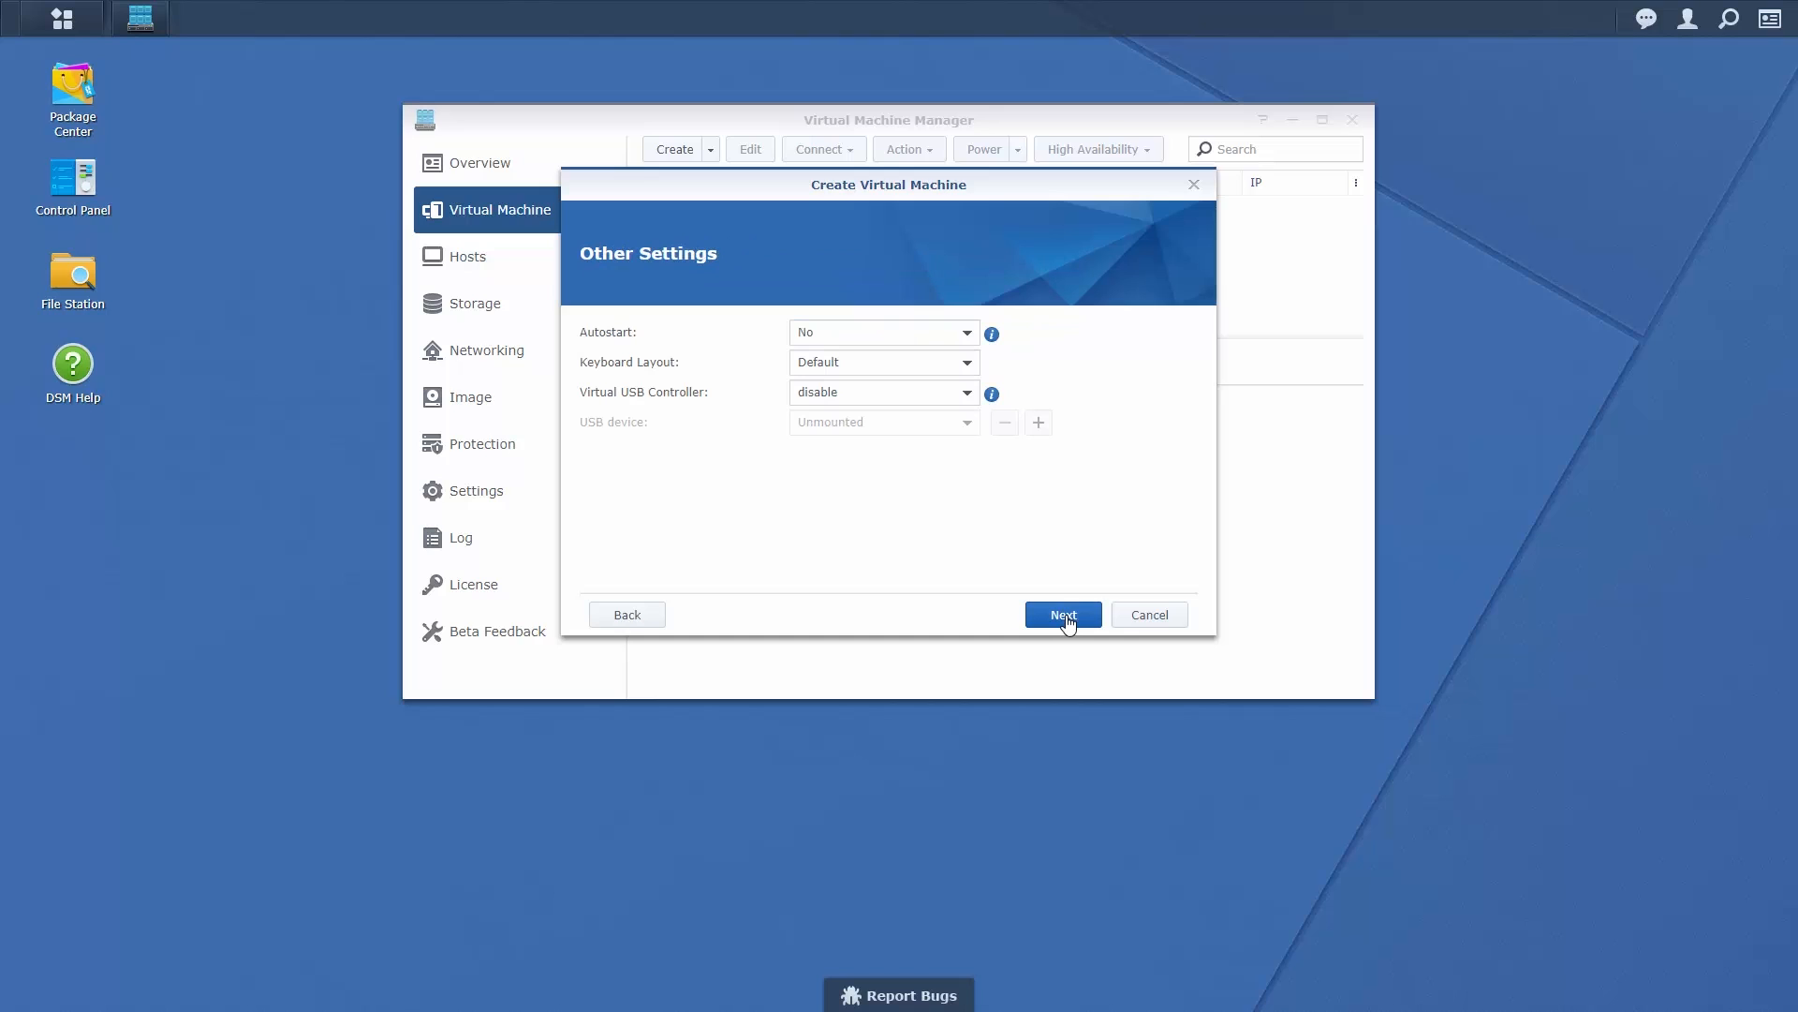
{"action": "mouse_move", "coordinate": [957, 334]}
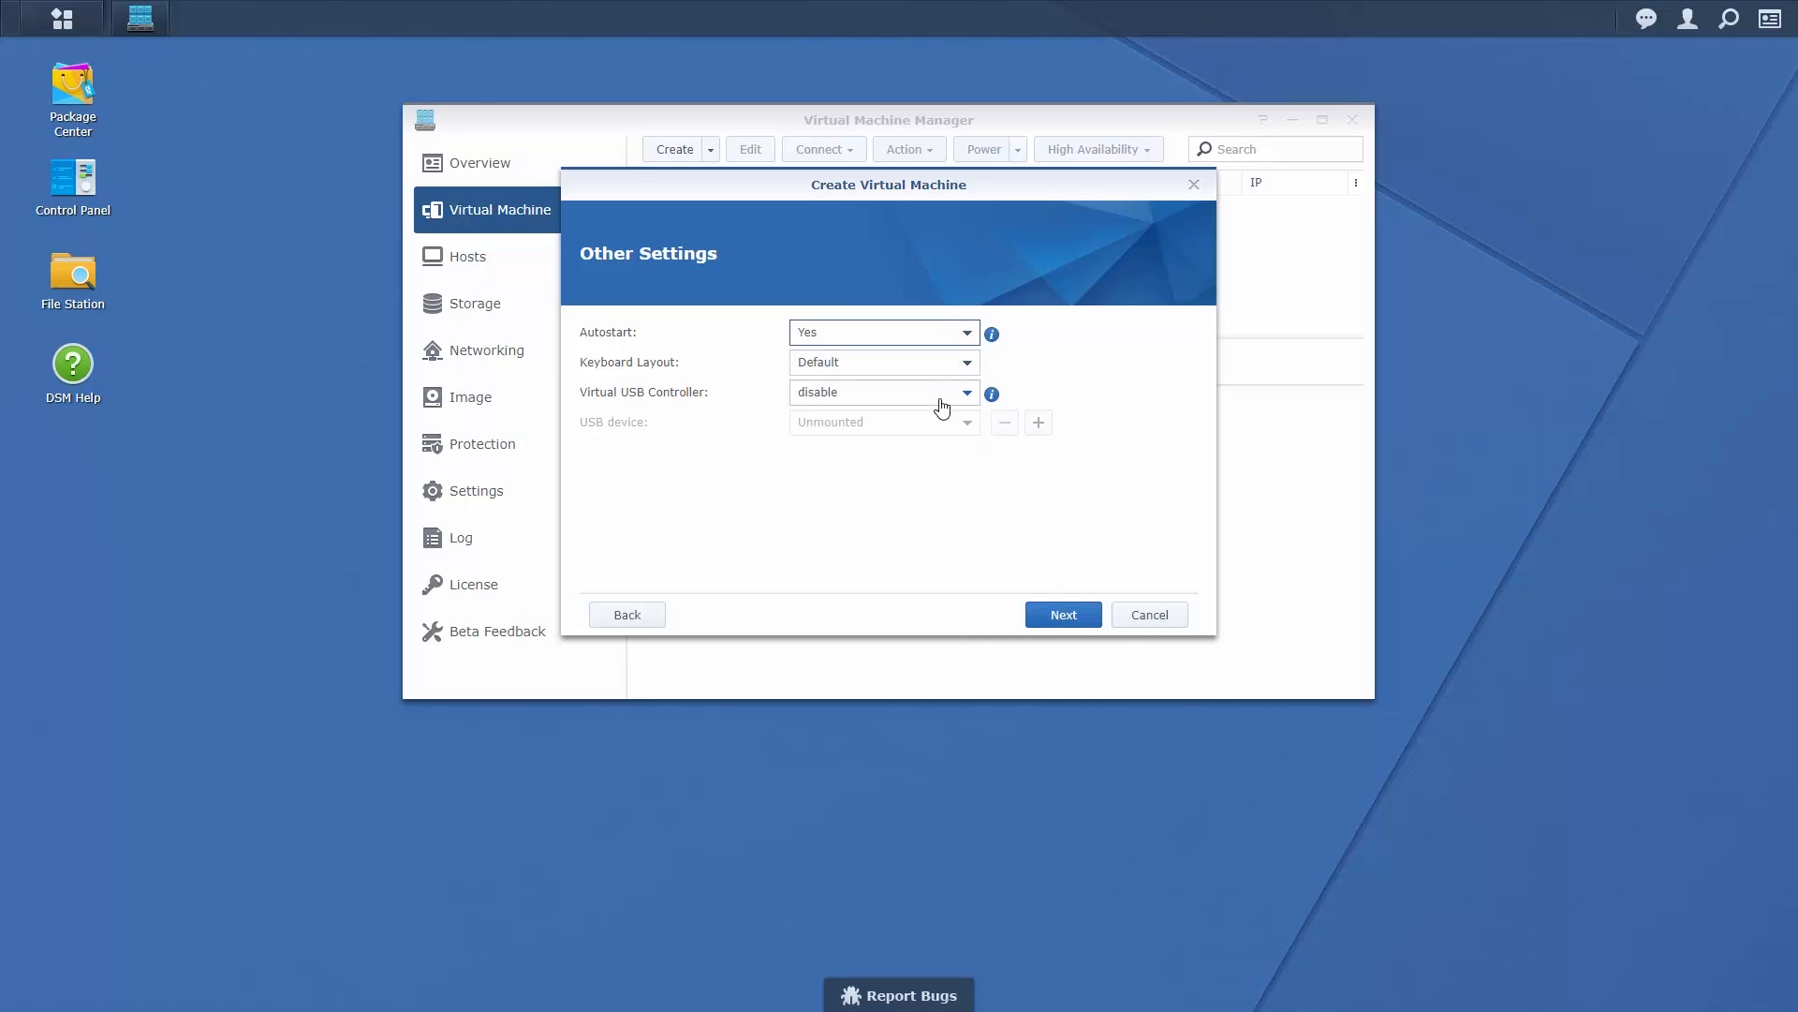
- Allow all local users to power the VM on, off or restart, and finish creating it
{"action": "left_click", "coordinate": [1060, 614]}
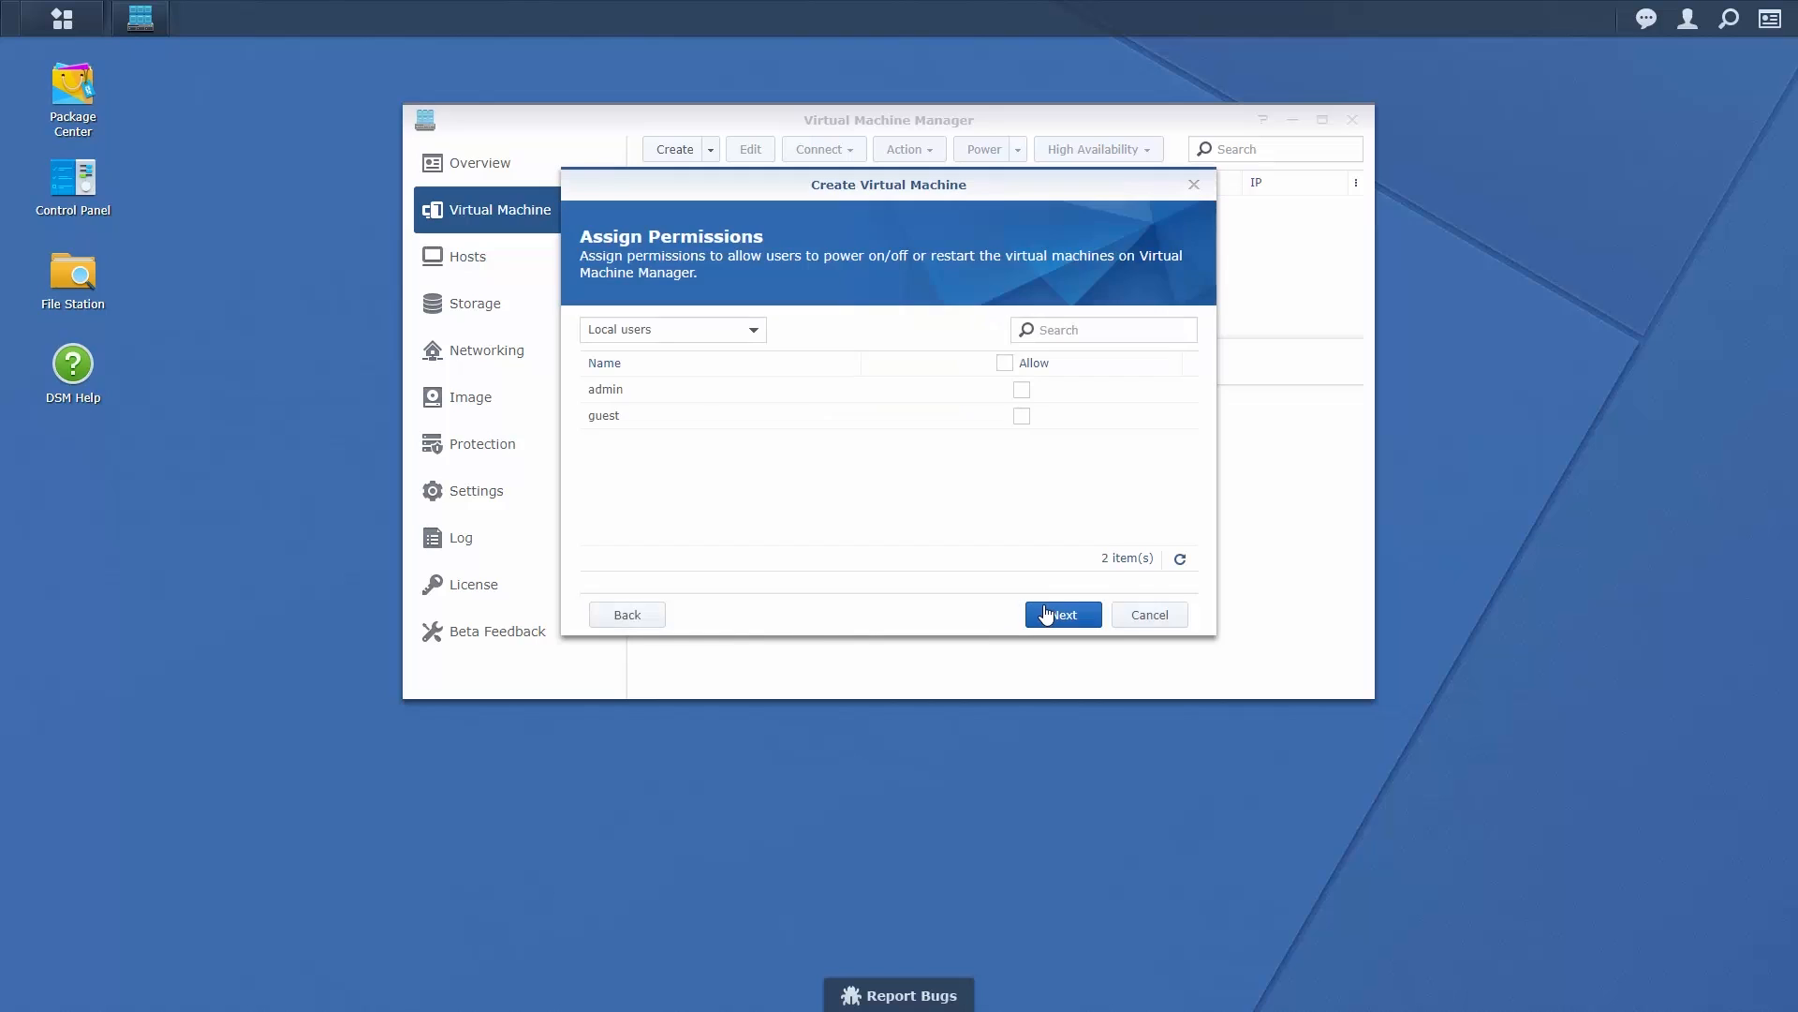
{"action": "left_click", "coordinate": [1008, 361]}
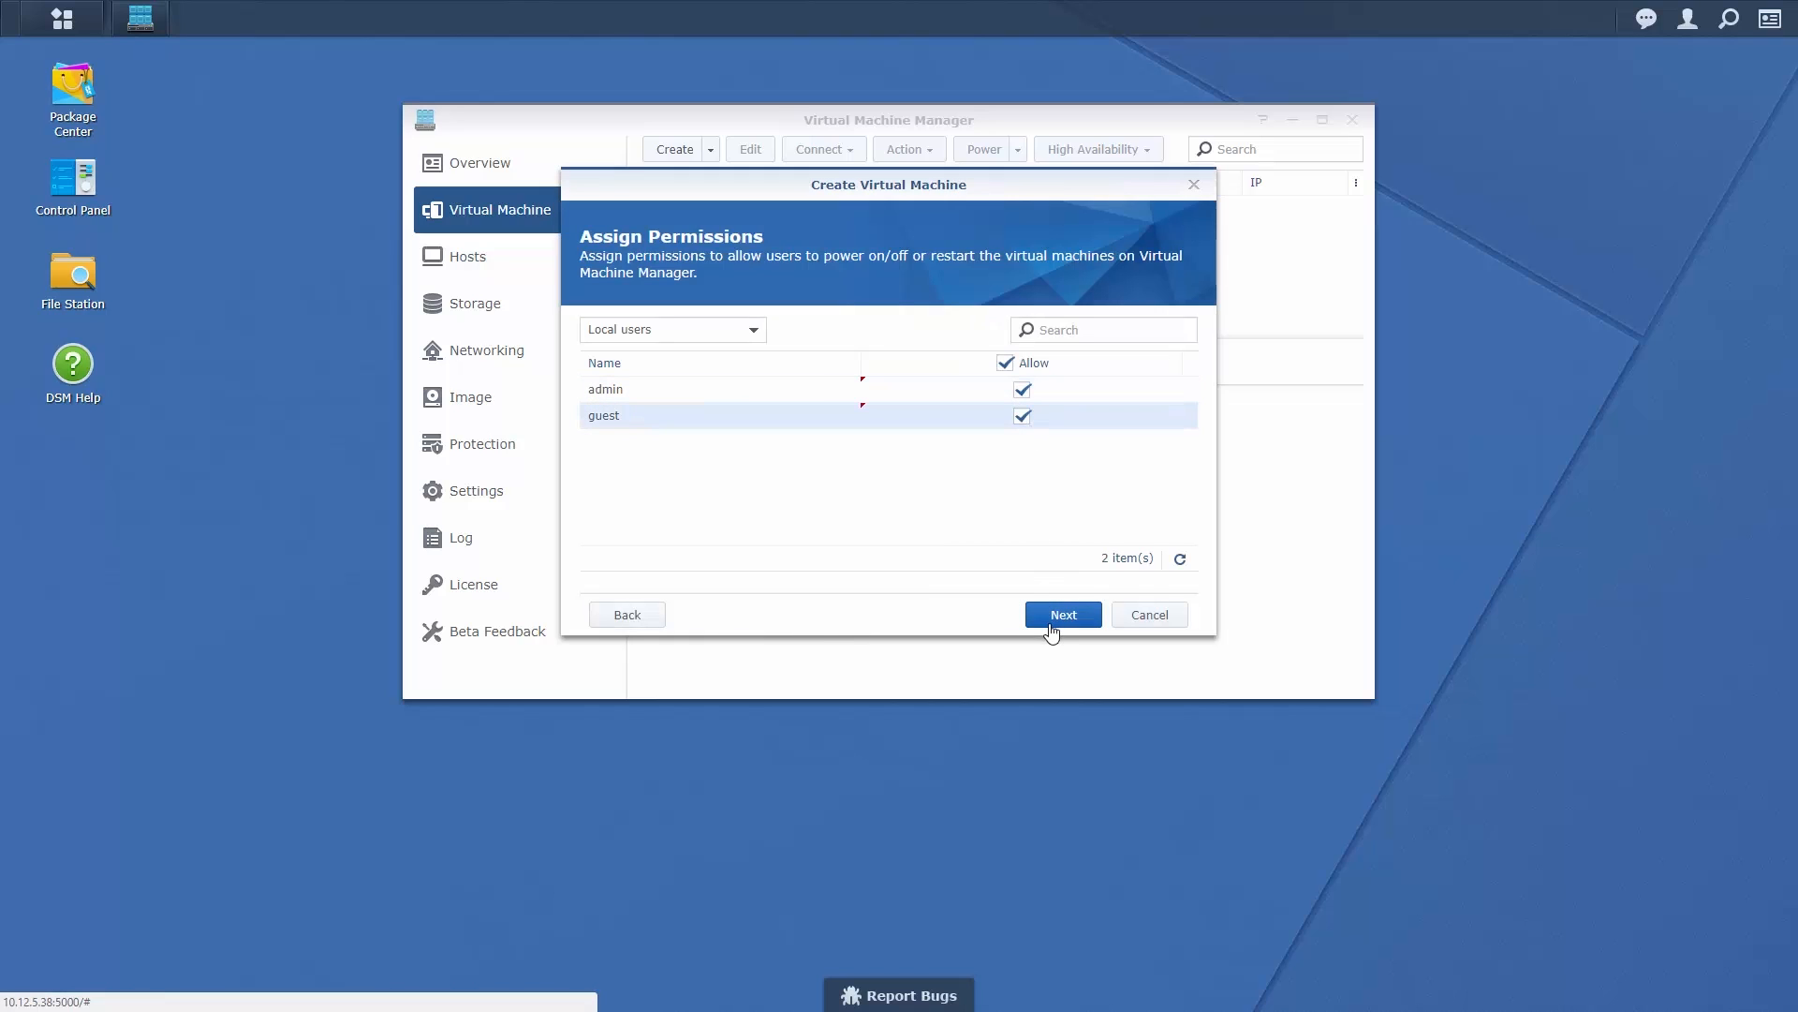
{"action": "left_click", "coordinate": [1060, 614]}
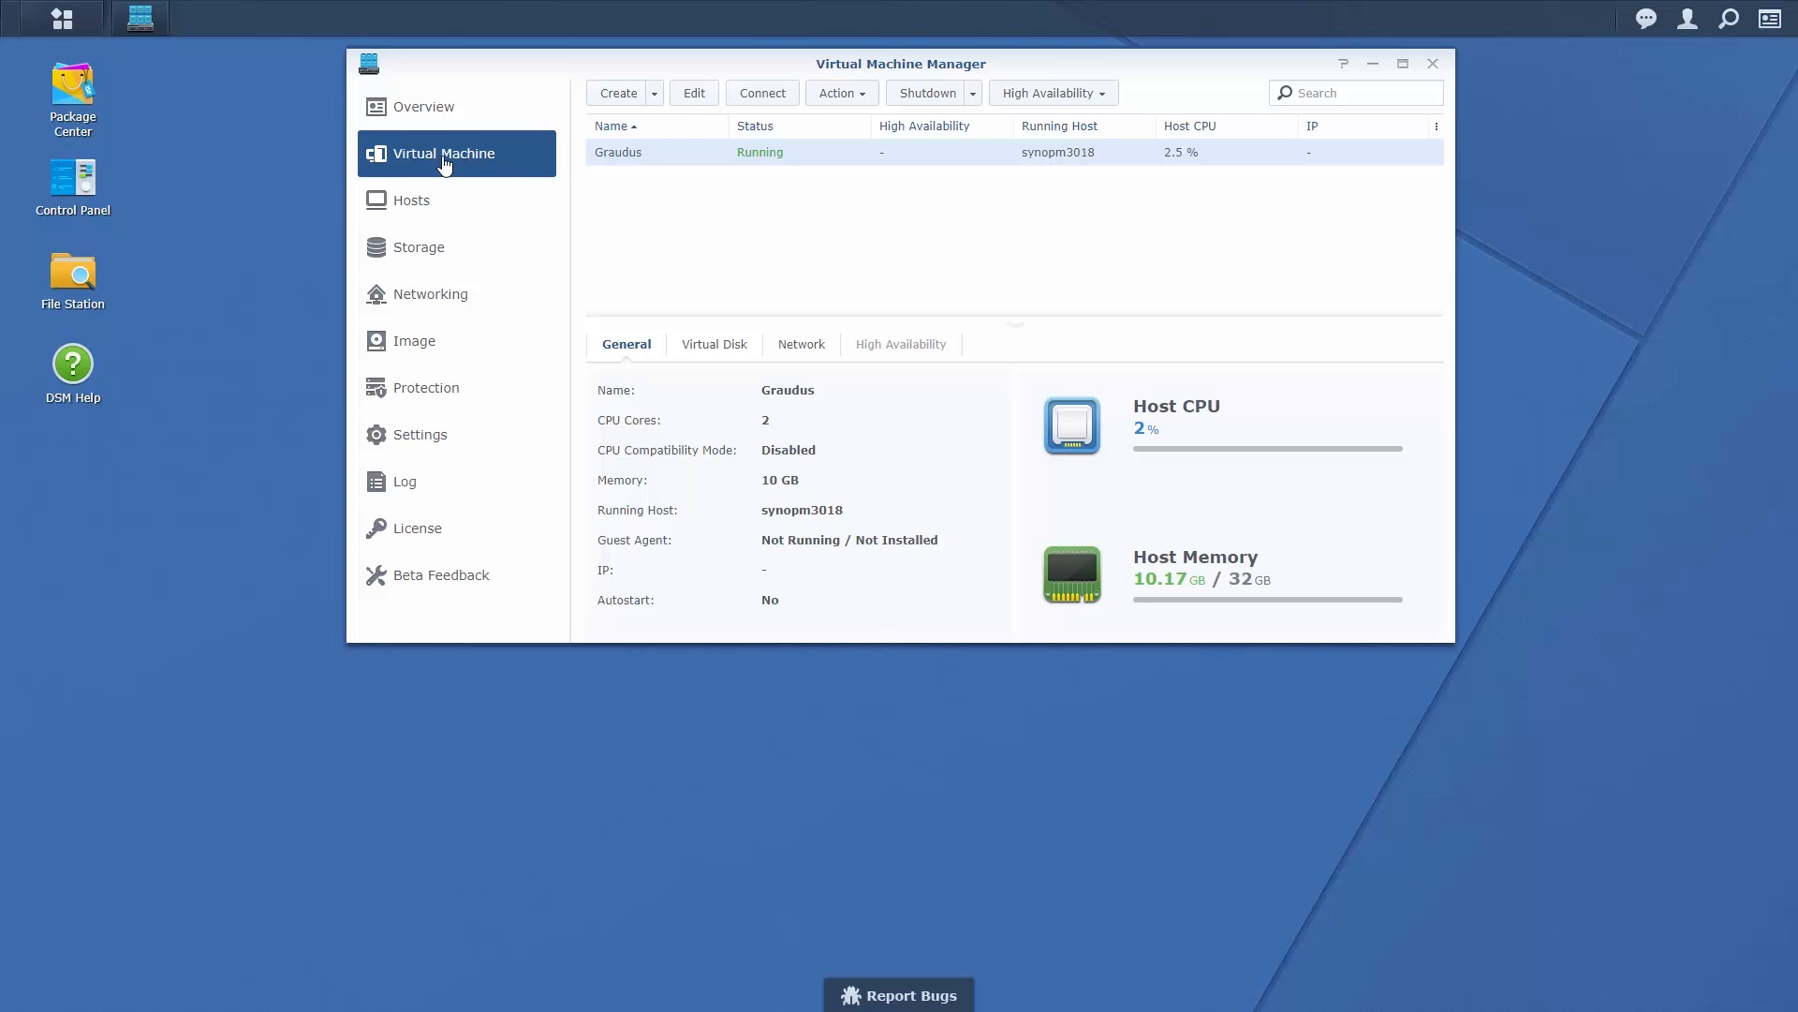
{"action": "mouse_move", "coordinate": [474, 359]}
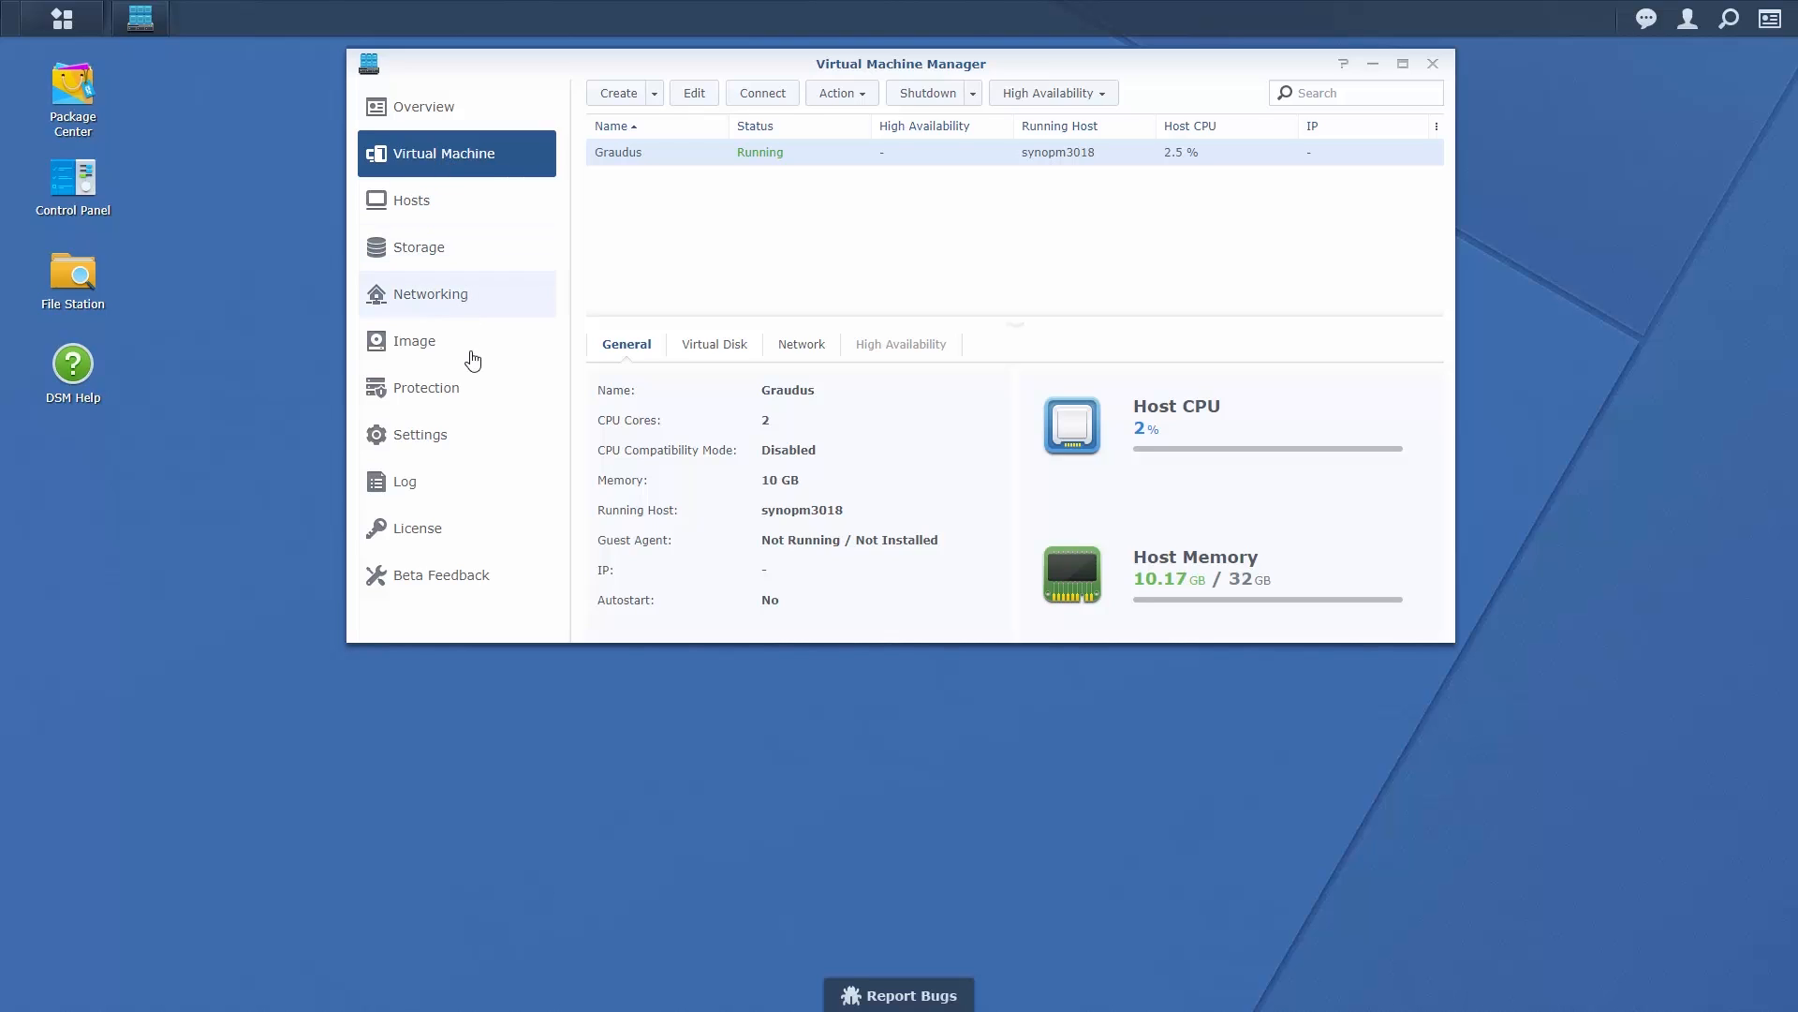
- Show the Protection section with its empty protection plan list
{"action": "left_click", "coordinate": [425, 388]}
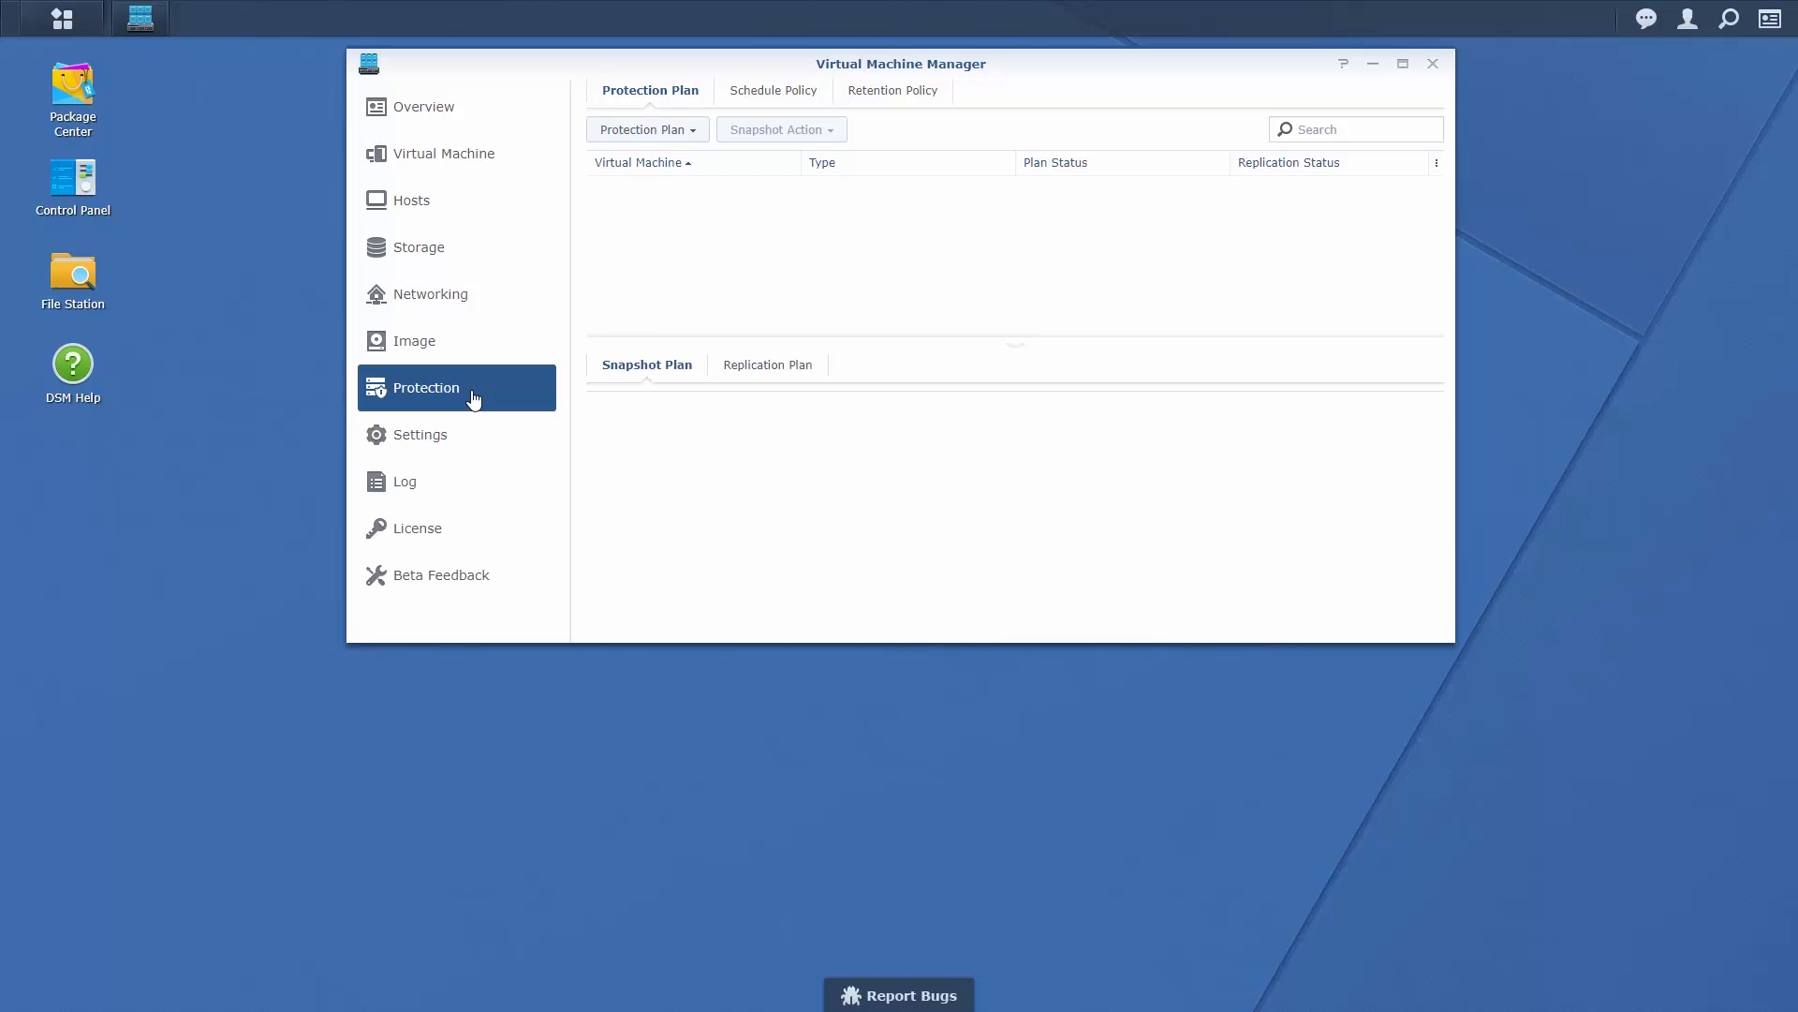
- Begin a Local Snapshot with Remote Replication protection plan and reach VM selection
{"action": "left_click", "coordinate": [646, 129]}
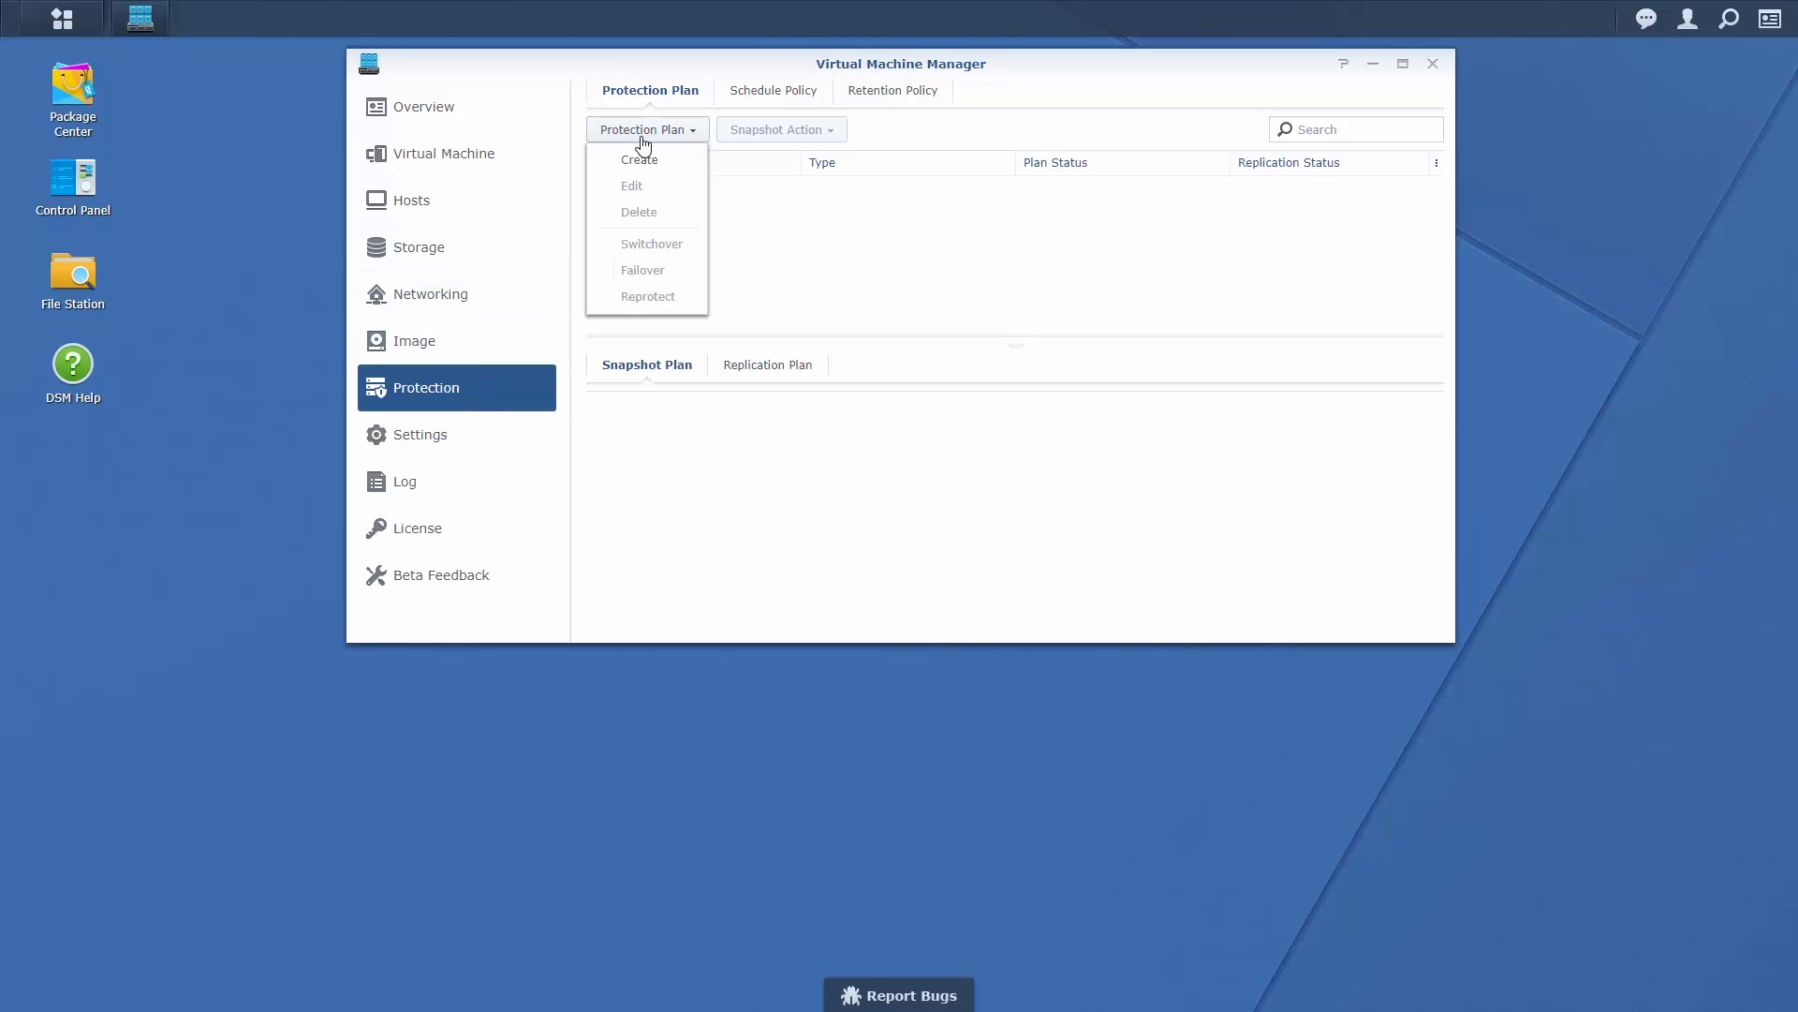
{"action": "left_click", "coordinate": [638, 160]}
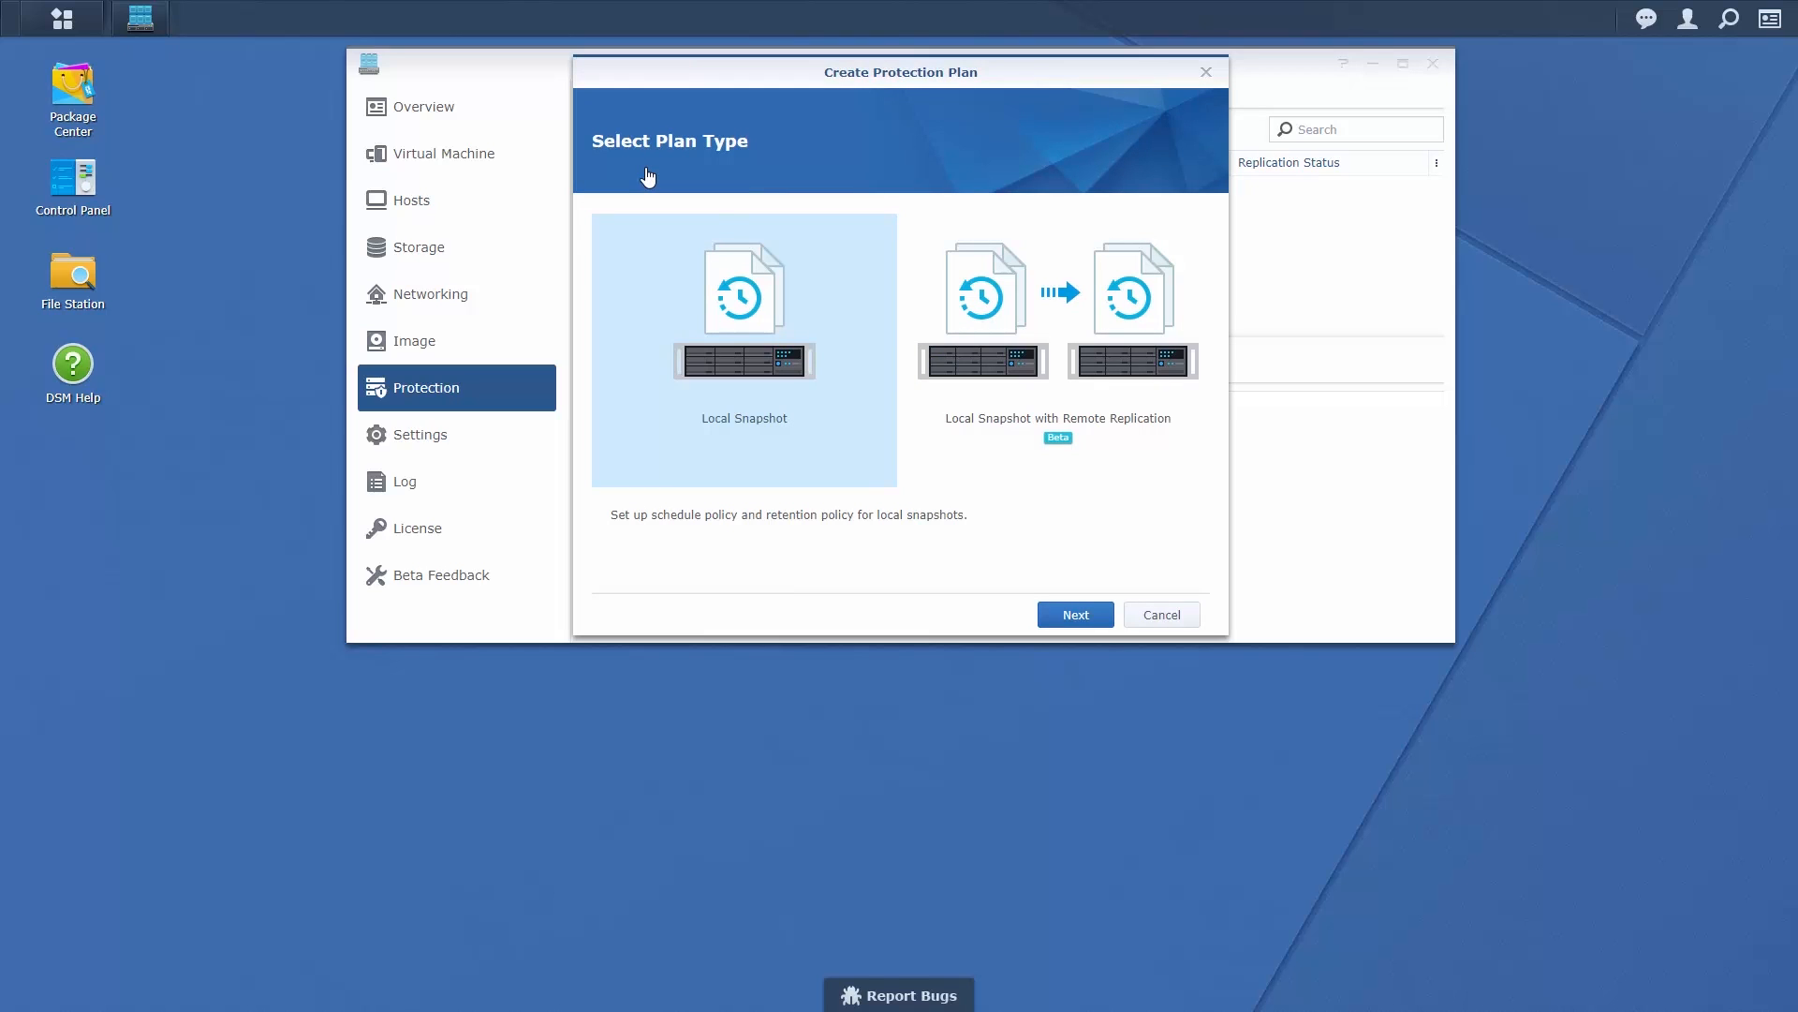
{"action": "left_click", "coordinate": [1057, 333]}
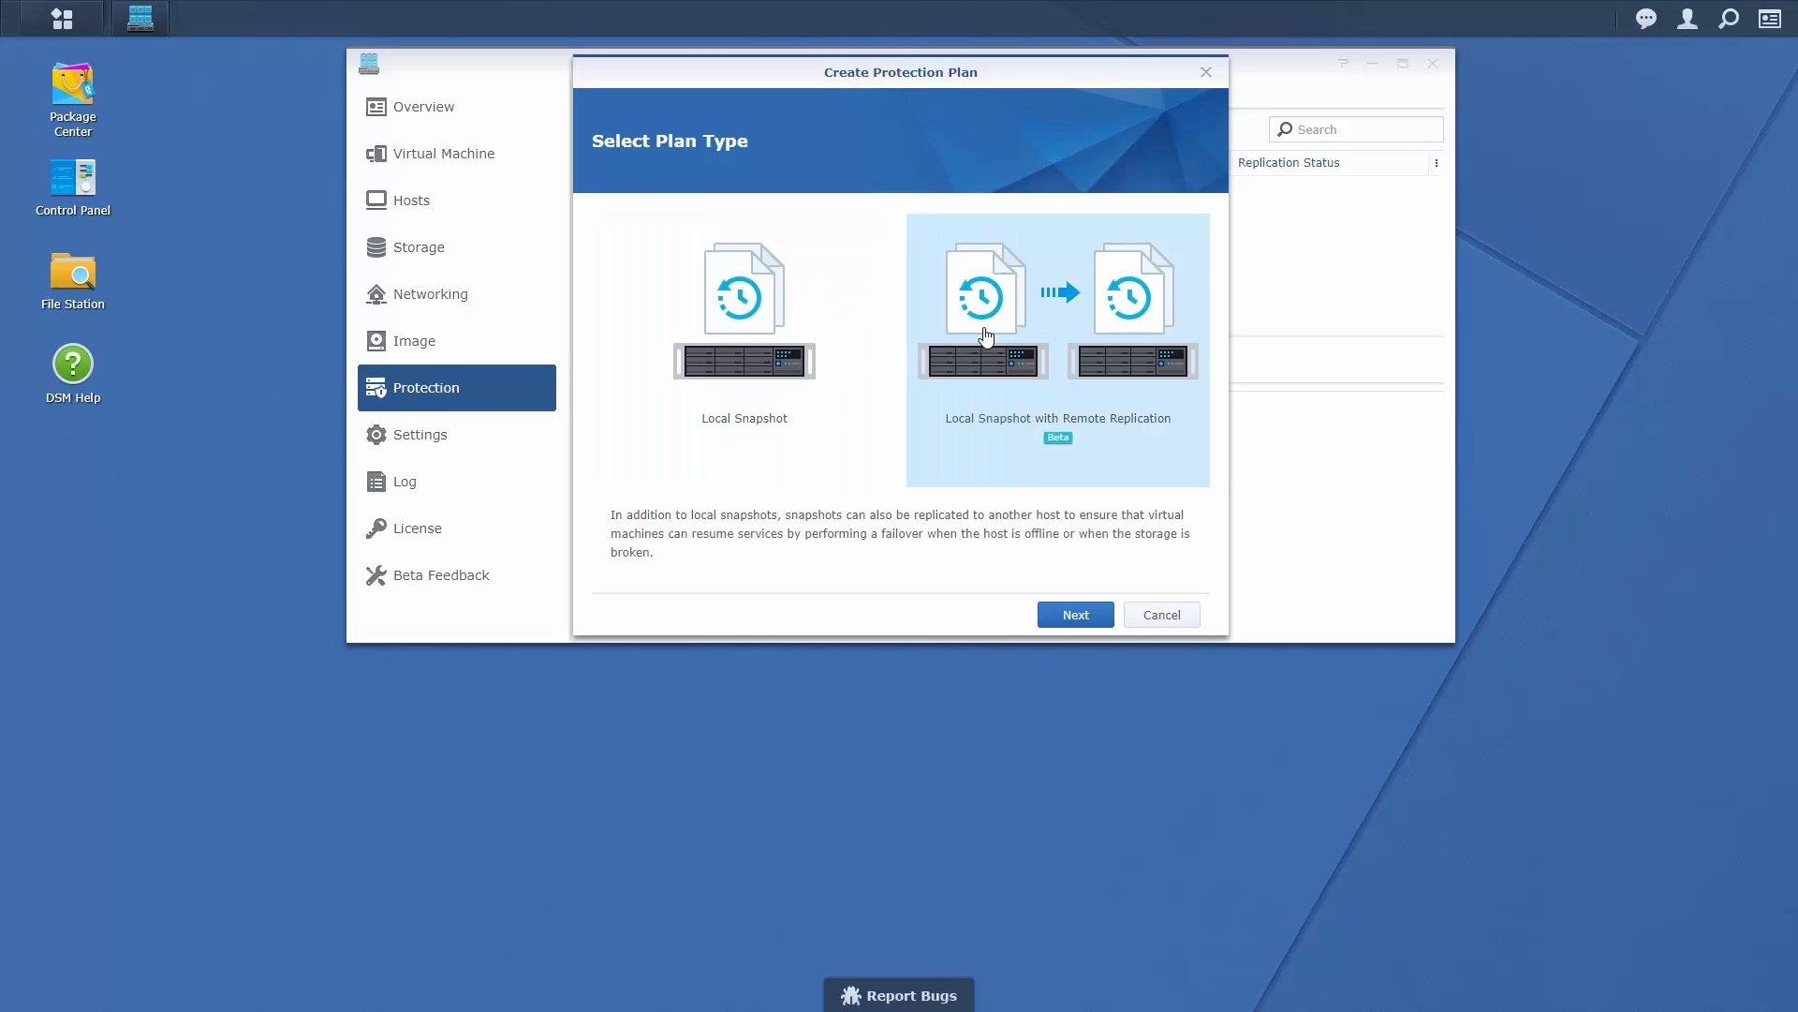
{"action": "mouse_move", "coordinate": [983, 348]}
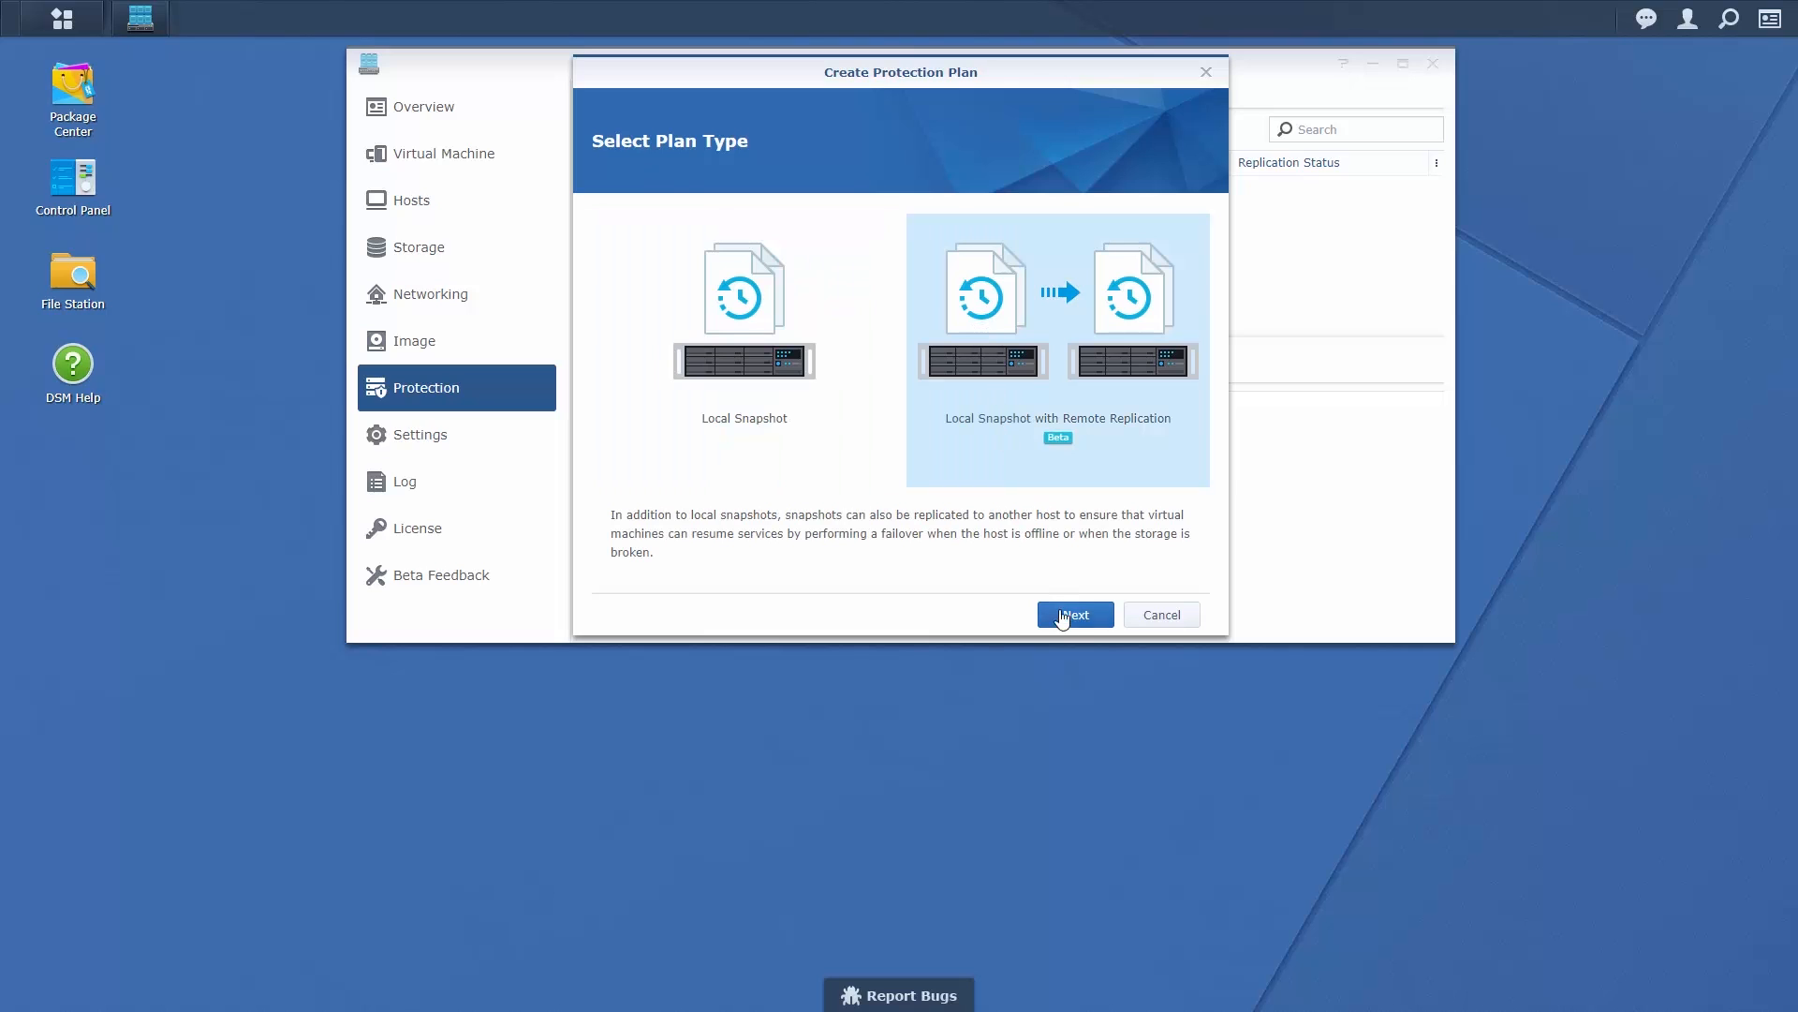
{"action": "left_click", "coordinate": [1075, 614]}
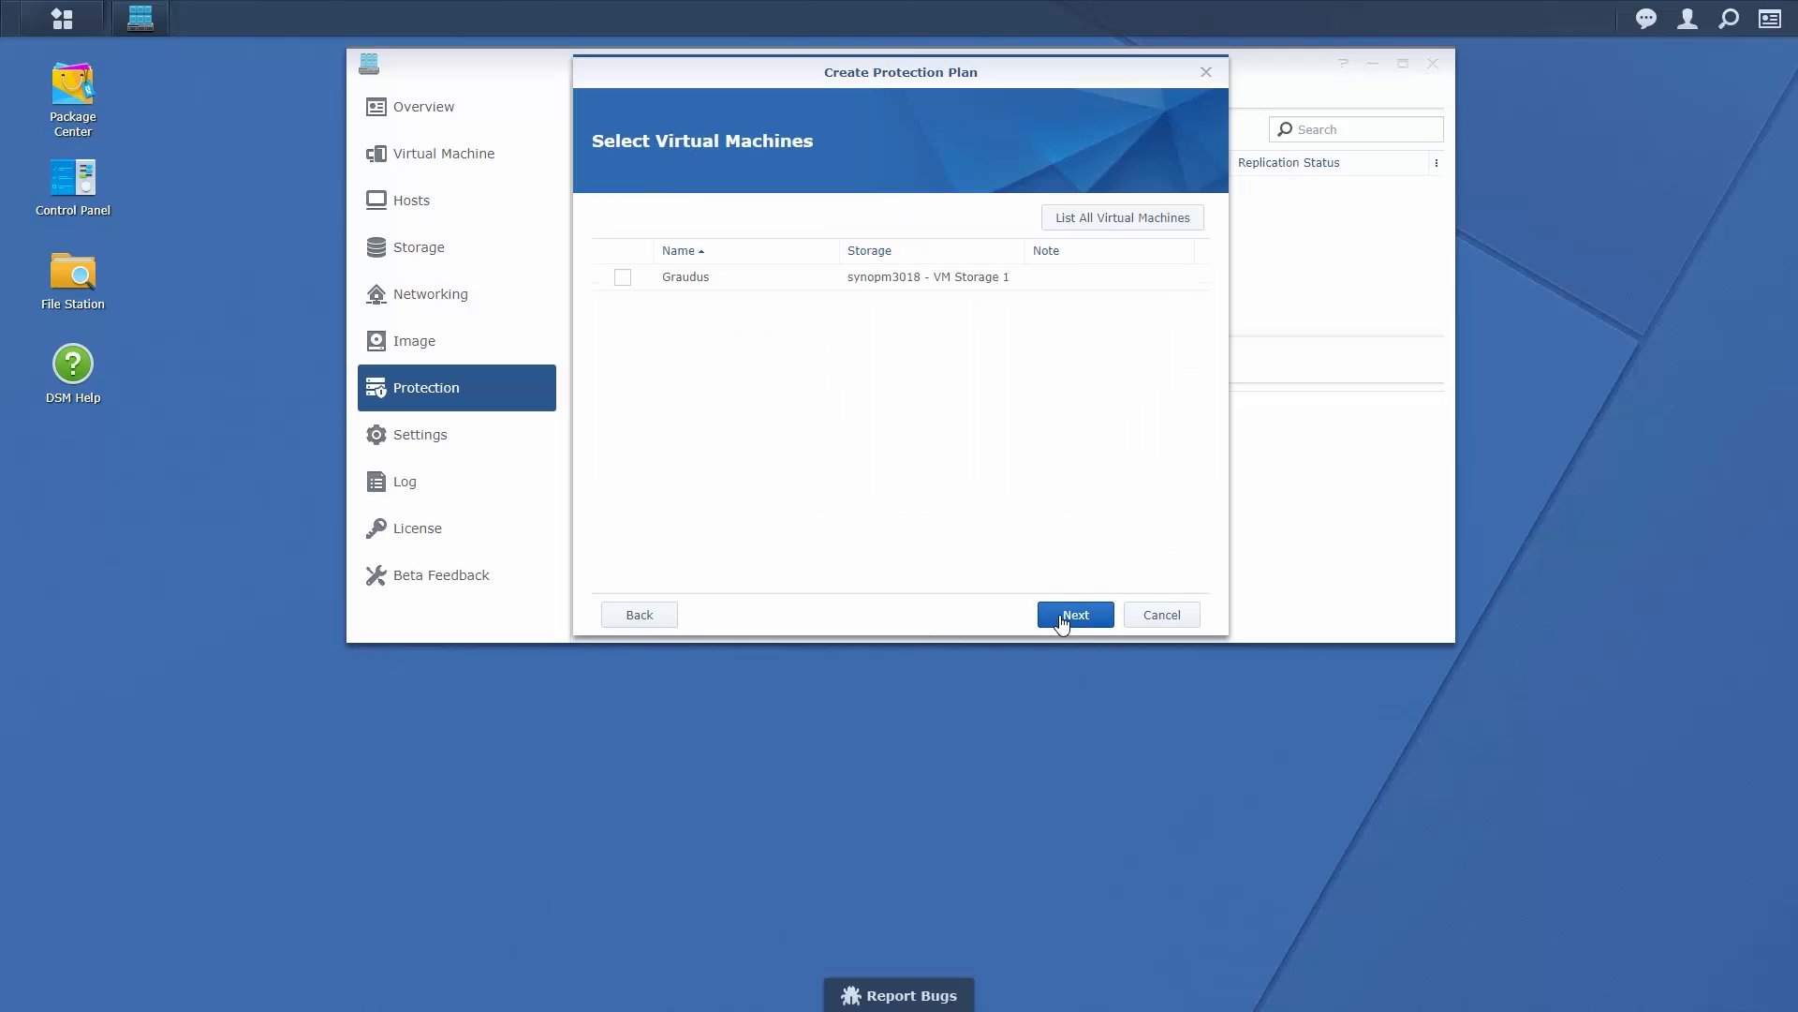
- Cover Graudus with a Daily snapshot schedule and 1-day RPO retention
{"action": "left_click", "coordinate": [622, 277]}
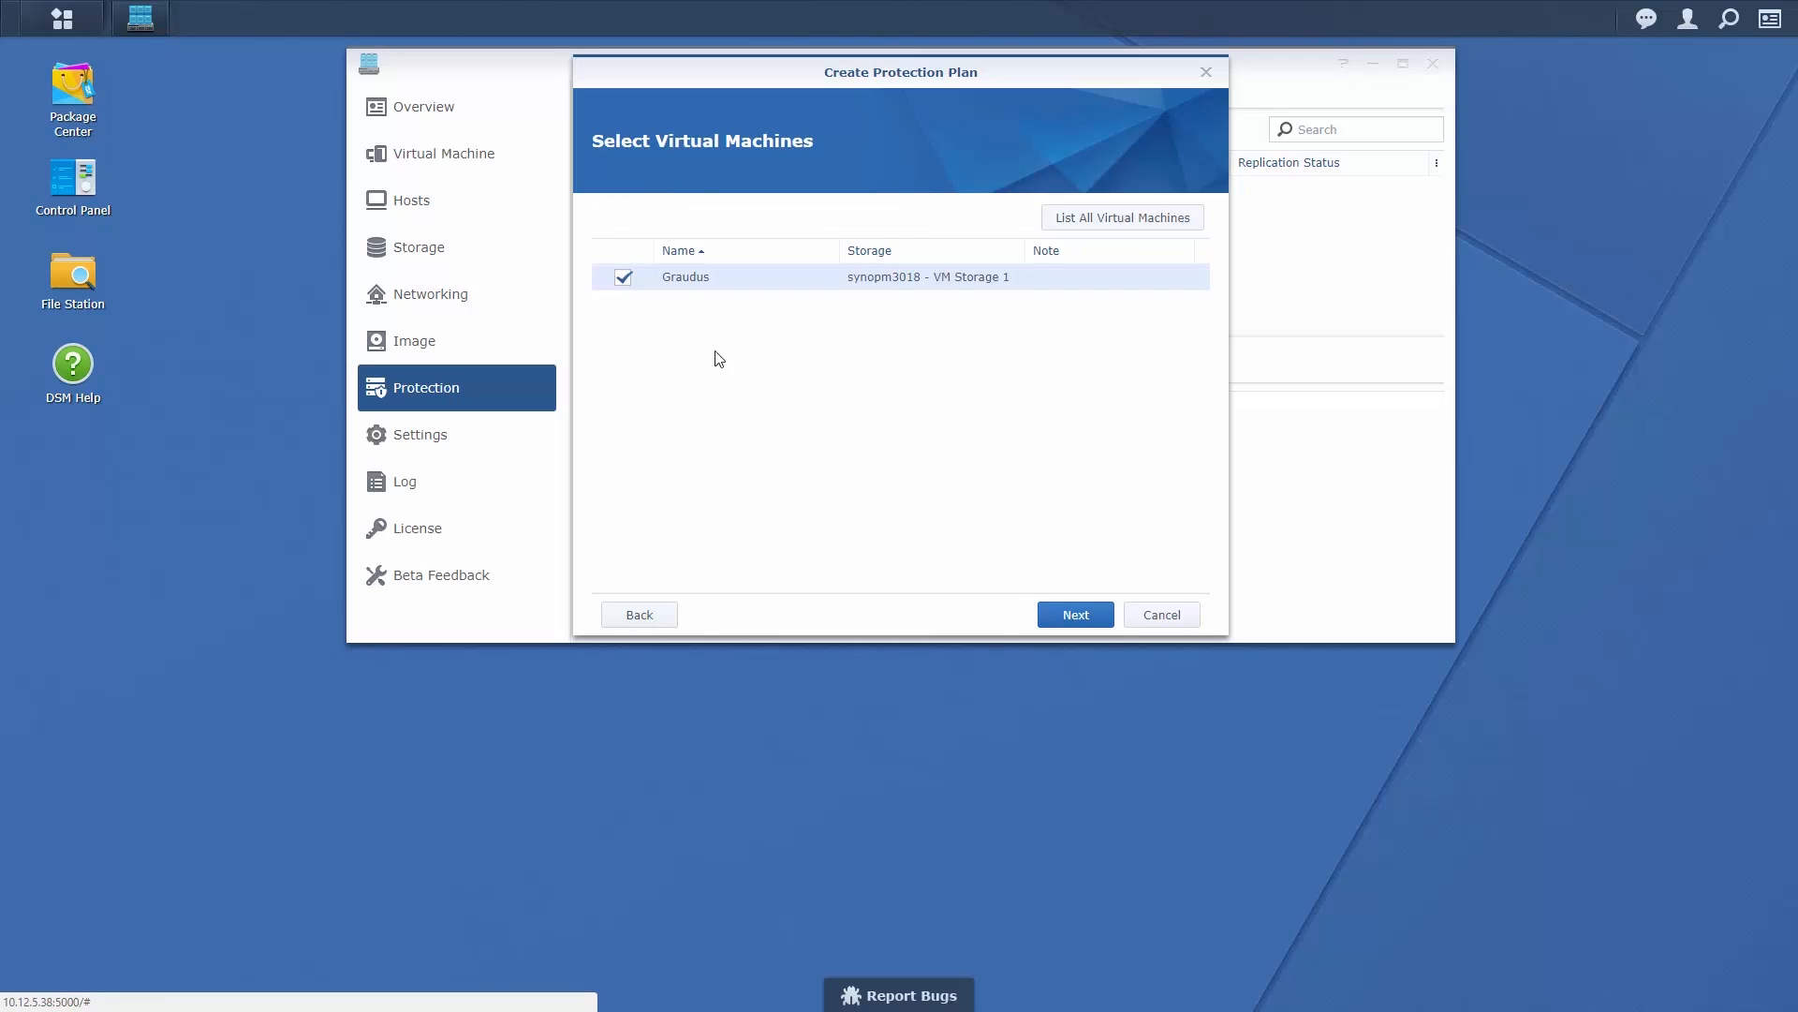
{"action": "left_click", "coordinate": [1075, 614]}
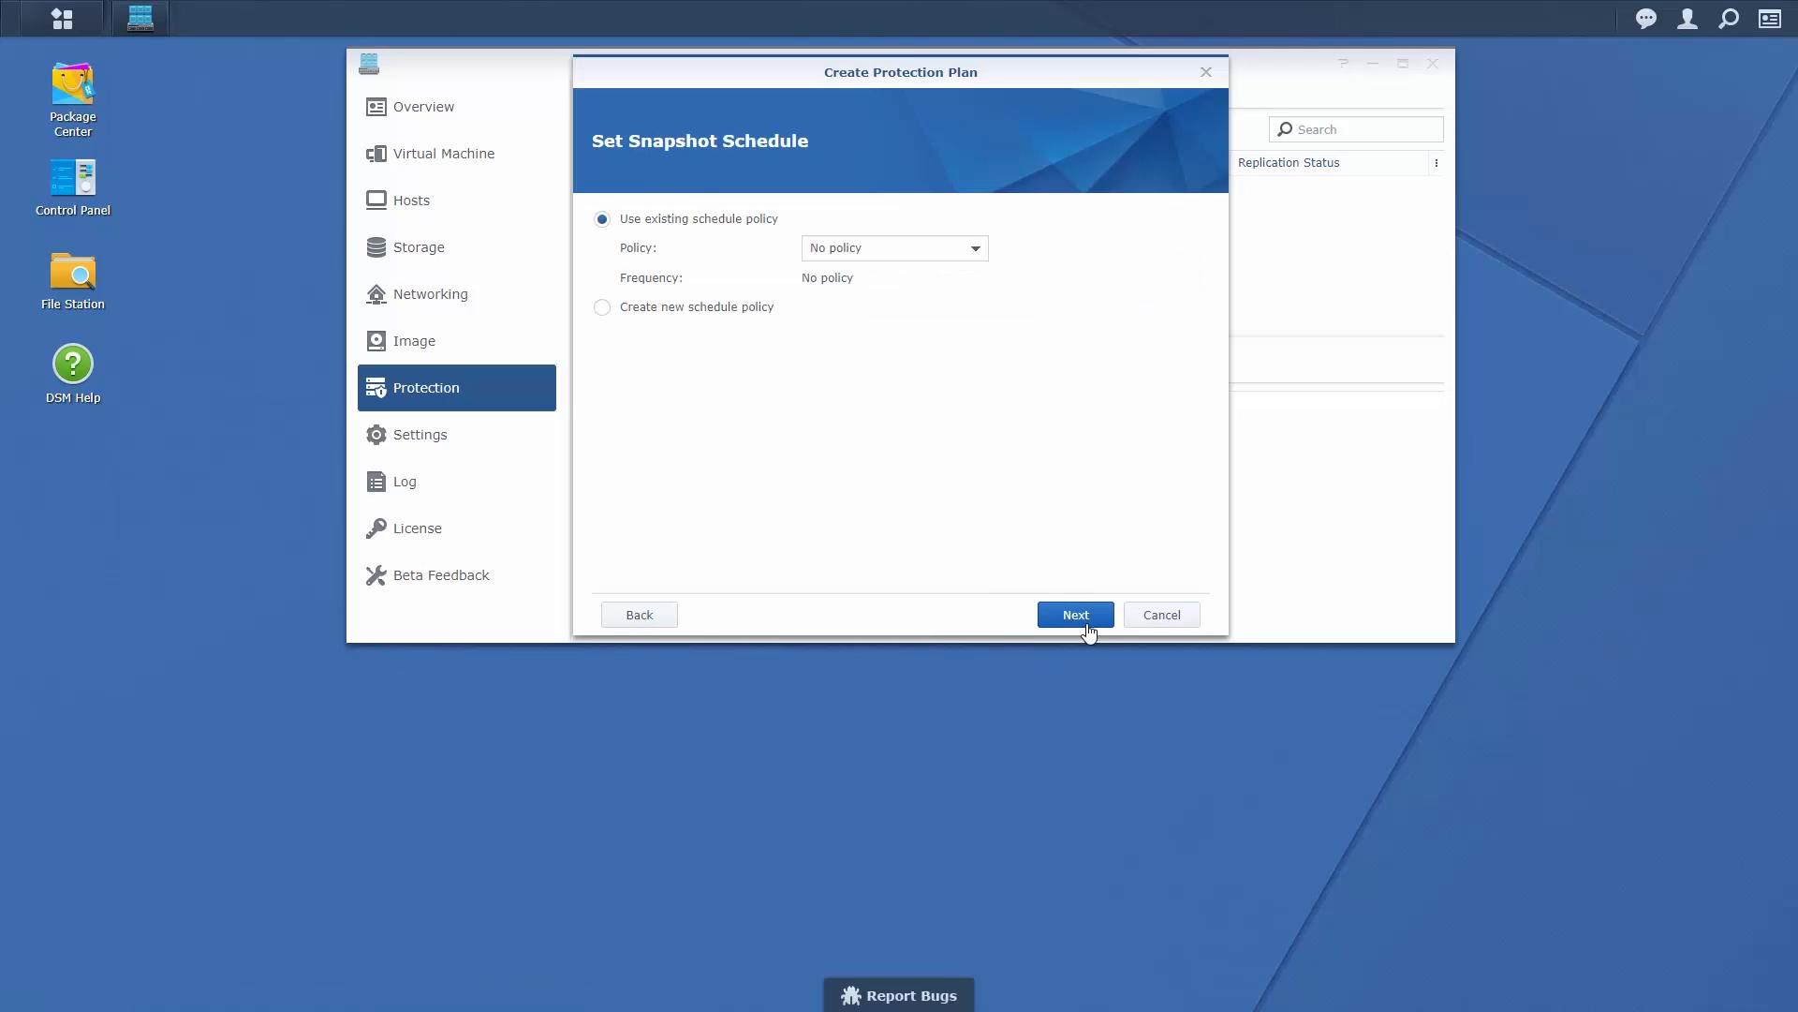
{"action": "mouse_move", "coordinate": [934, 270]}
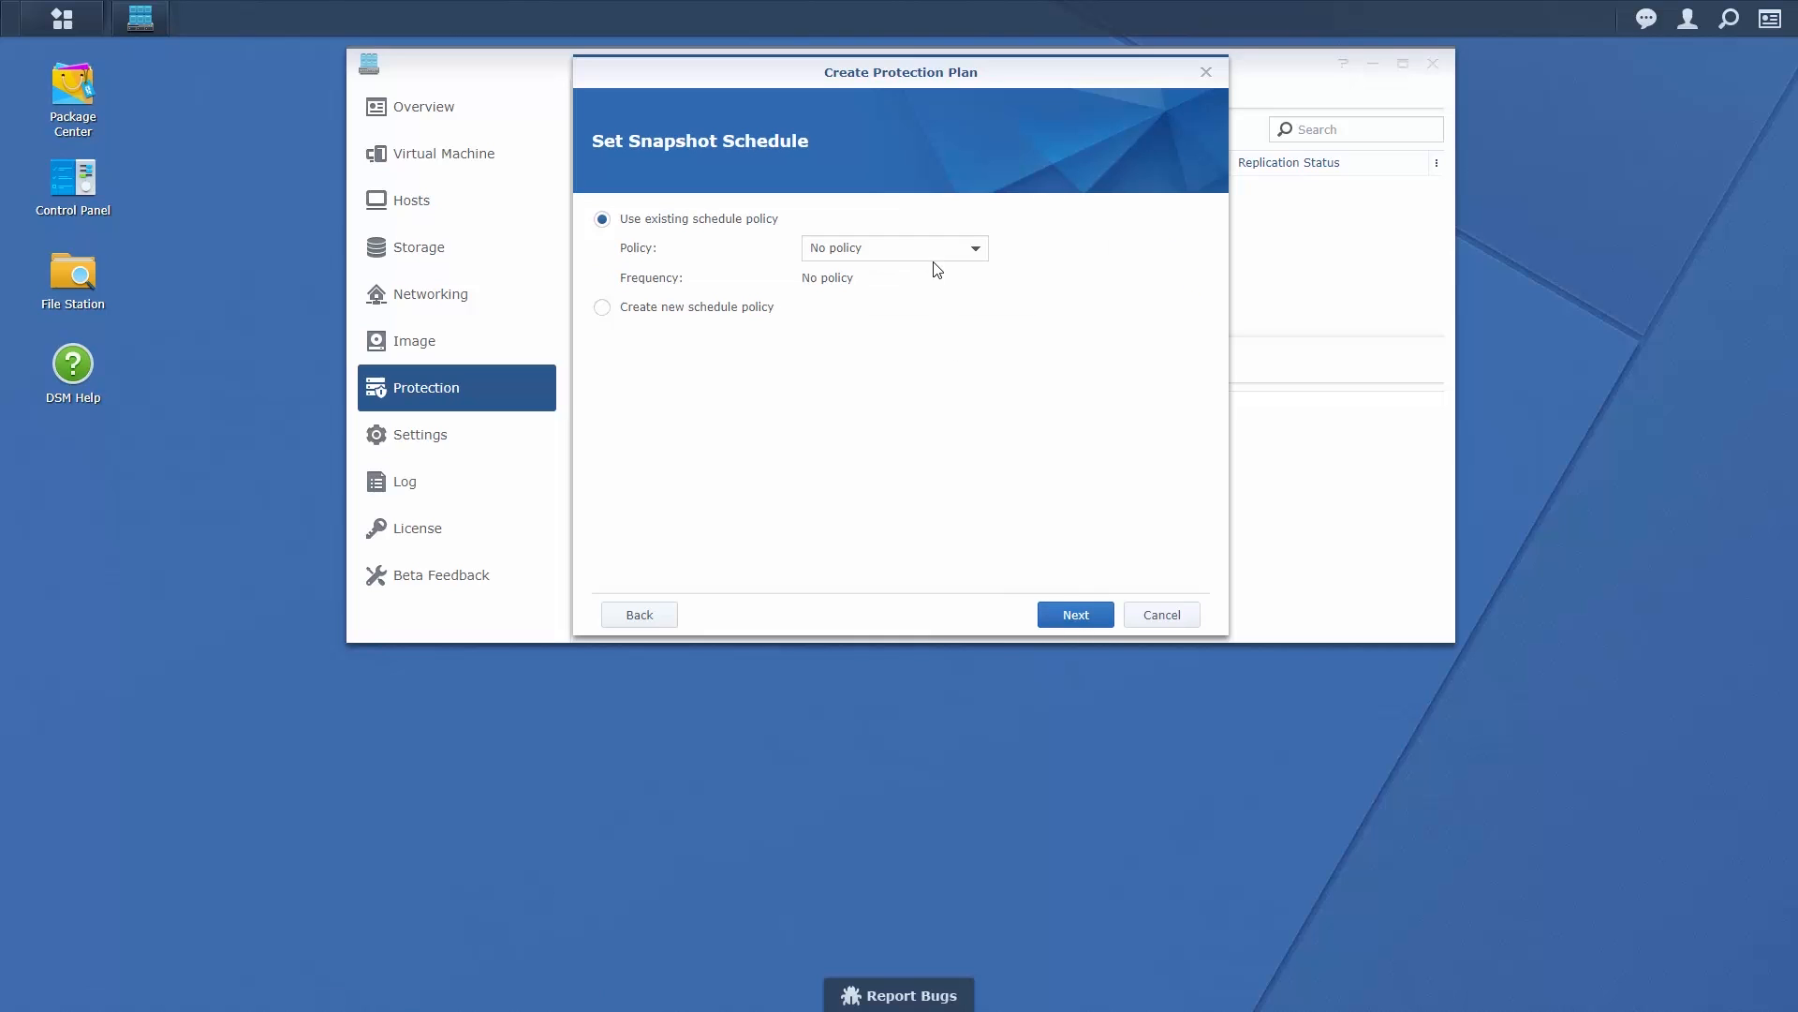
{"action": "left_click", "coordinate": [894, 247]}
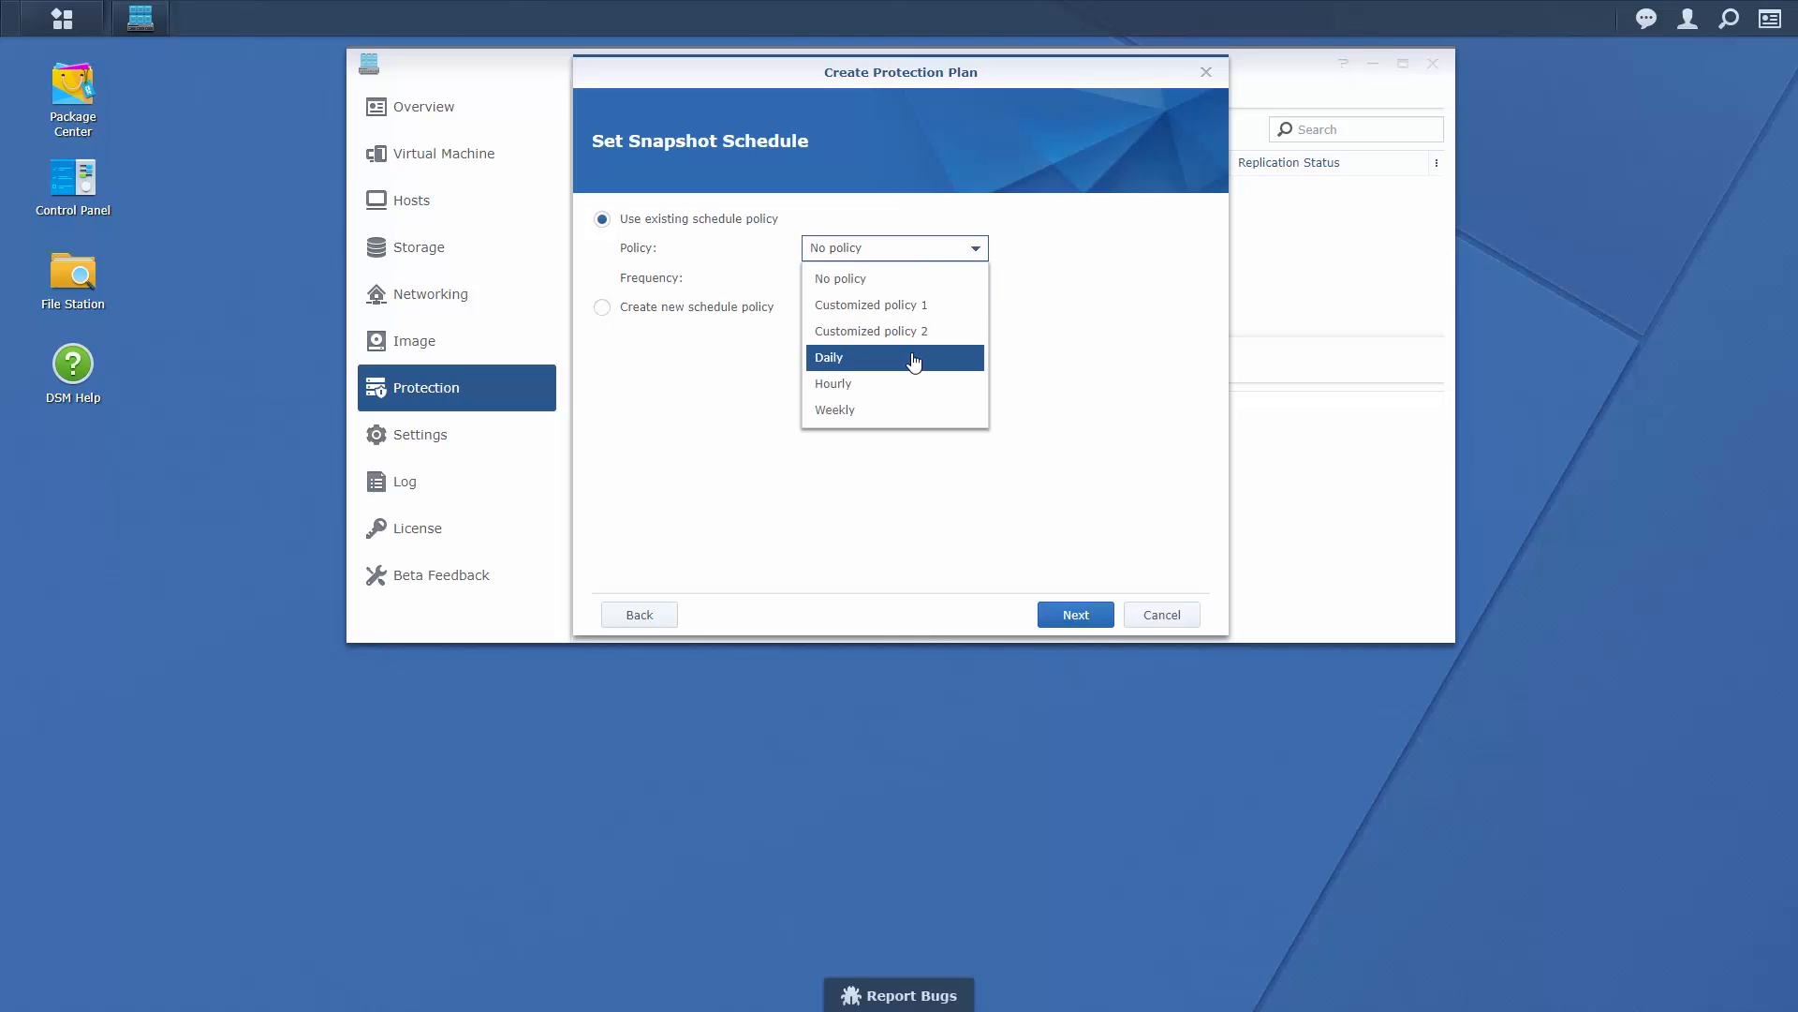
{"action": "left_click", "coordinate": [1073, 614]}
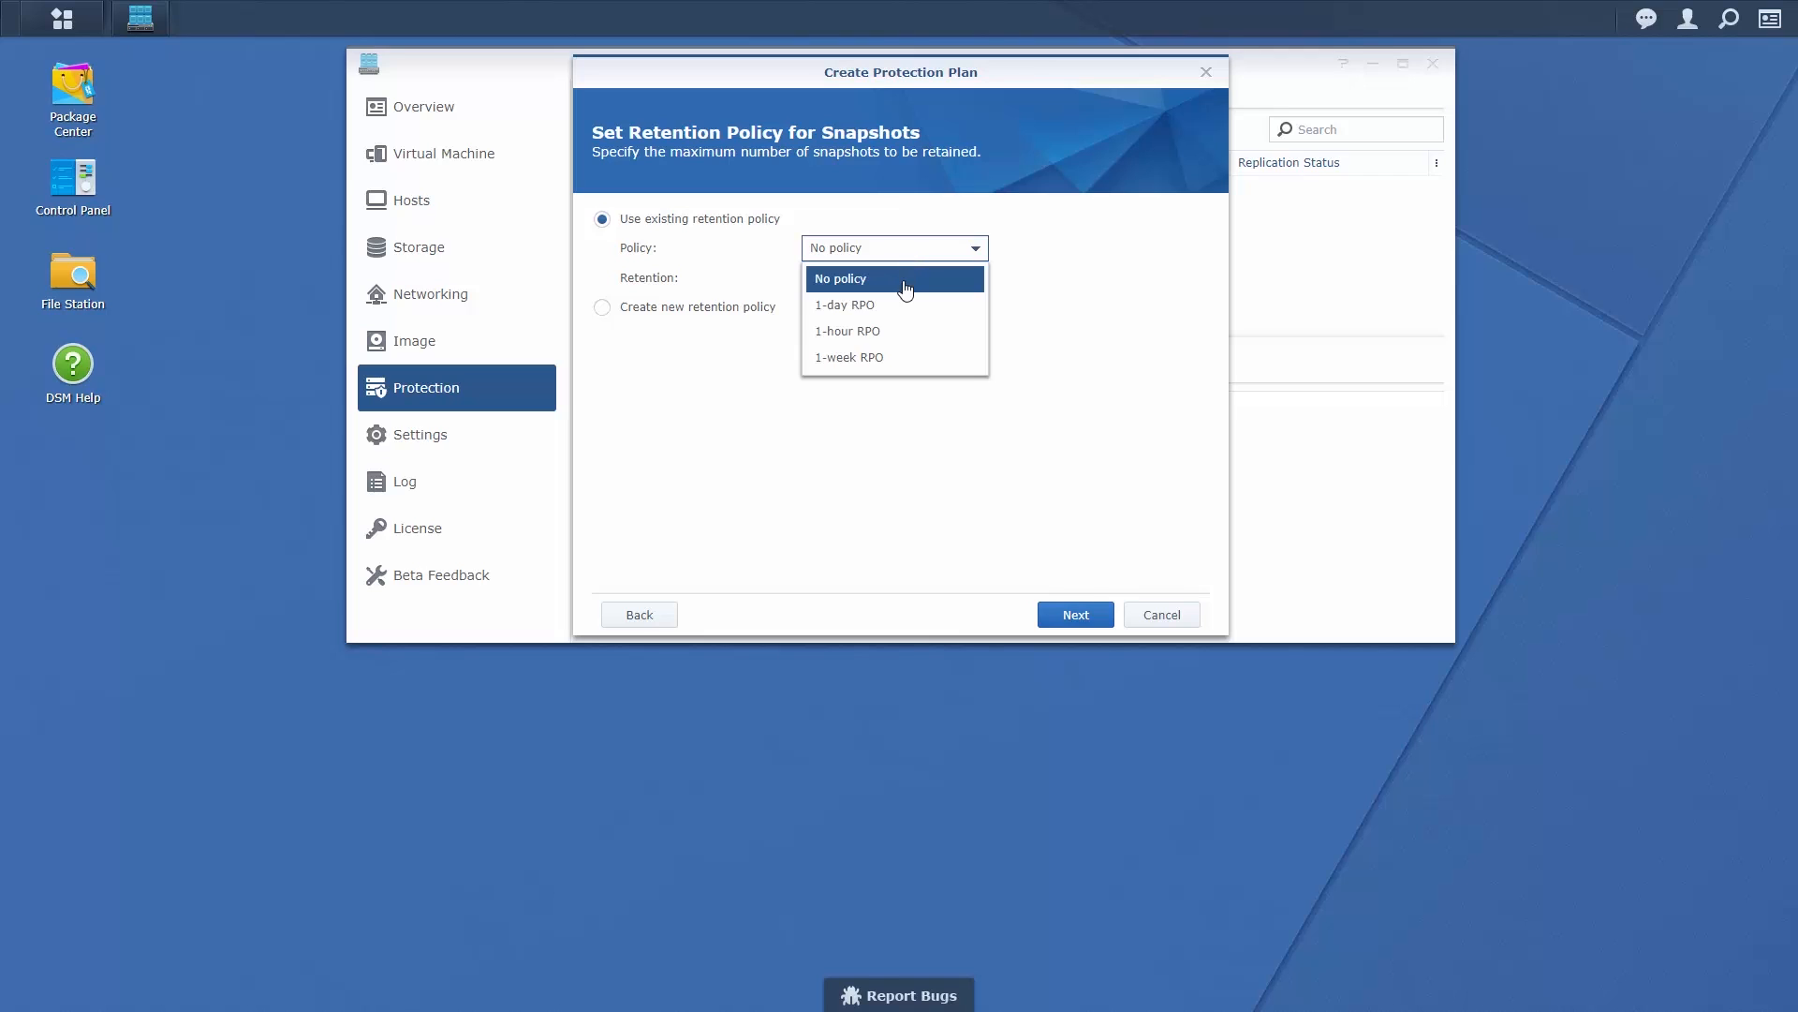
{"action": "left_click", "coordinate": [843, 303]}
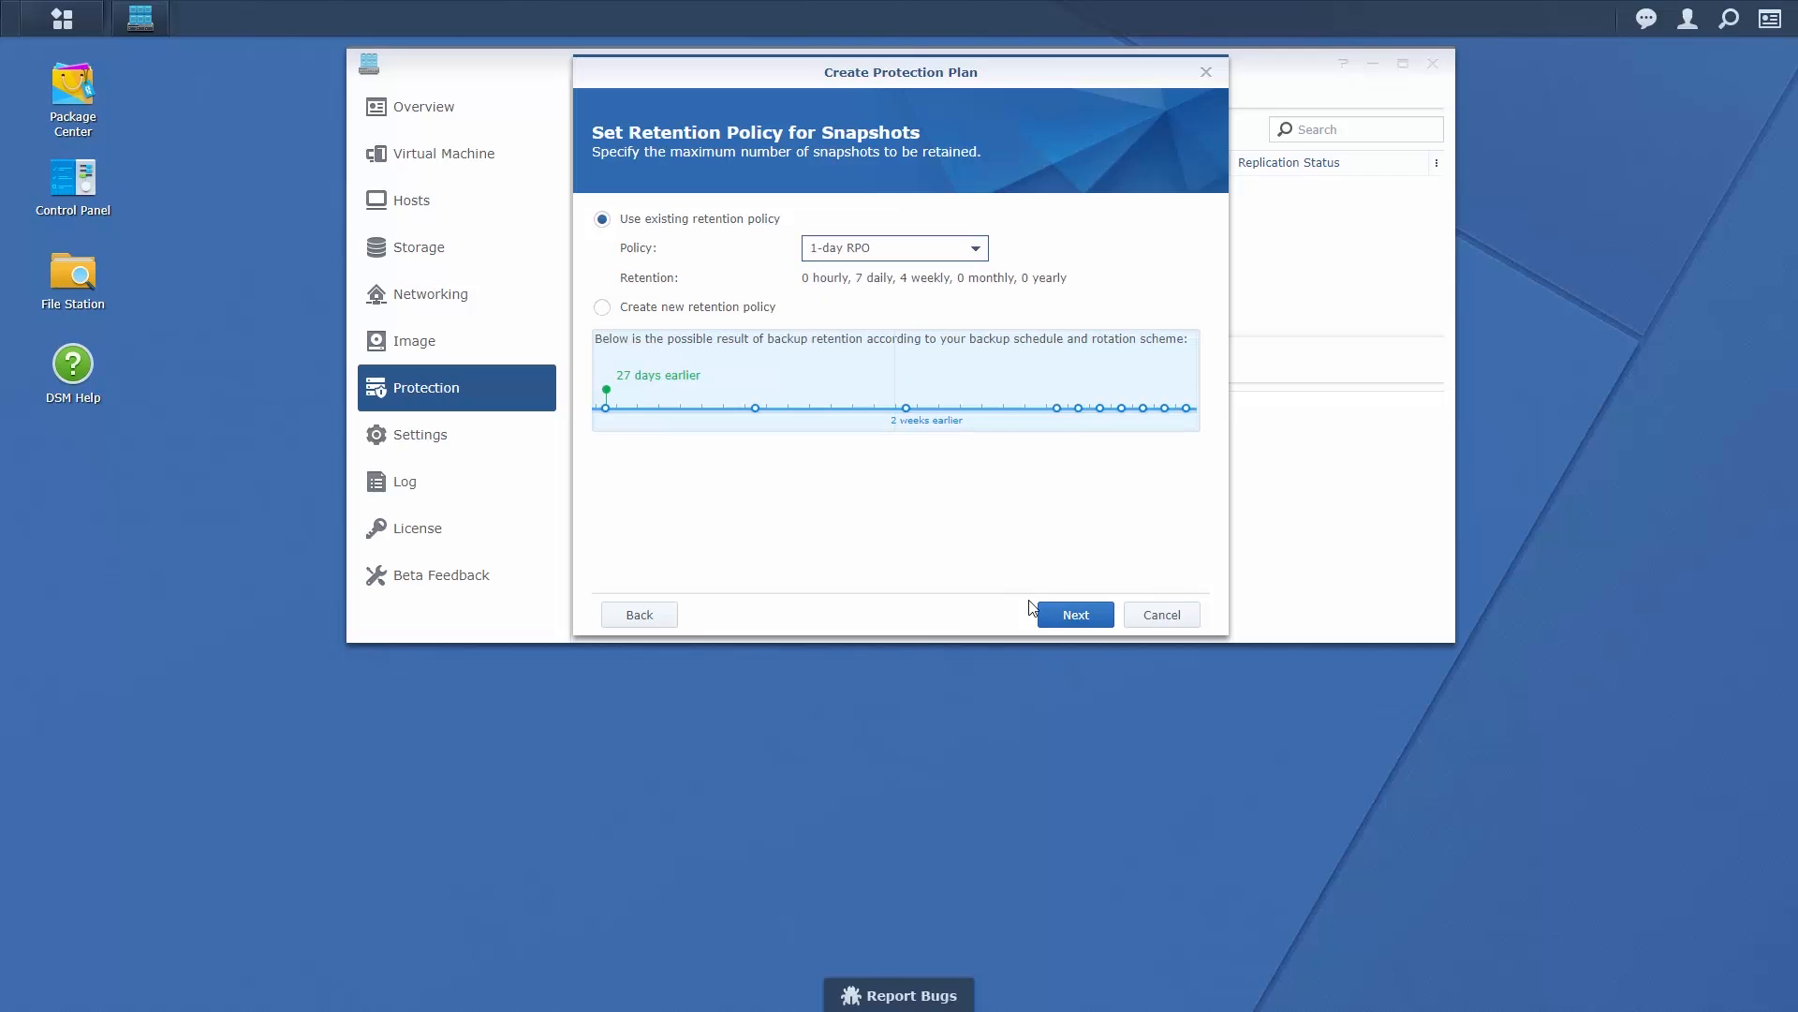
{"action": "left_click", "coordinate": [1074, 614]}
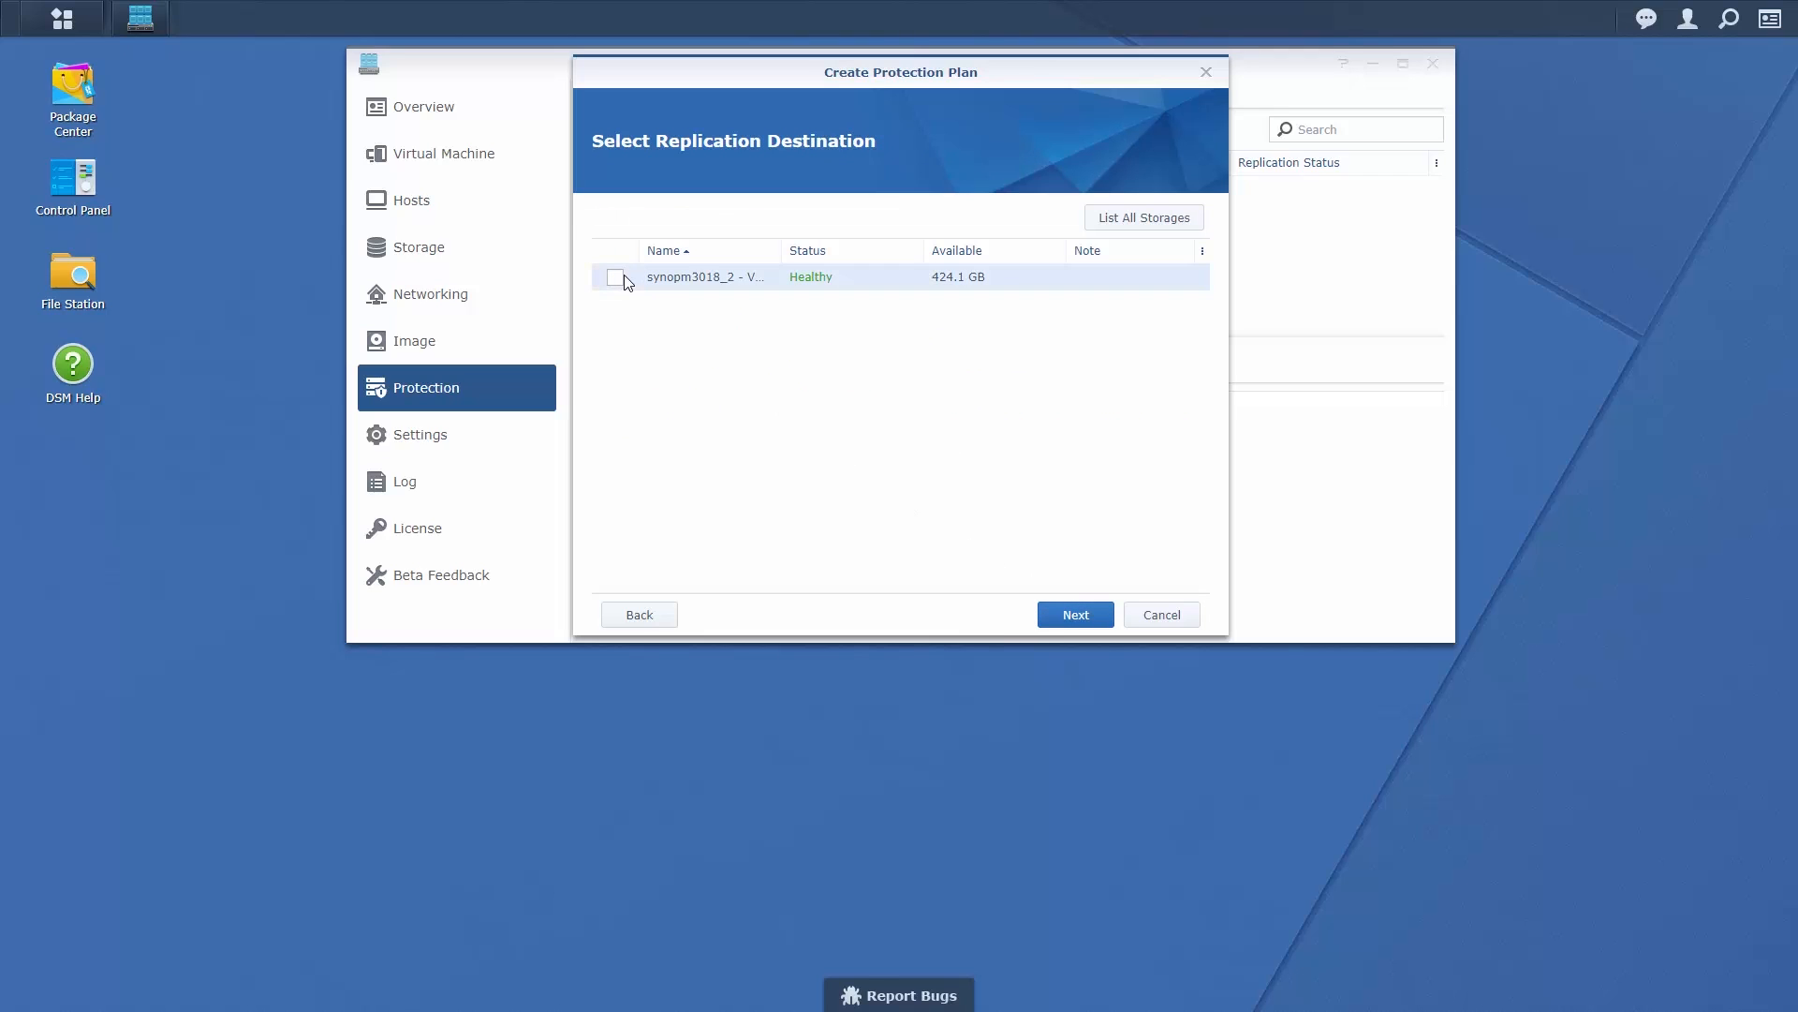
- Replicate to synopm3018_2 storage with immediate initial sync and reach Advanced Settings
{"action": "left_click", "coordinate": [1073, 614]}
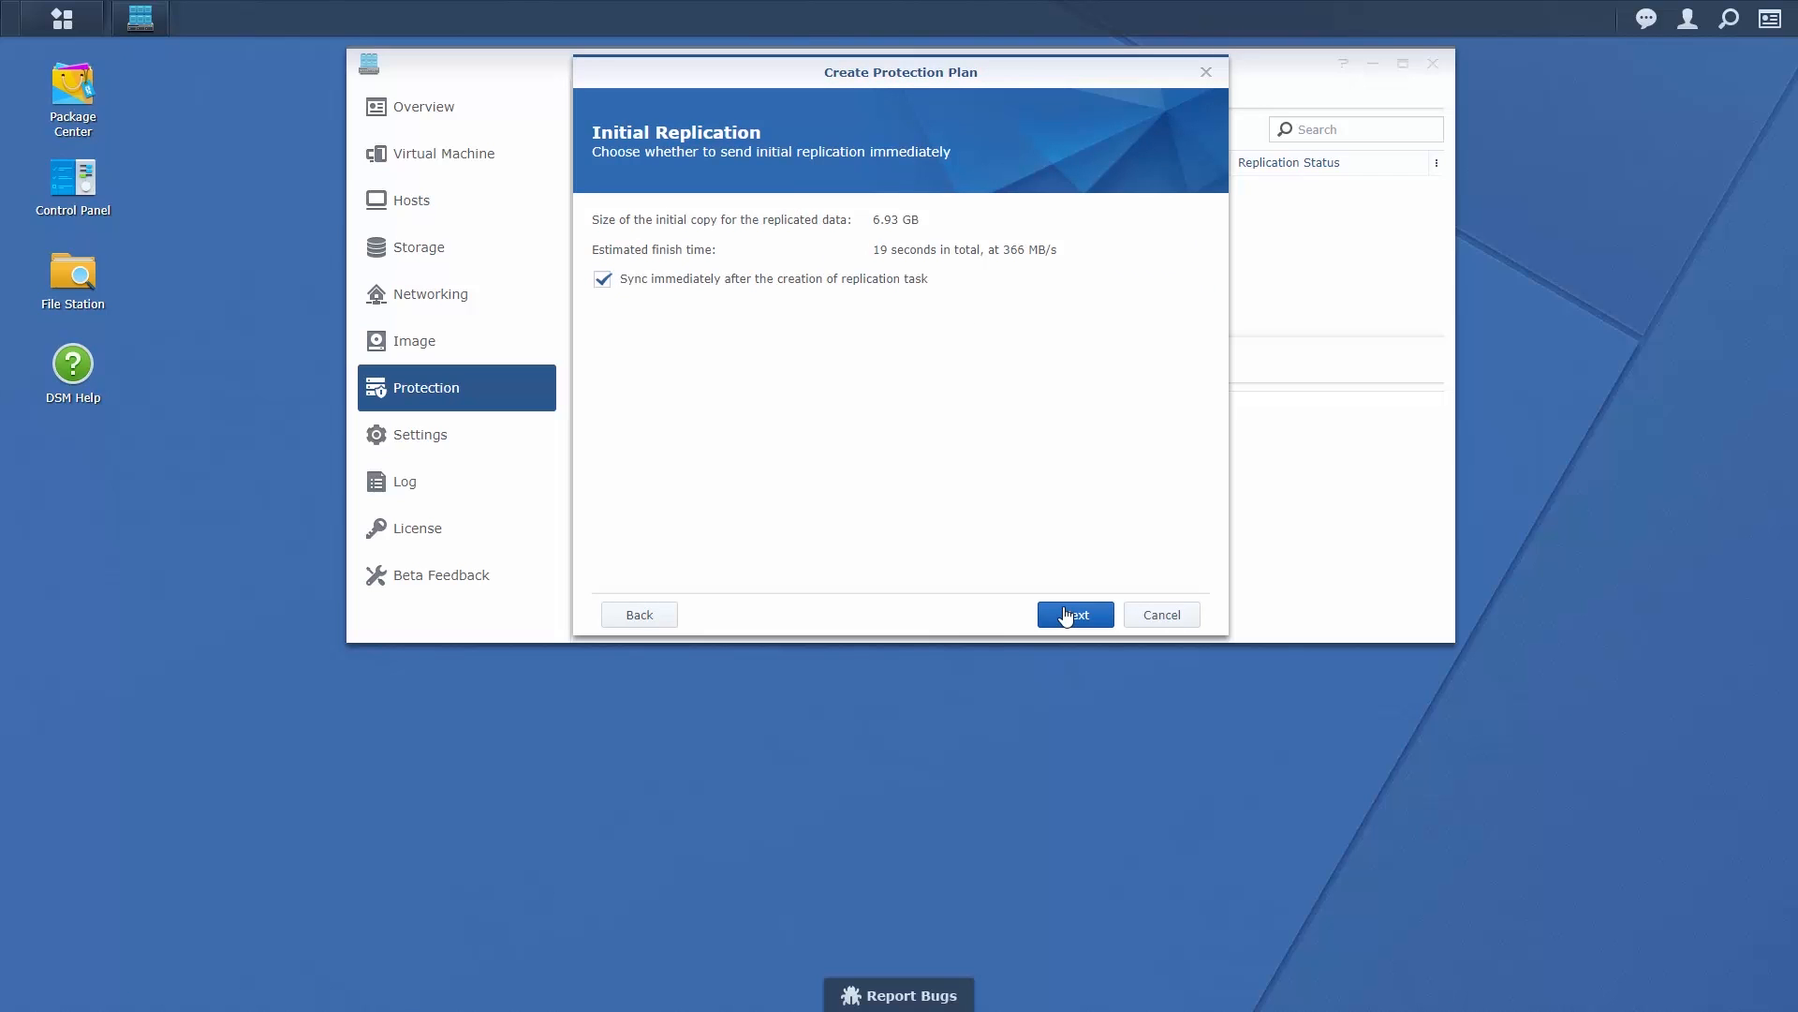
{"action": "left_click", "coordinate": [1073, 614]}
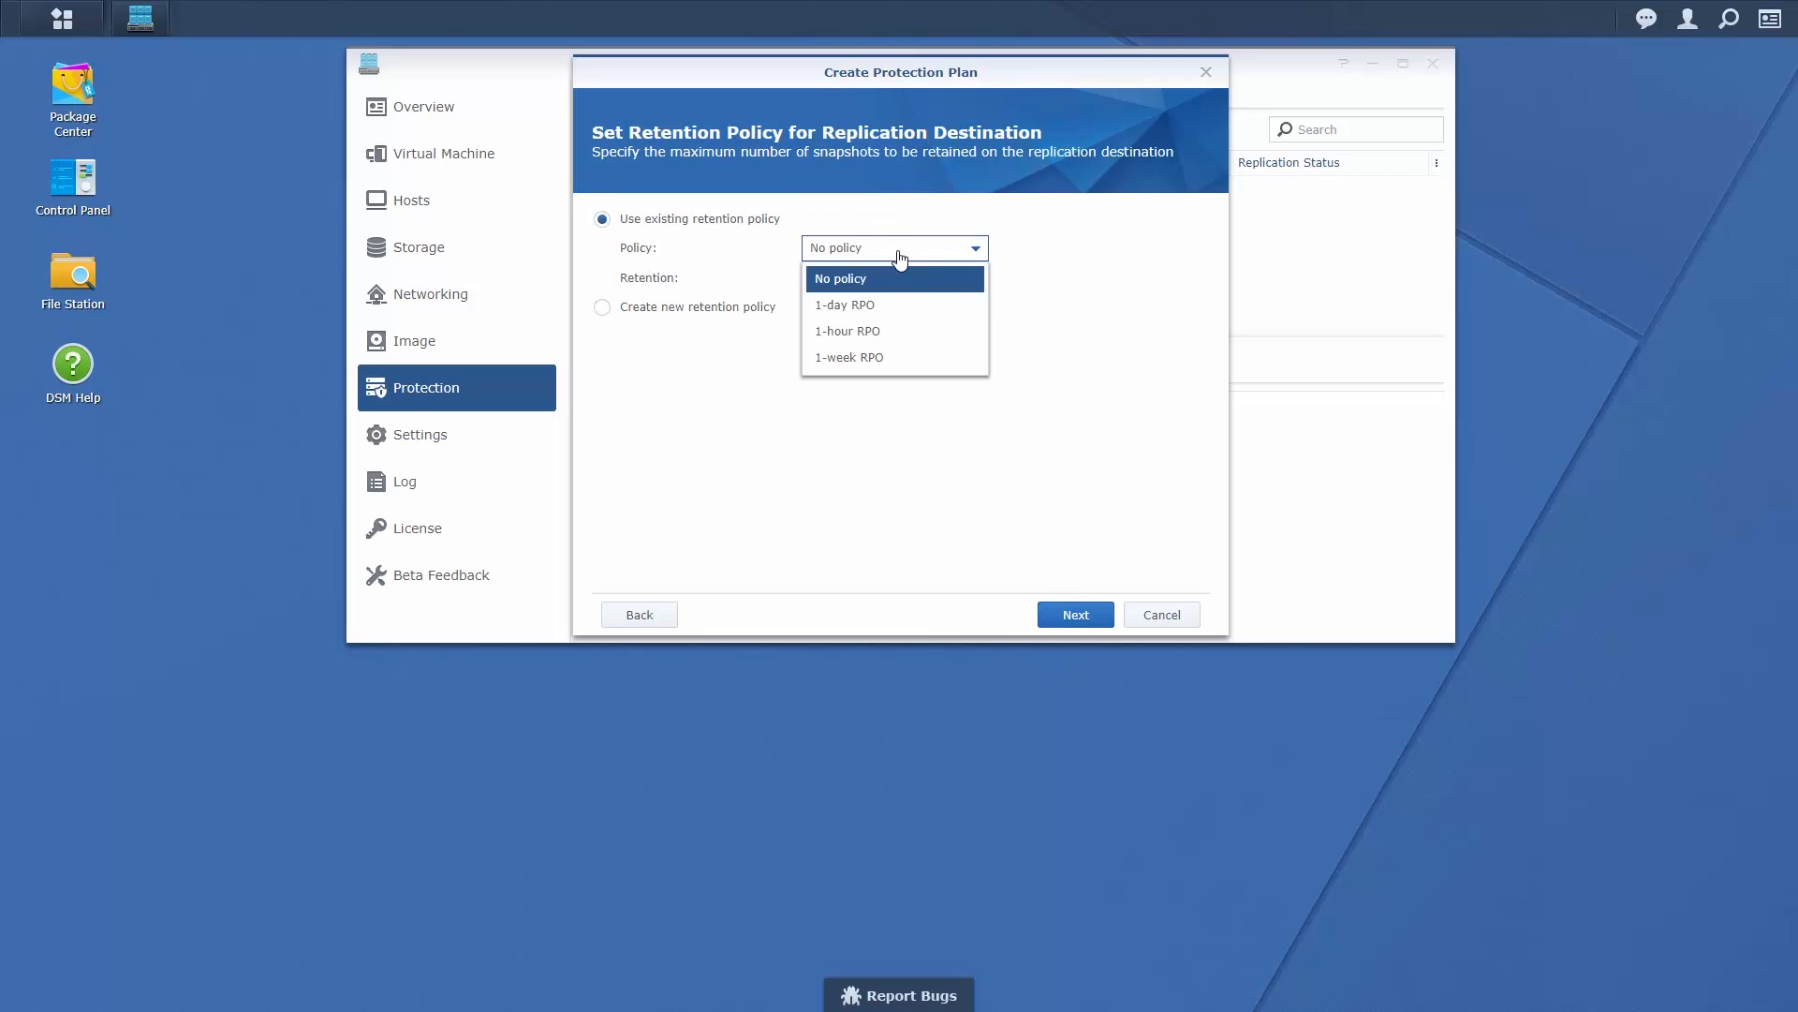
{"action": "left_click", "coordinate": [1074, 614]}
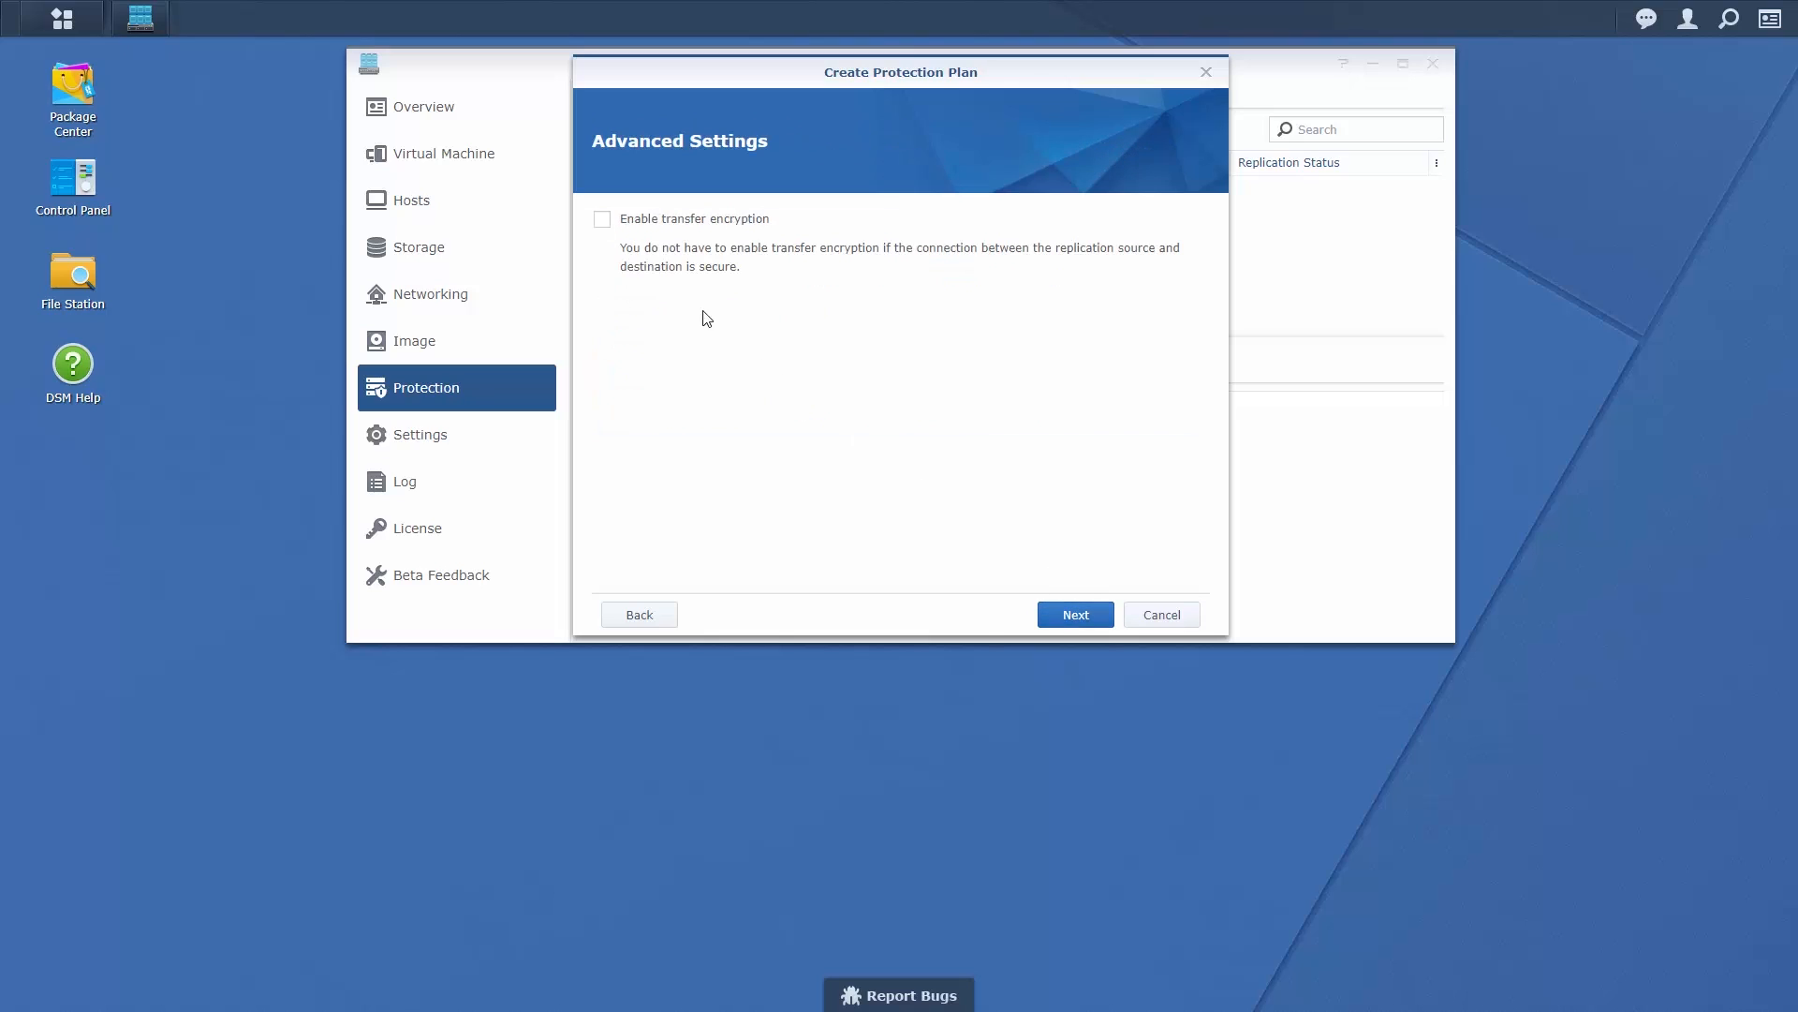